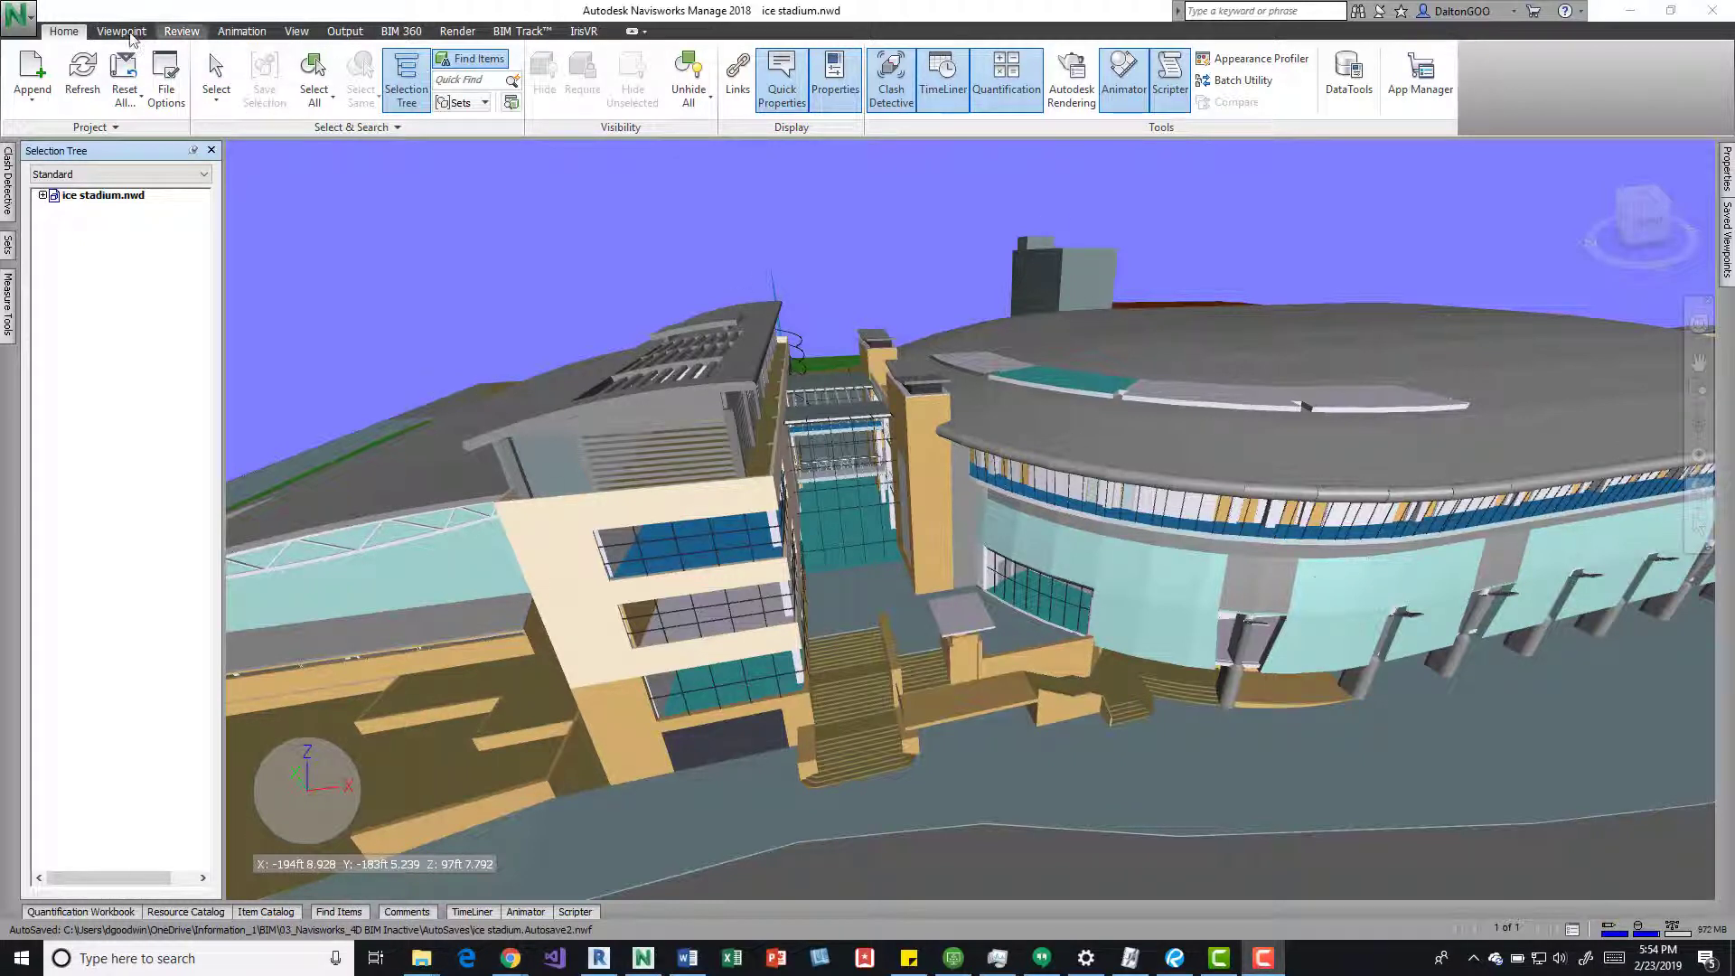
Enable the Third Person avatar from the Viewpoint Realism options
left_click(121, 30)
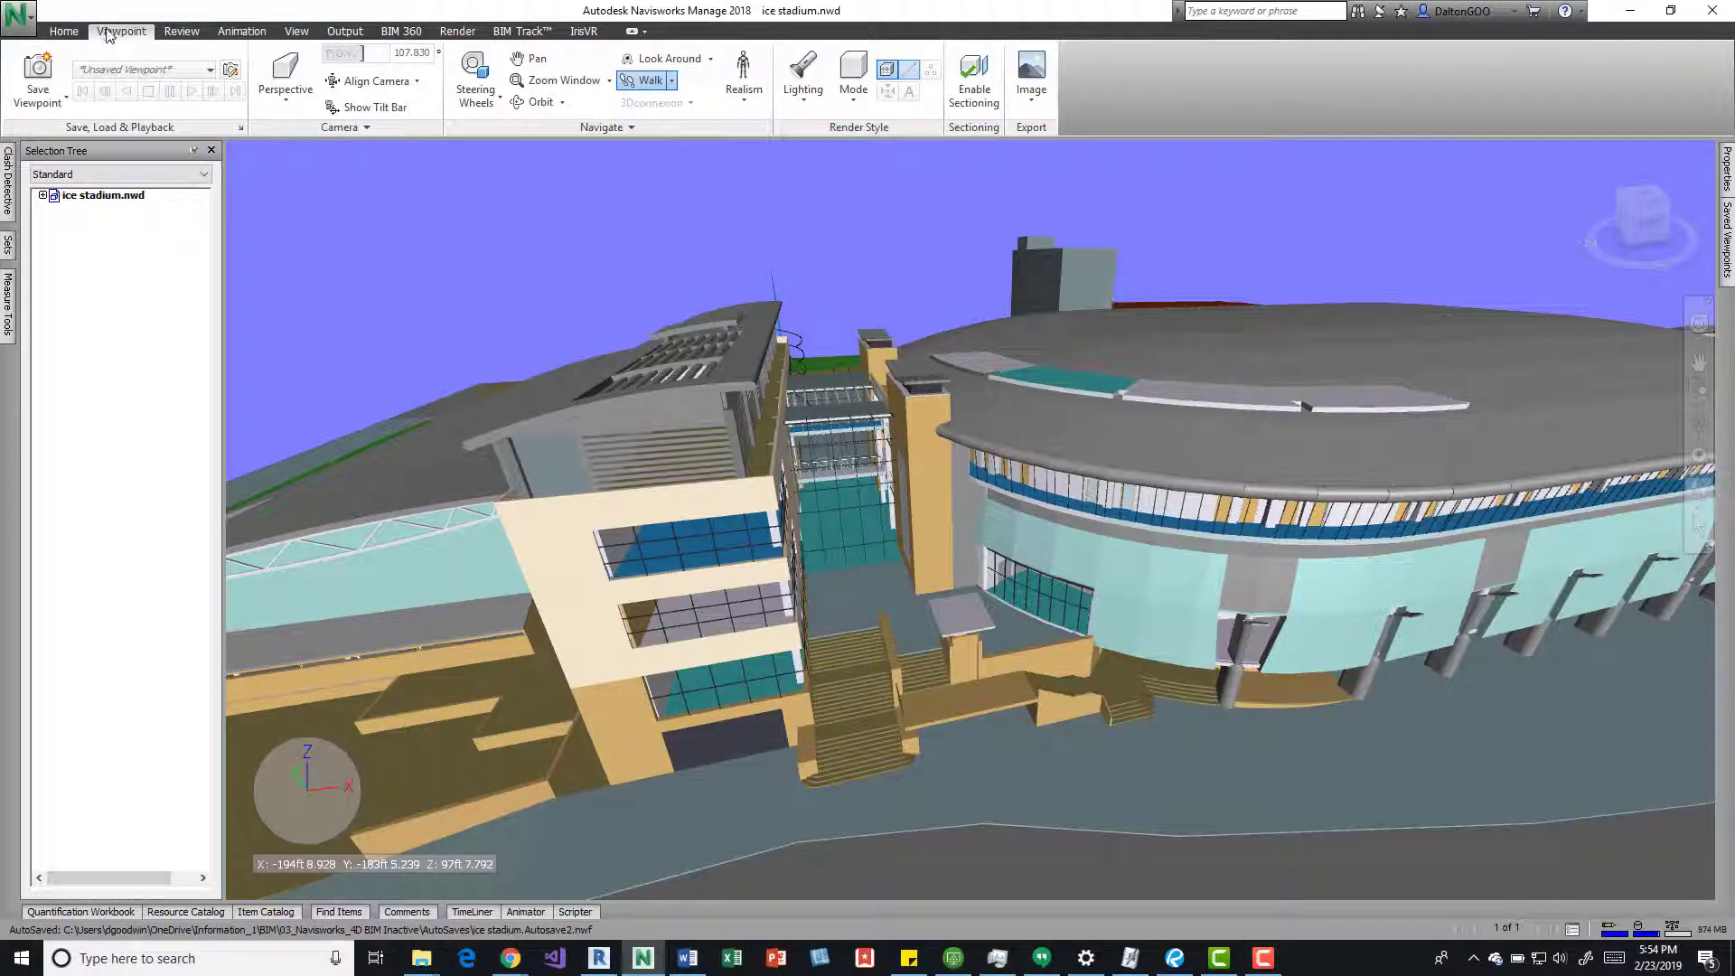
left_click(743, 78)
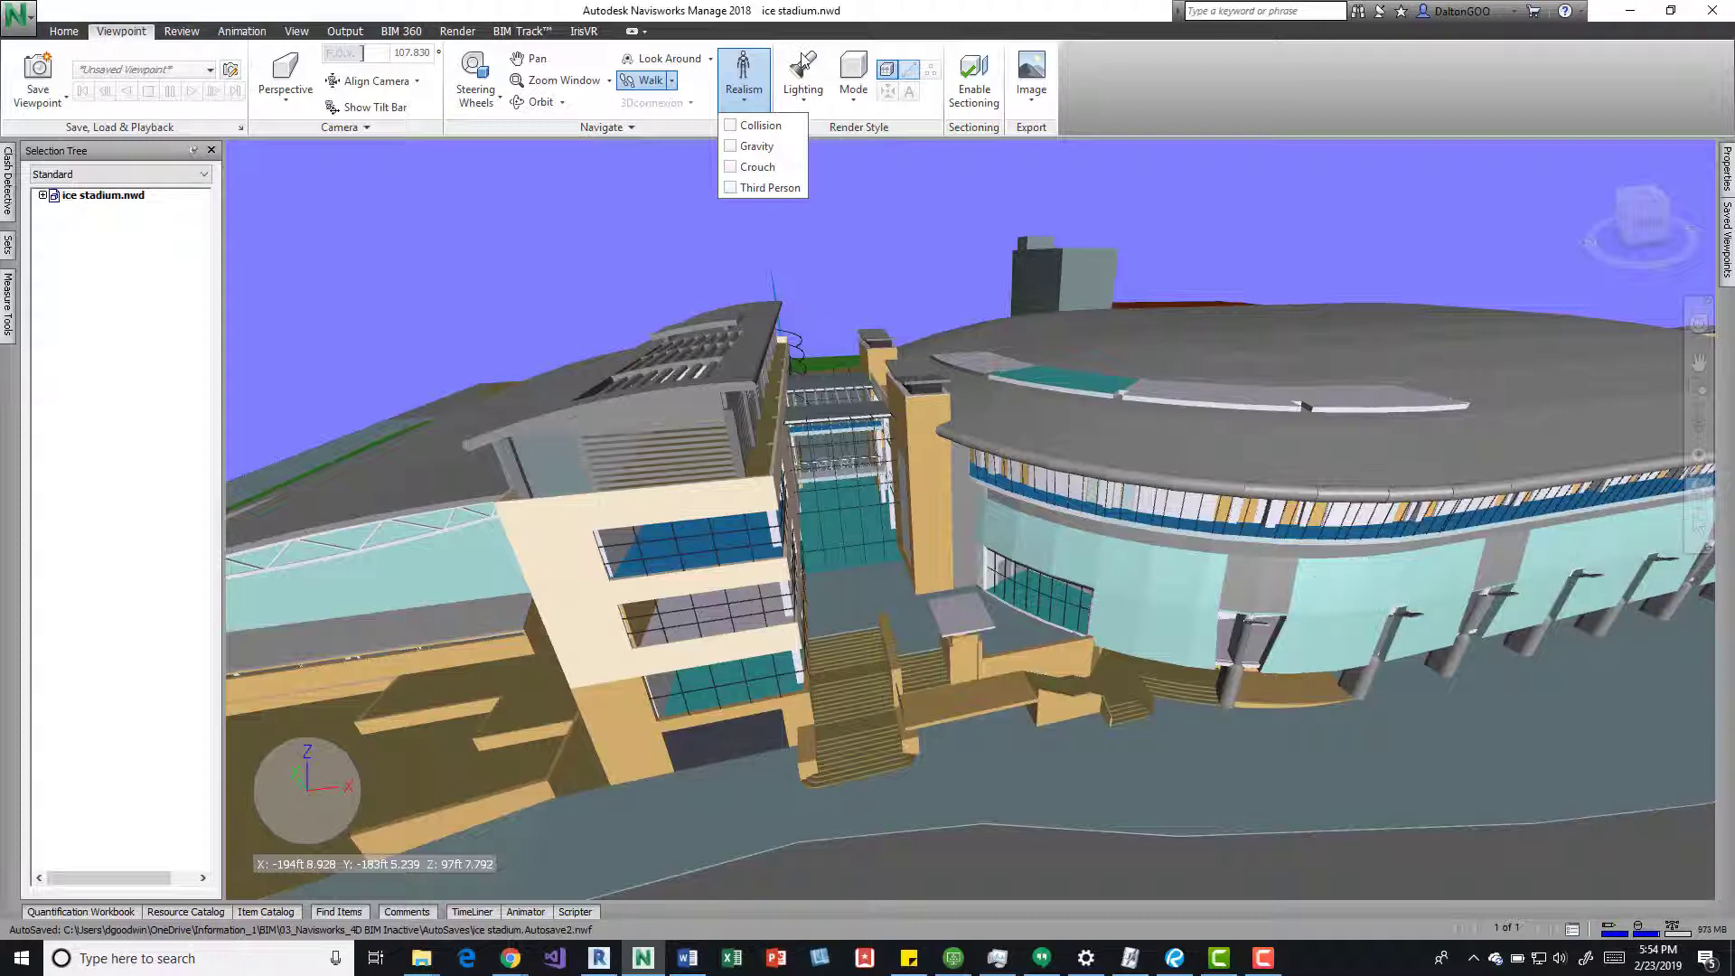
mouse_move(770, 186)
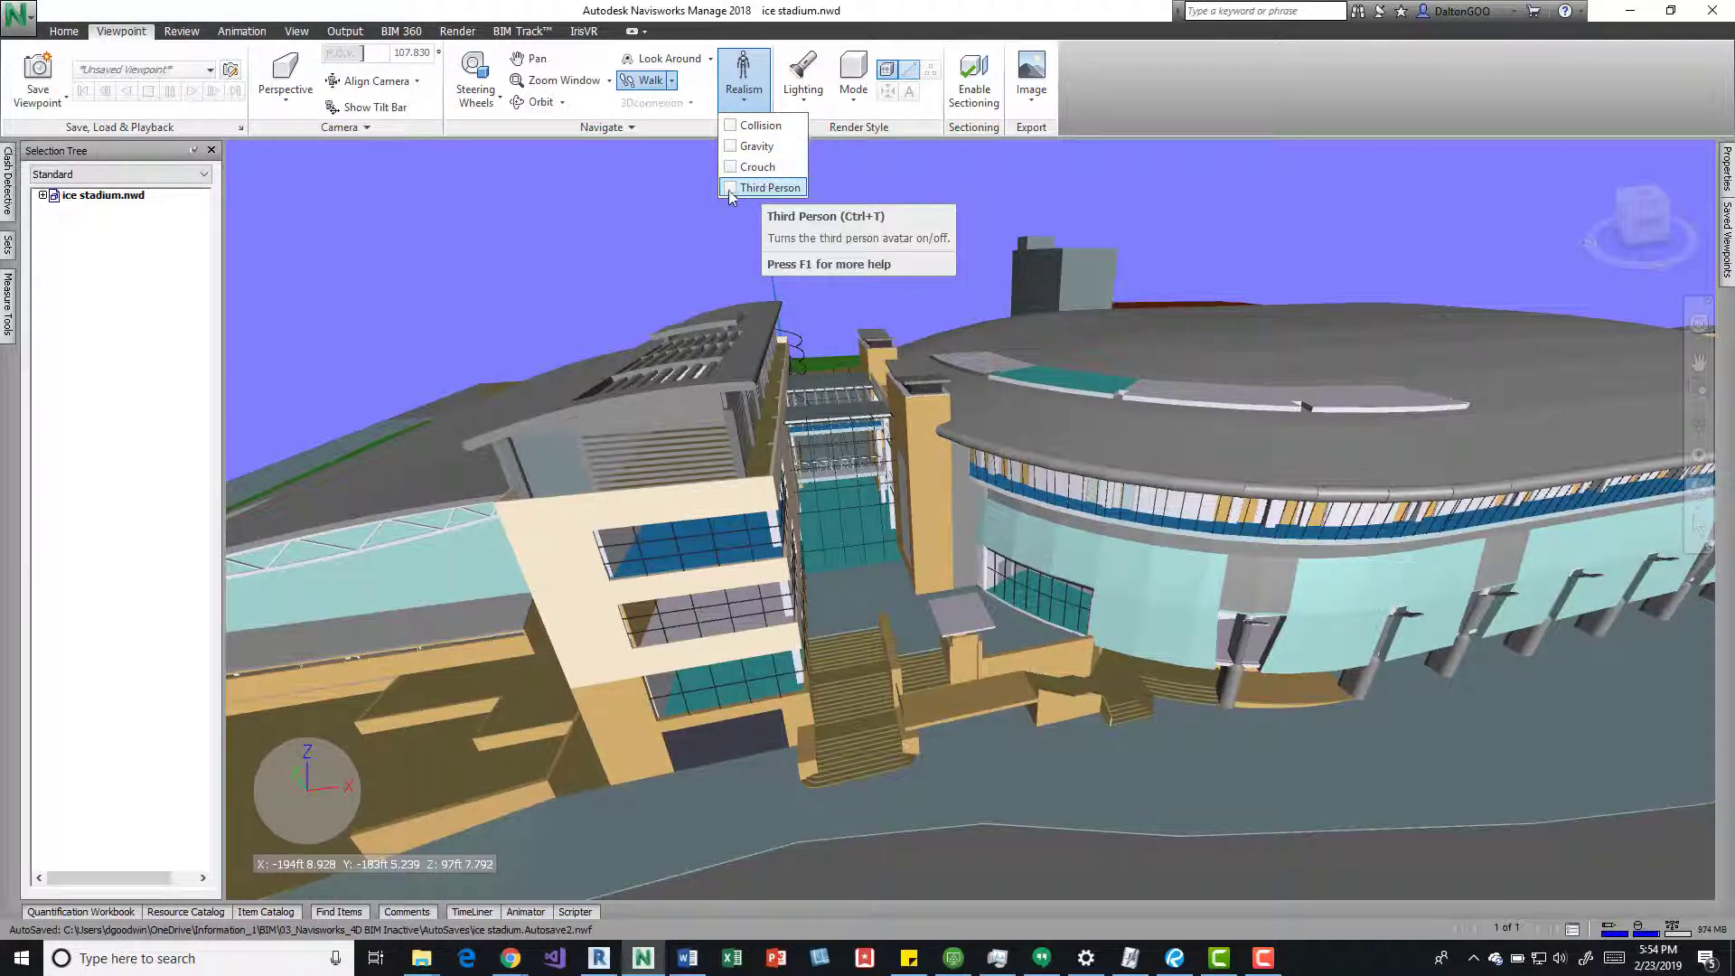
left_click(730, 186)
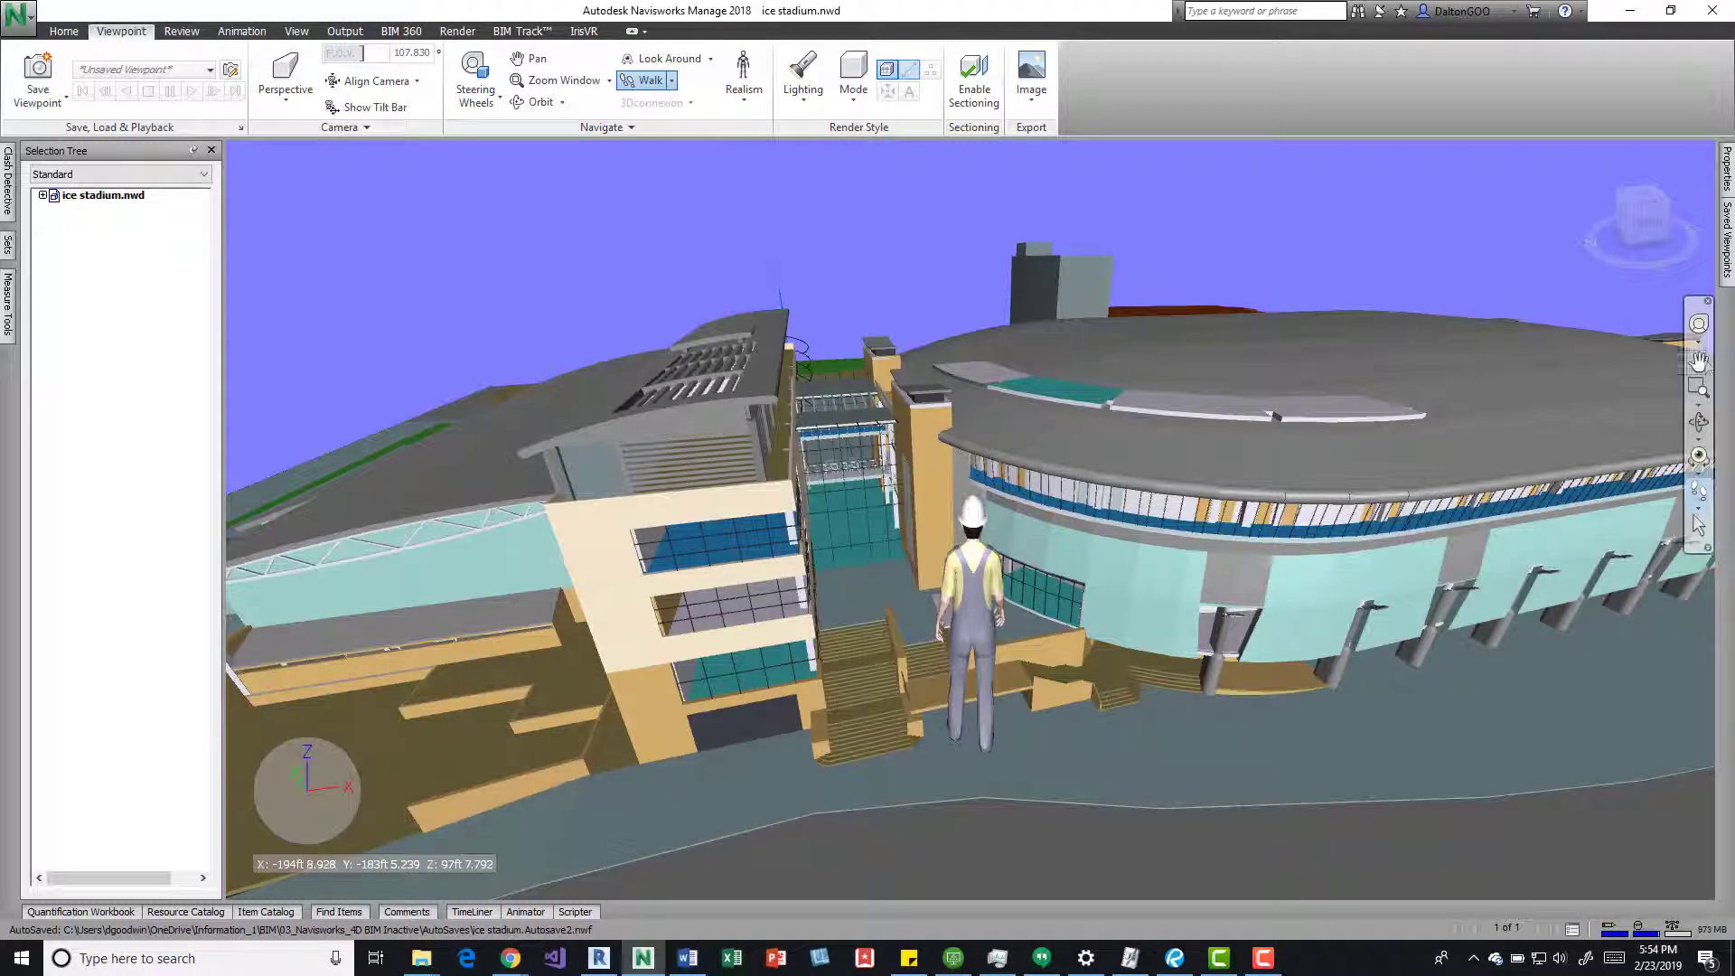
mouse_move(1699, 492)
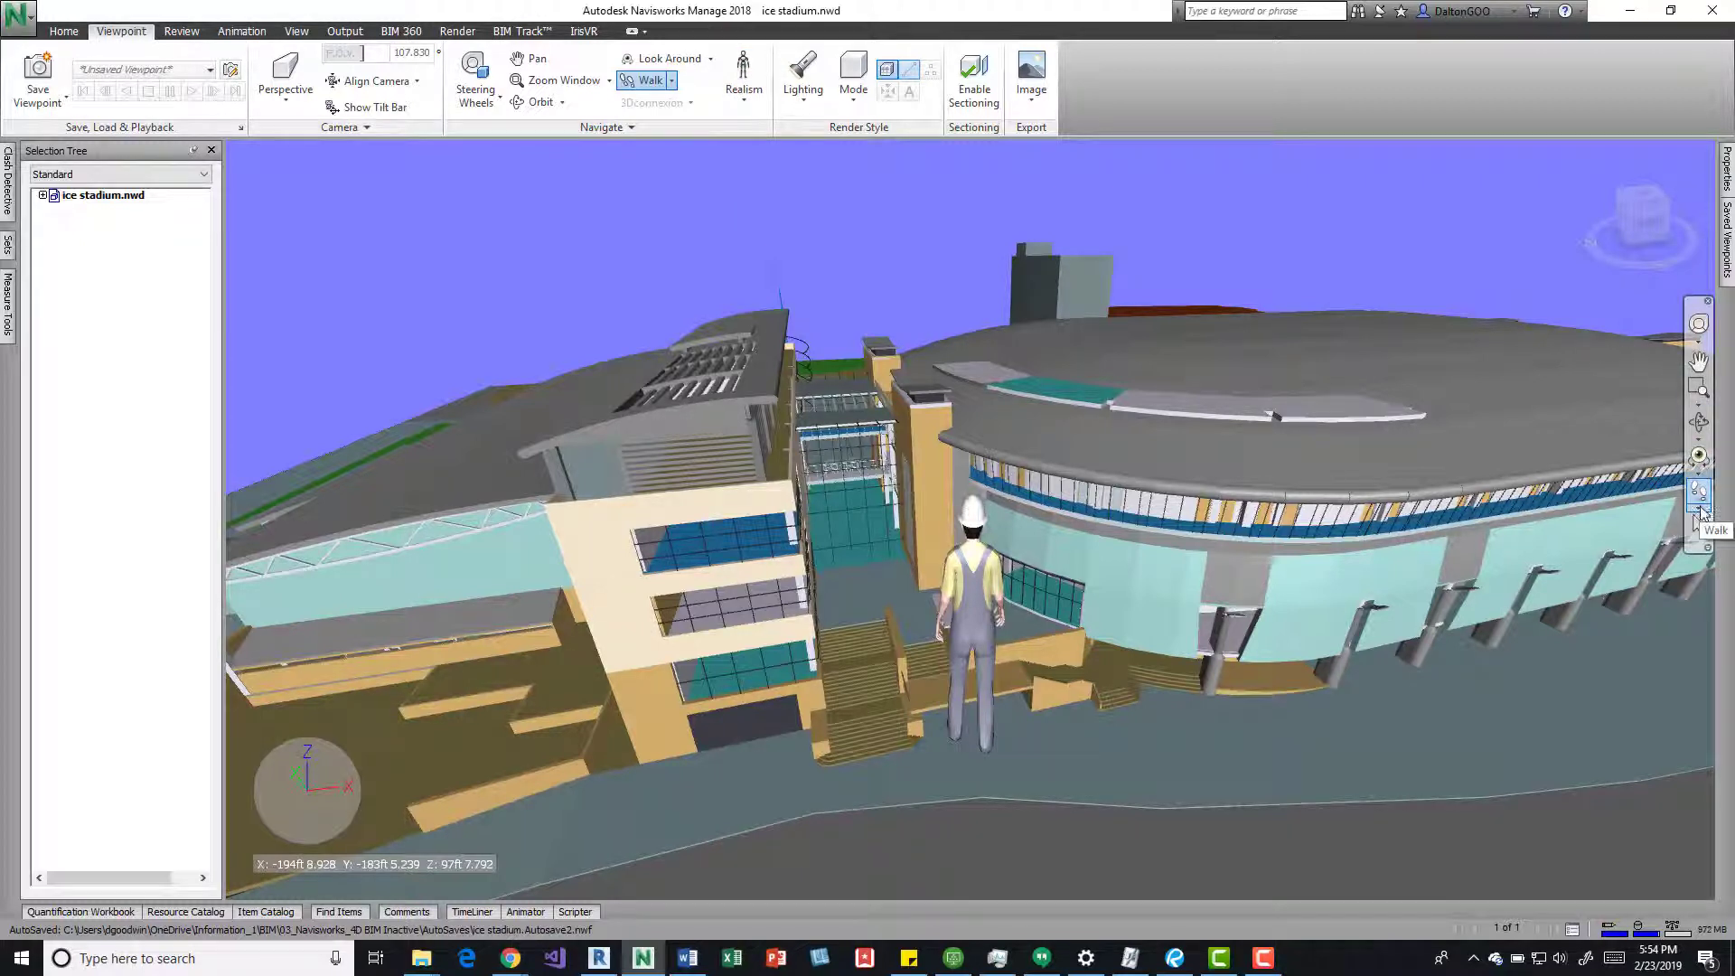
Walk the avatar down to ground level at the stadium's glass entrance
left_click(1701, 491)
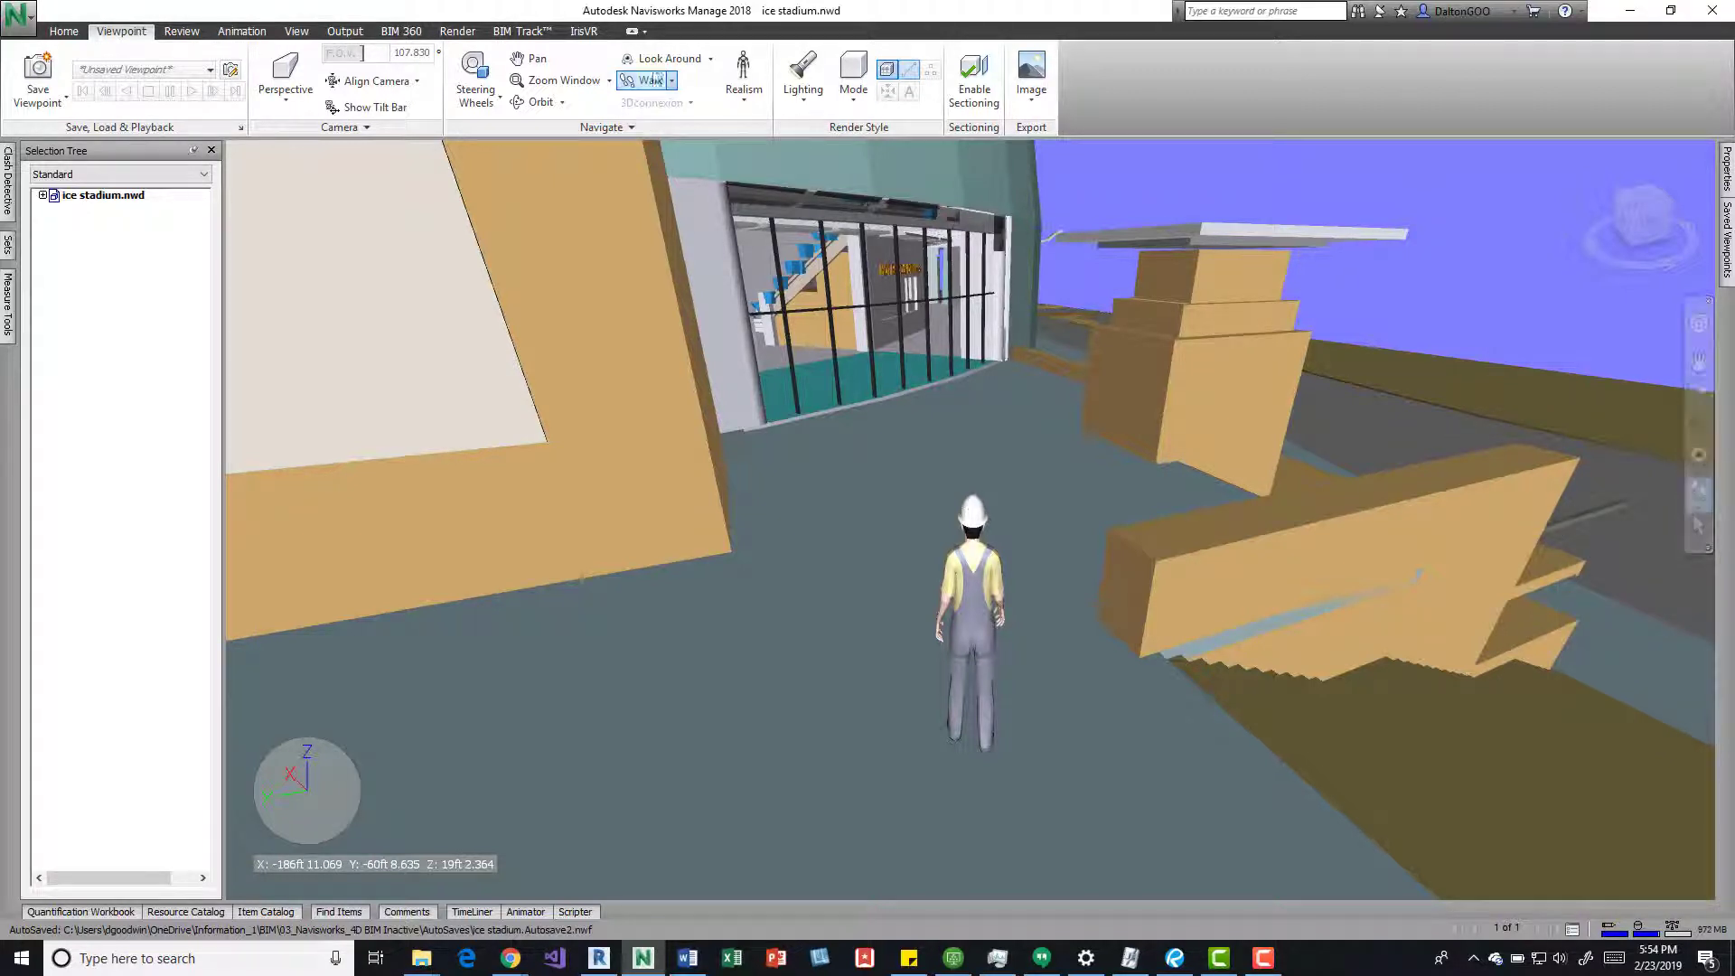
Turn on Gravity in the Realism options so the avatar walks with collision
left_click(743, 78)
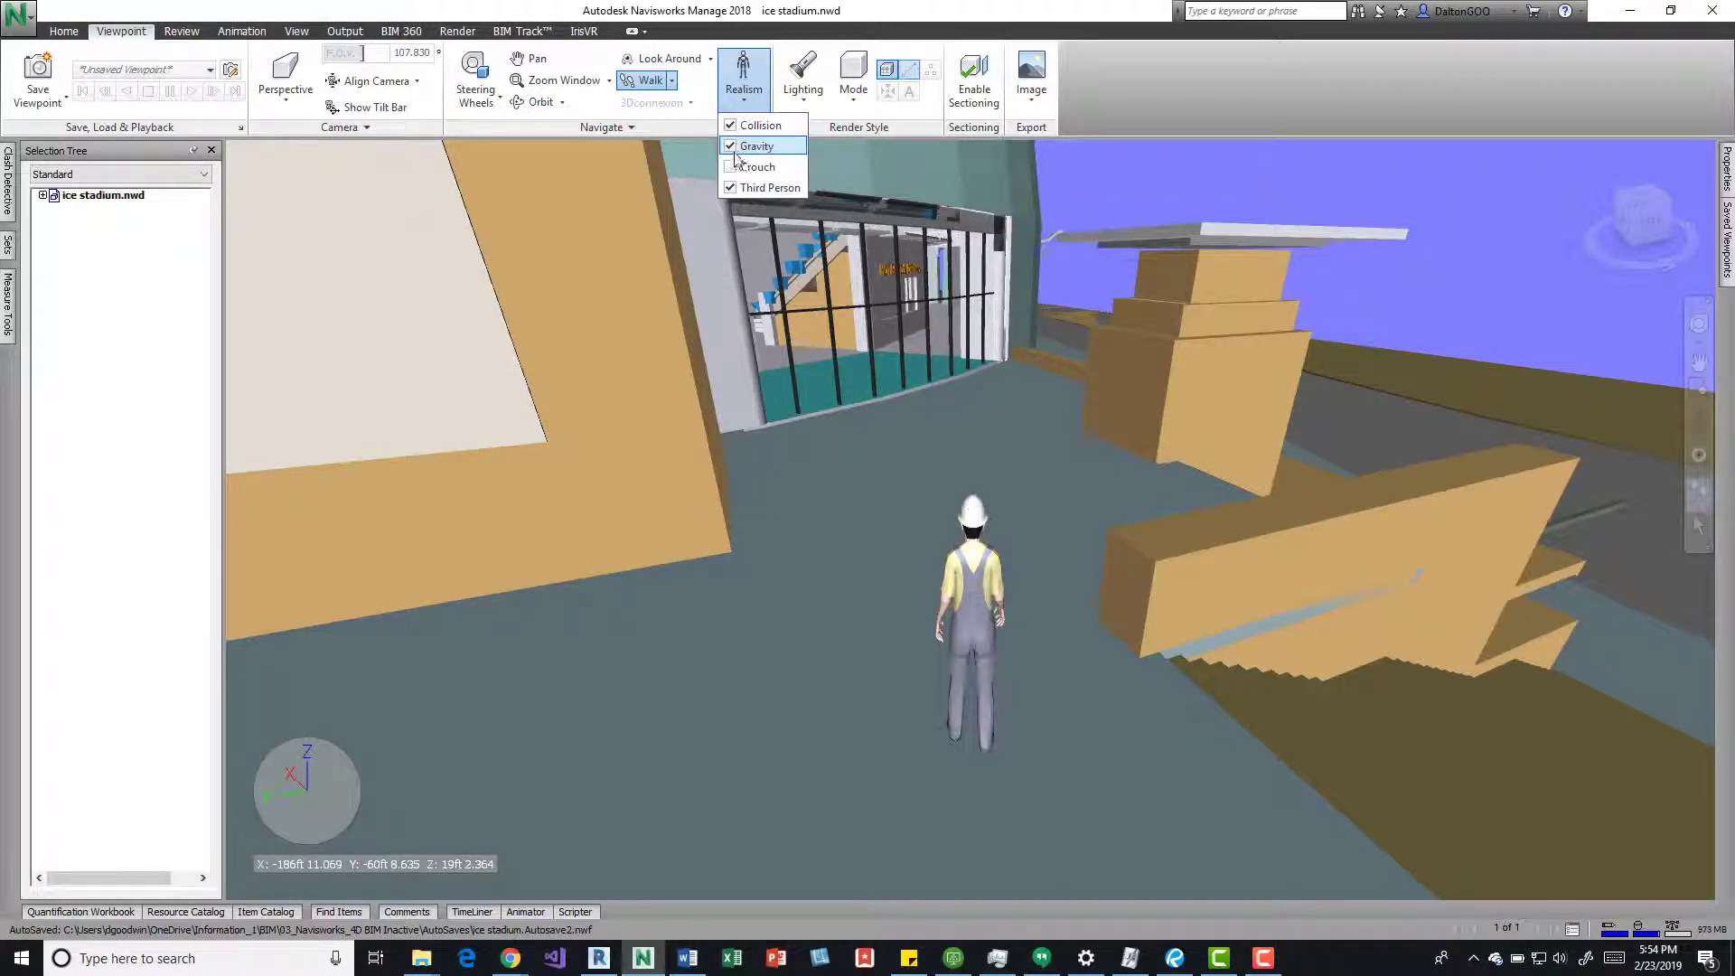
left_click(730, 166)
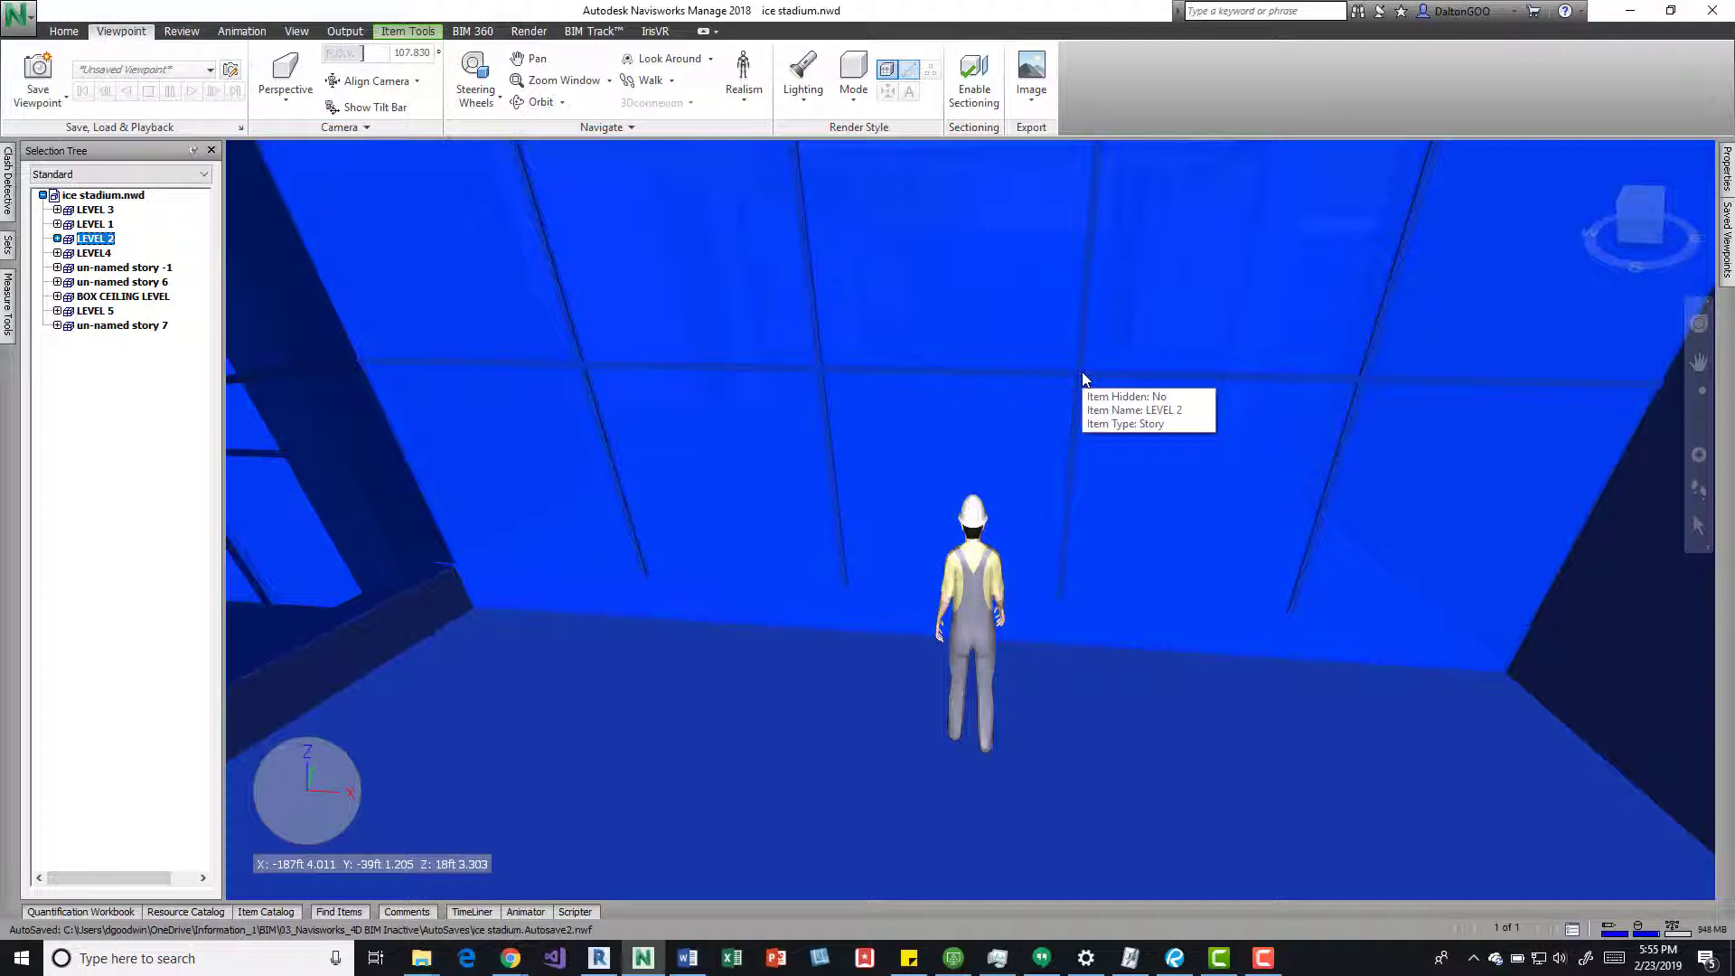
mouse_move(349, 364)
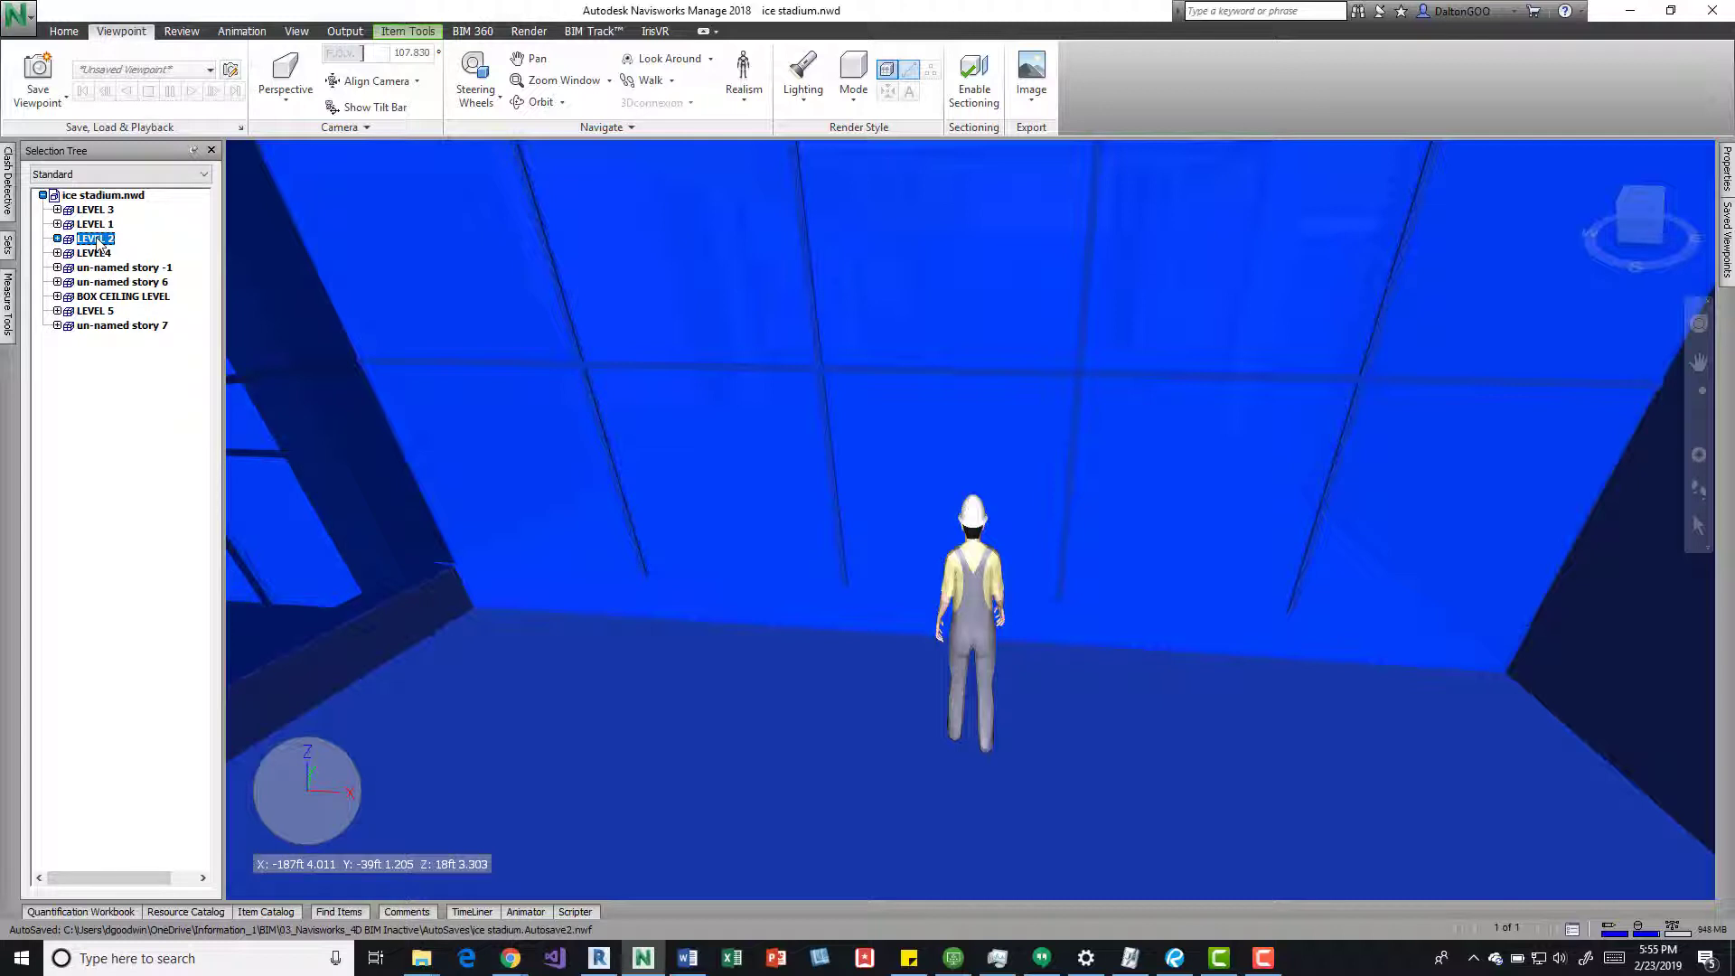
Select the whole LEVEL 2 story in the Selection Tree
left_click(96, 239)
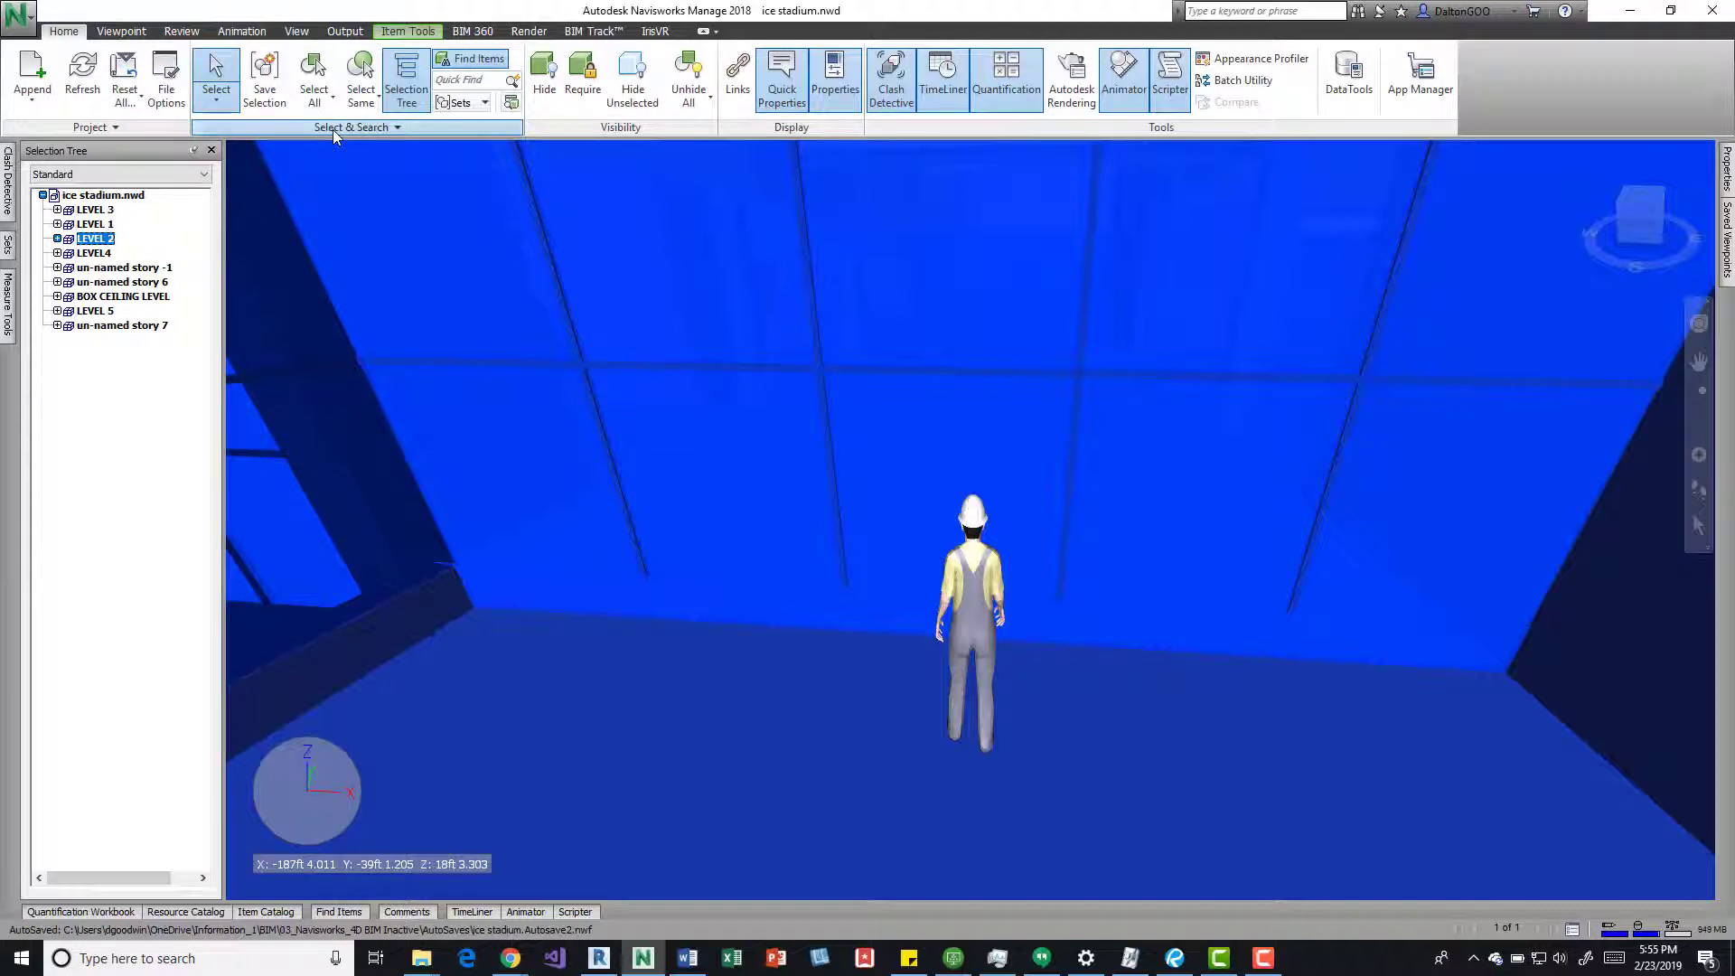
Set Selection Resolution to Last Object in the Select & Search panel
left_click(365, 146)
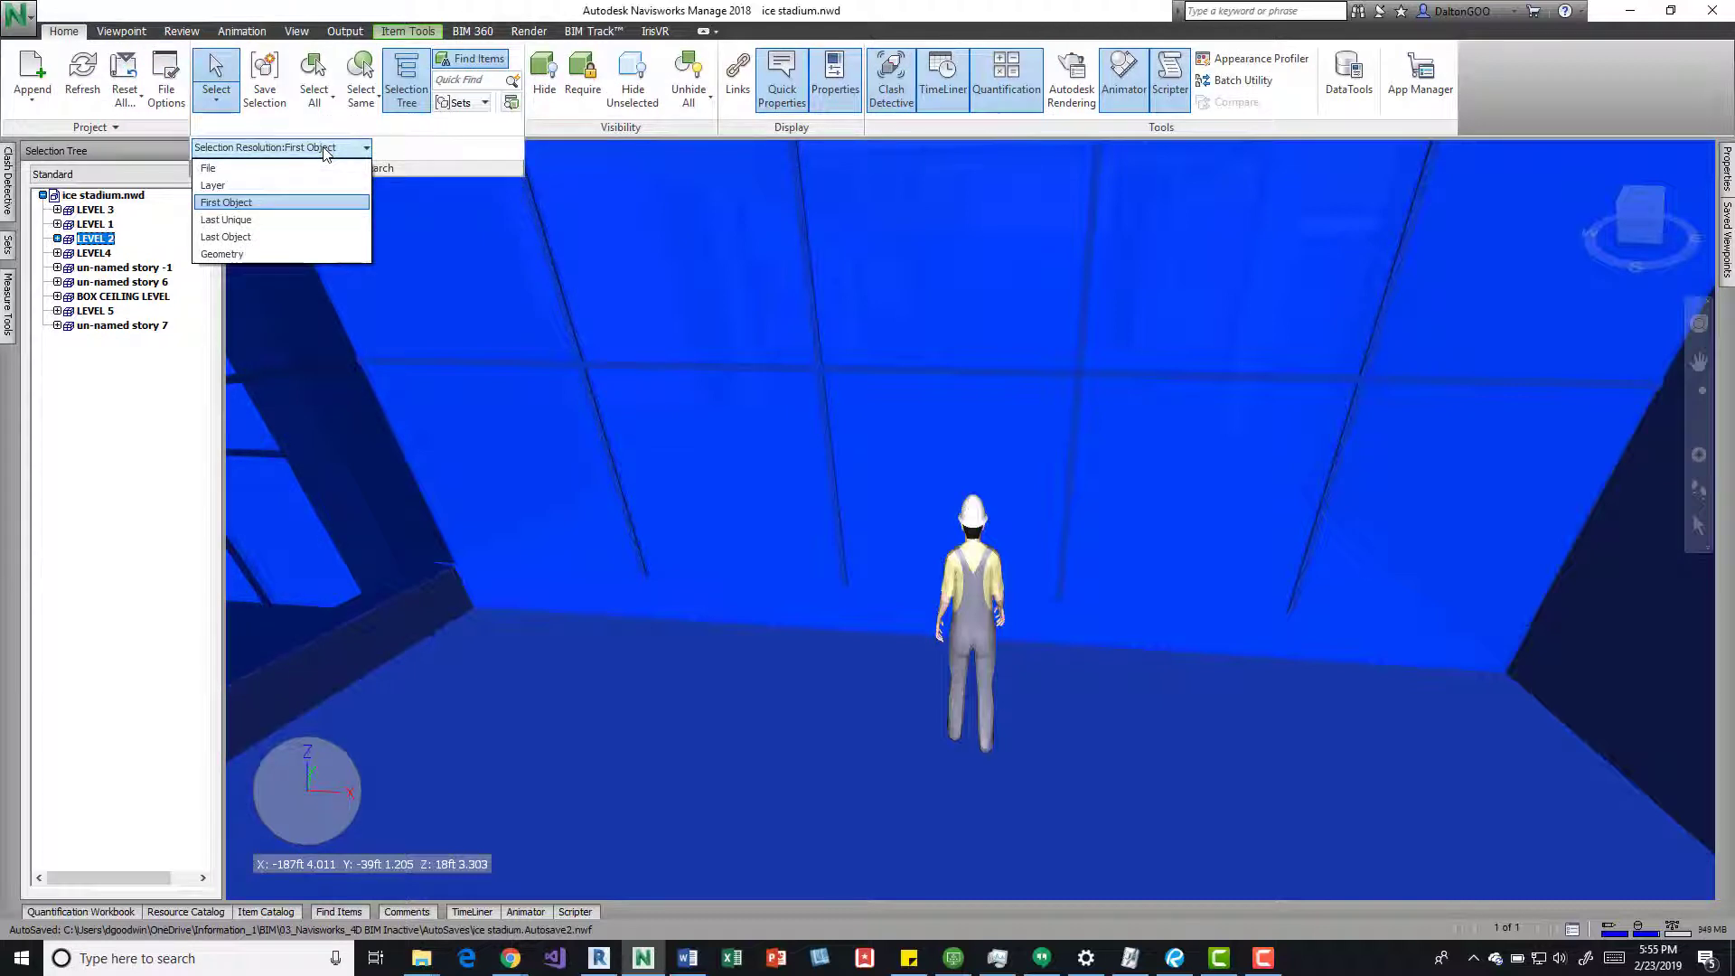
mouse_move(228, 219)
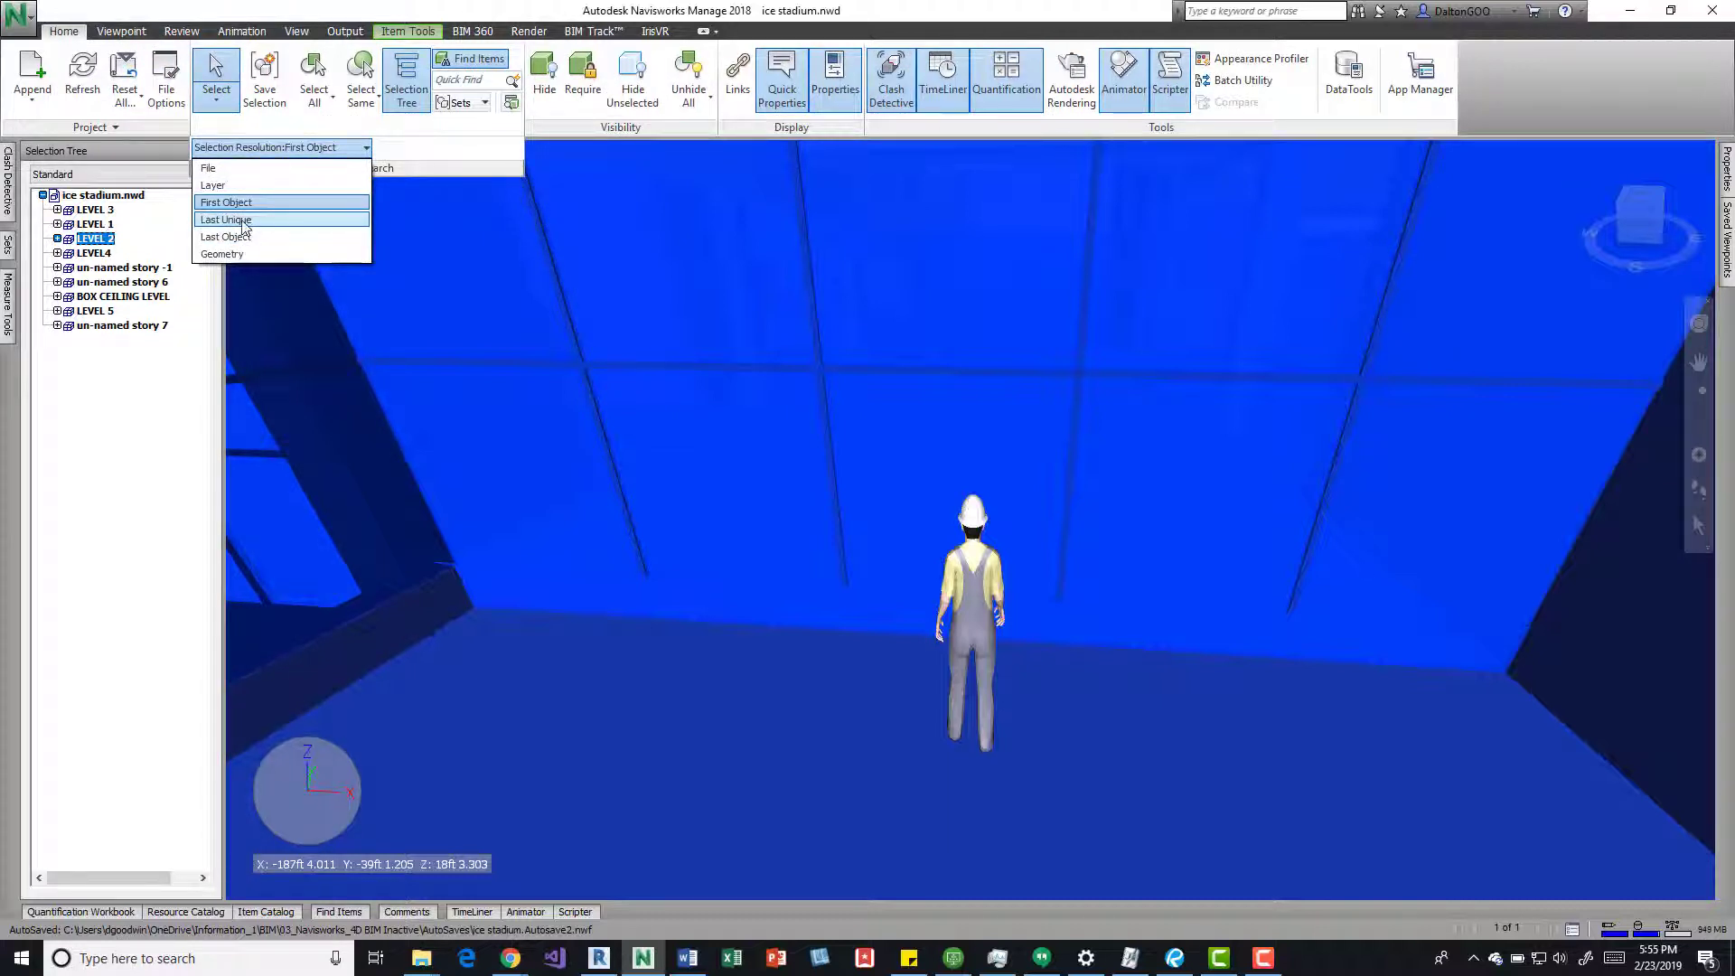
mouse_move(239, 236)
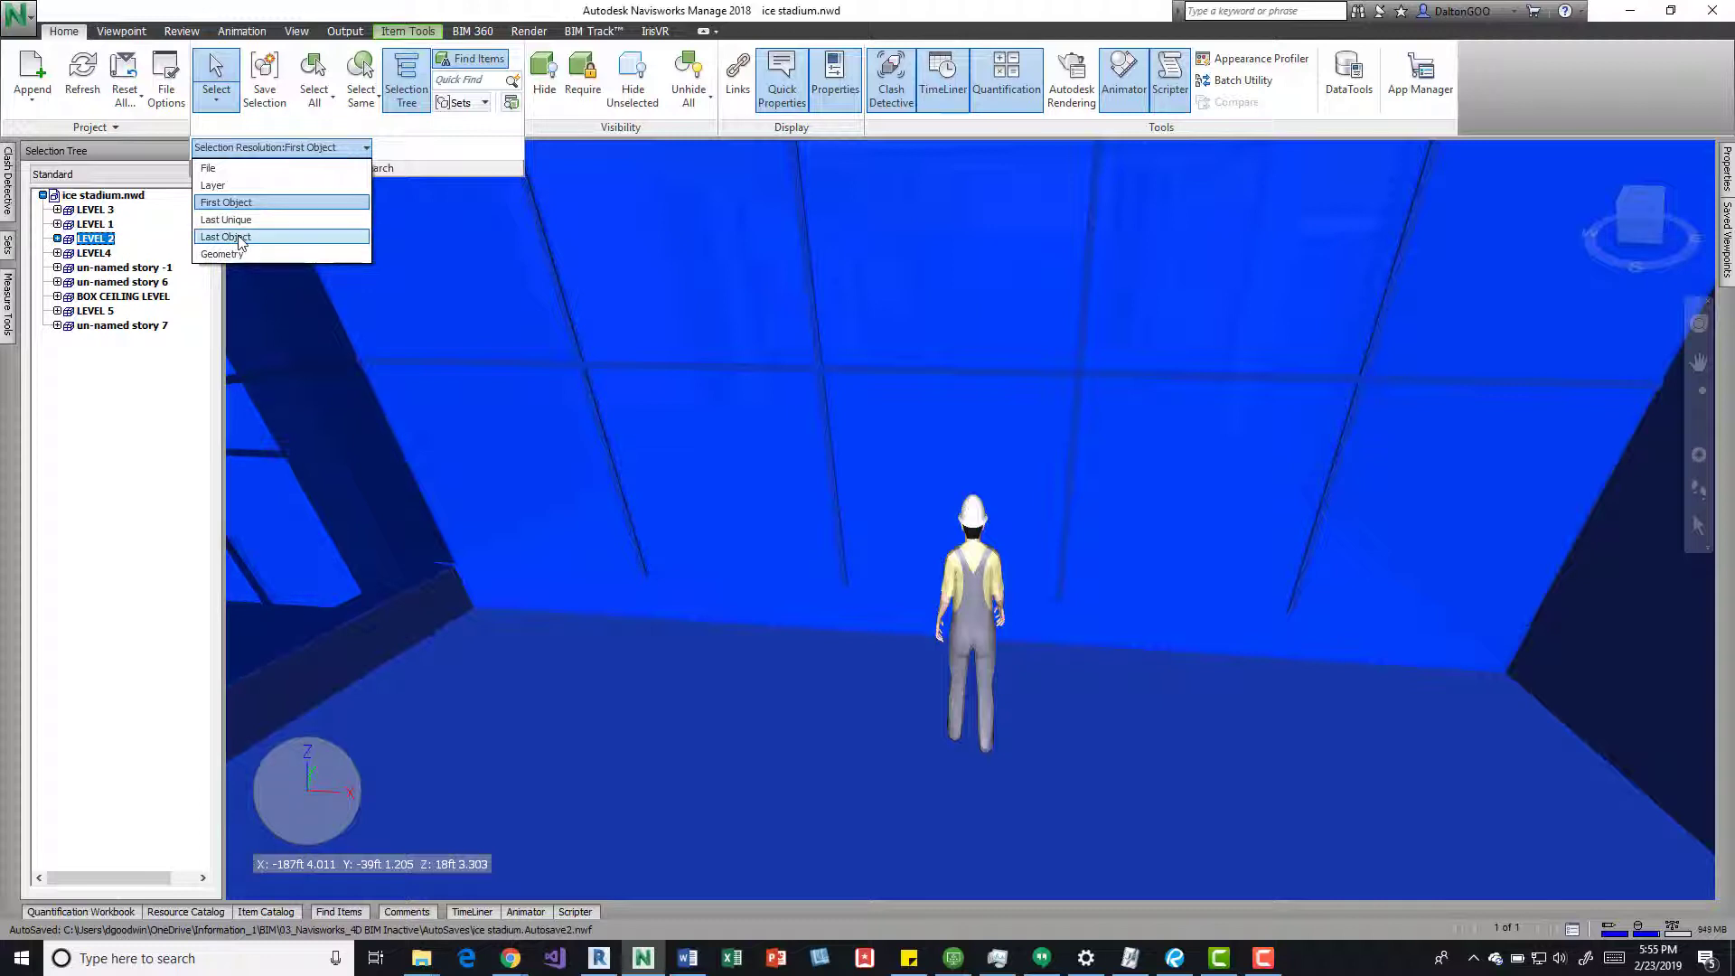
left_click(225, 237)
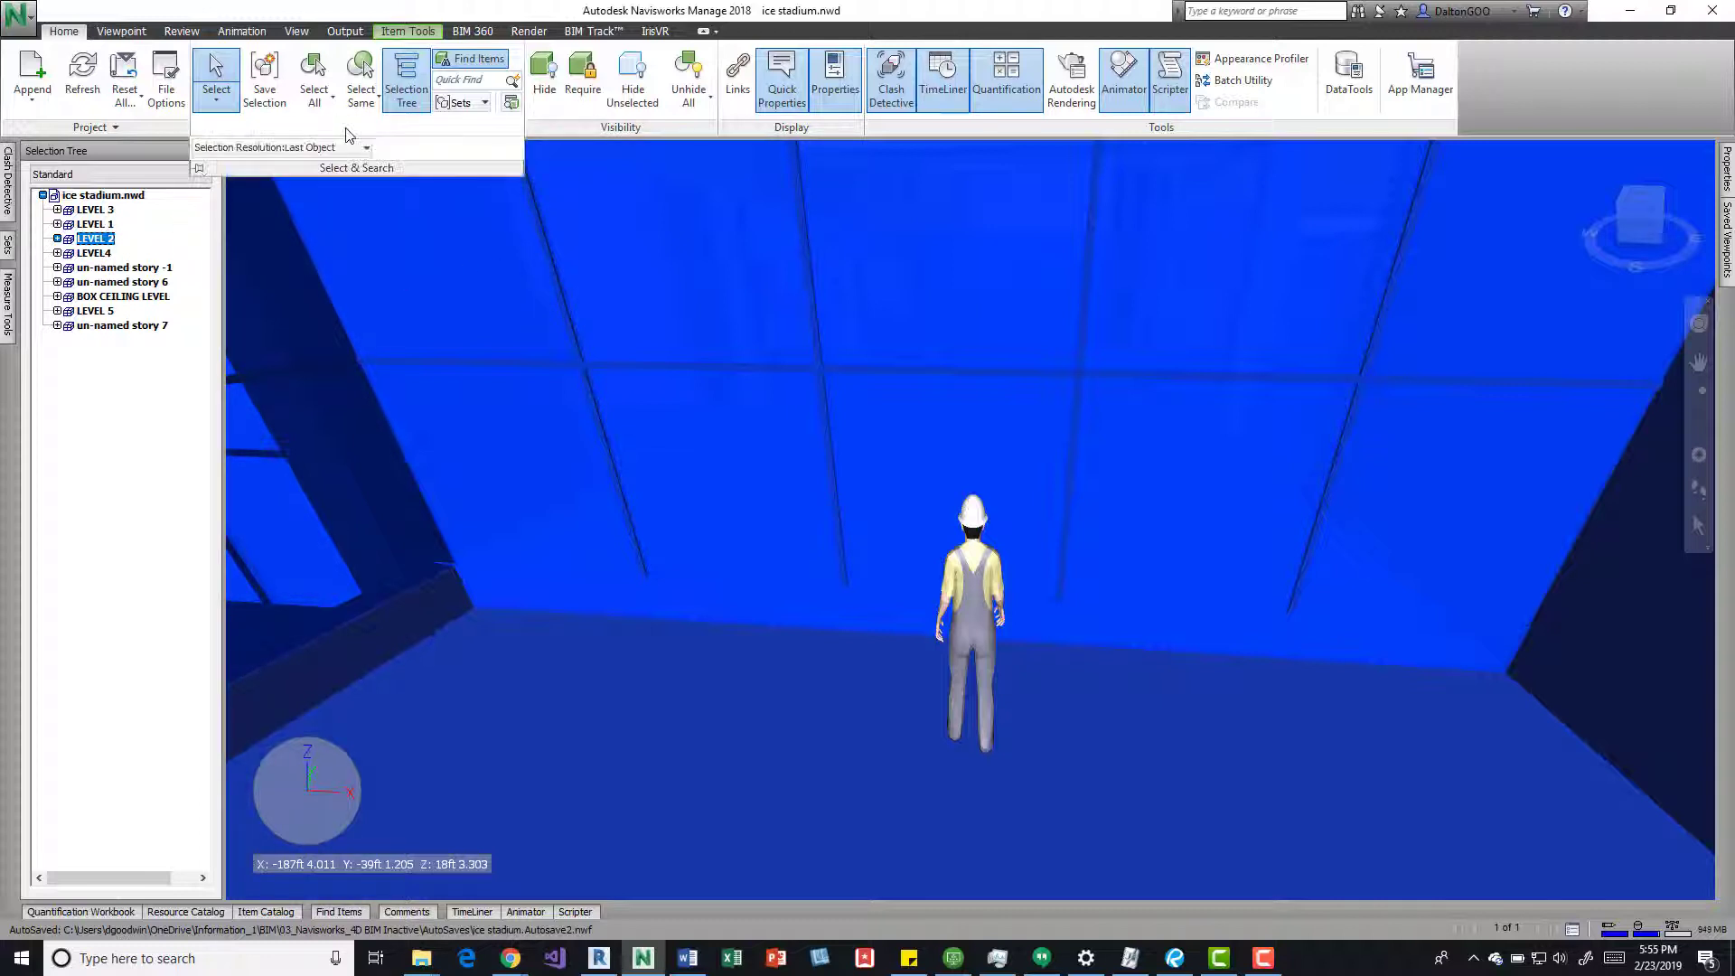
mouse_move(1068, 436)
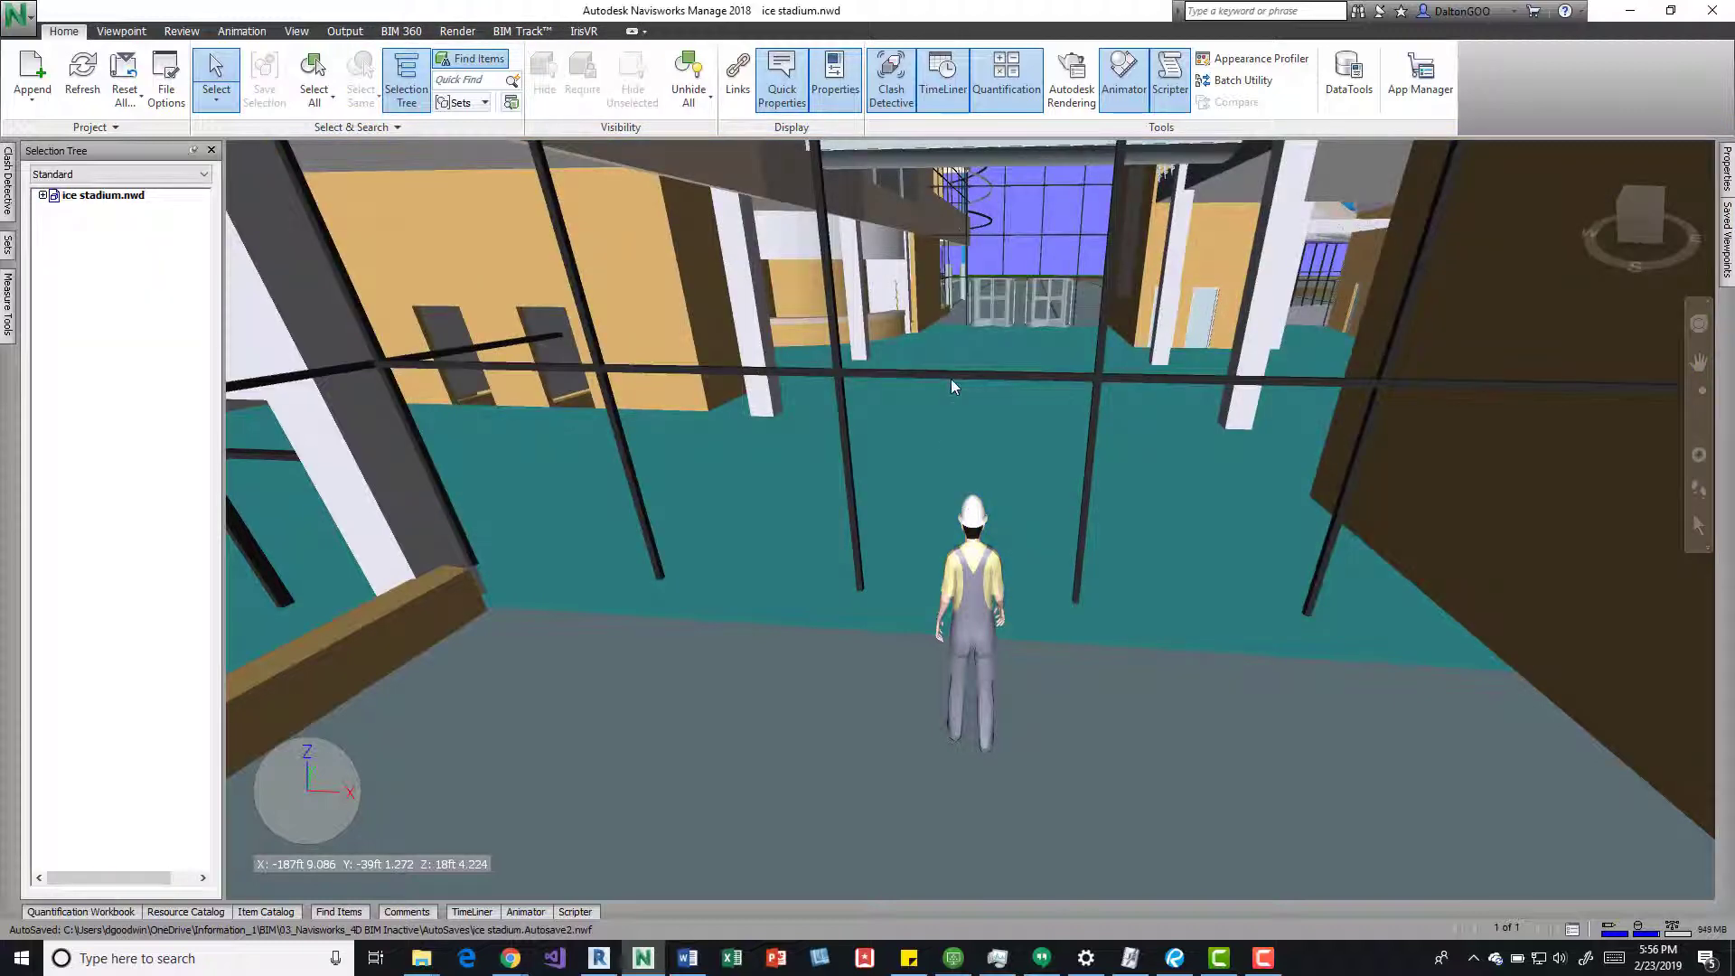
Hide the arena seating object blocking the avatar's path
right_click(955, 387)
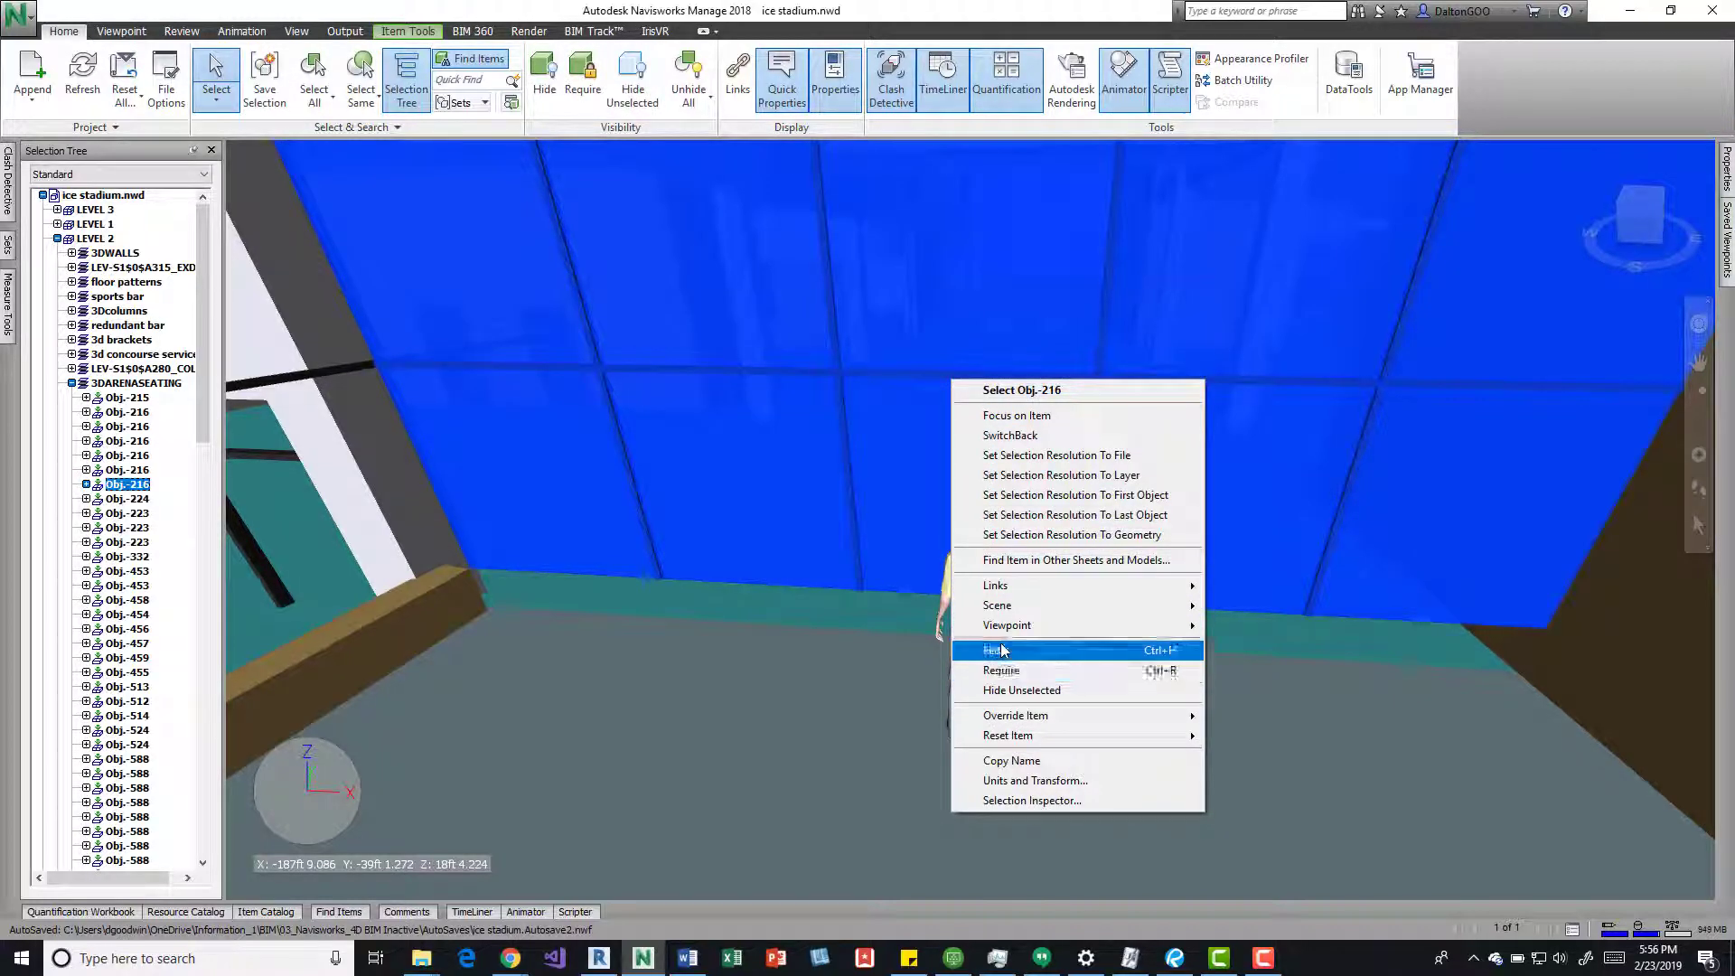
left_click(994, 649)
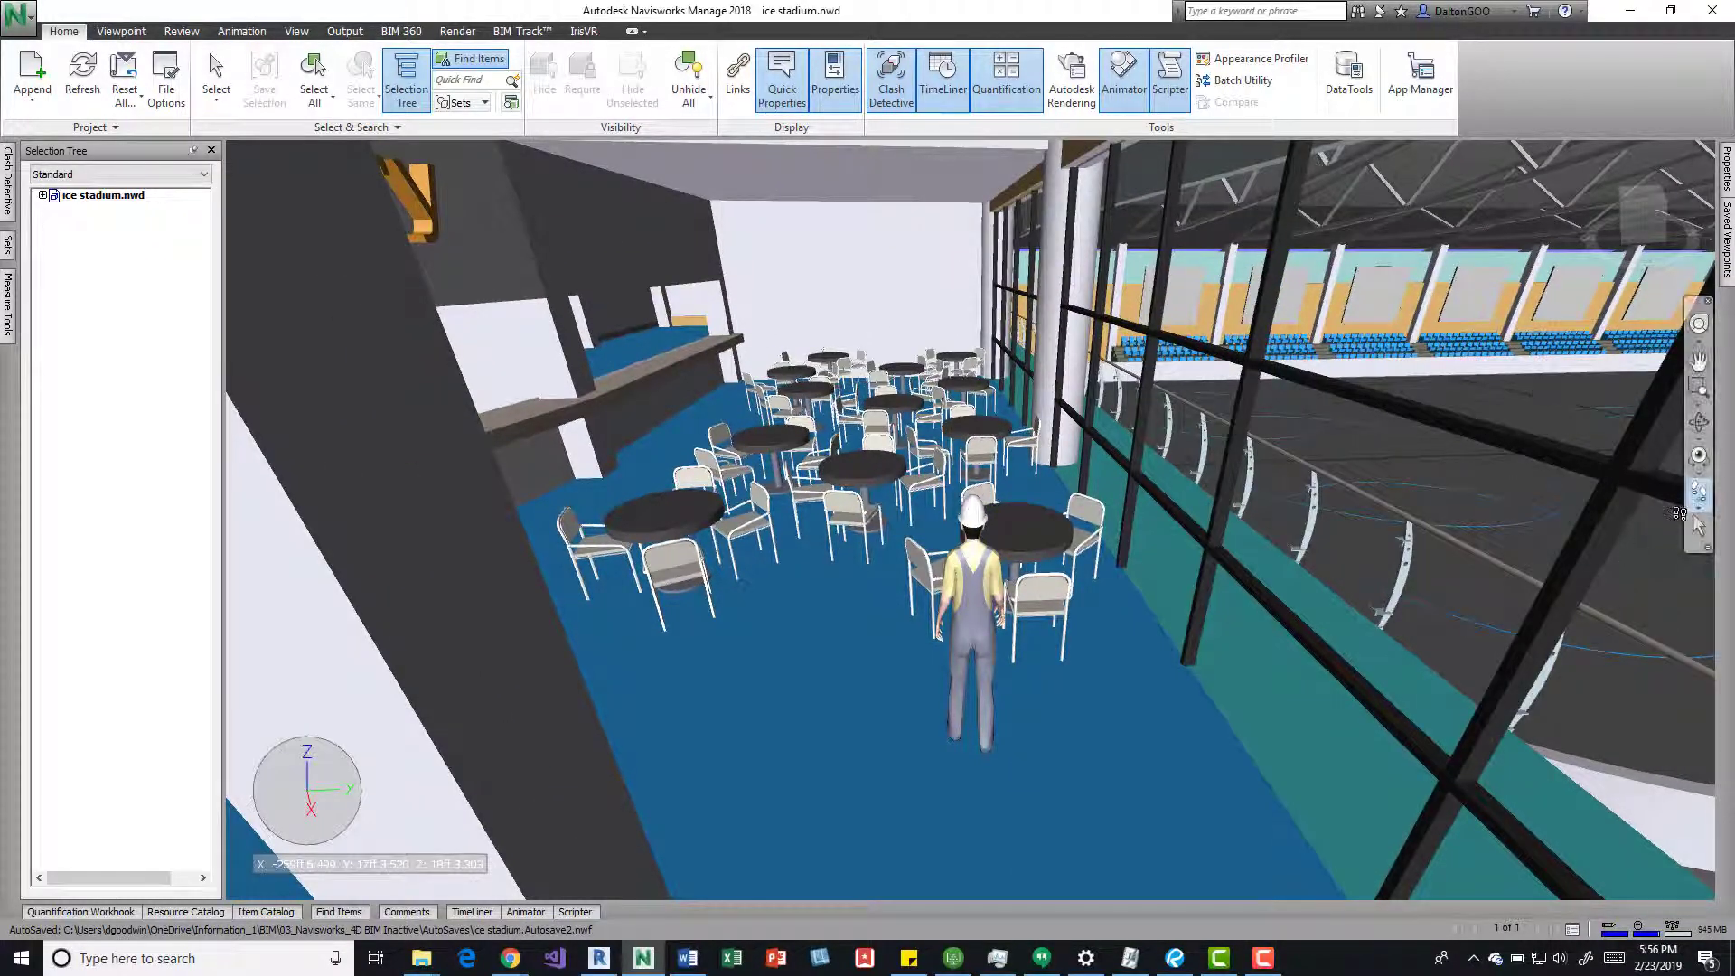
Move the cafe table back toward the glass railing with Item Tools Move
left_click(1023, 532)
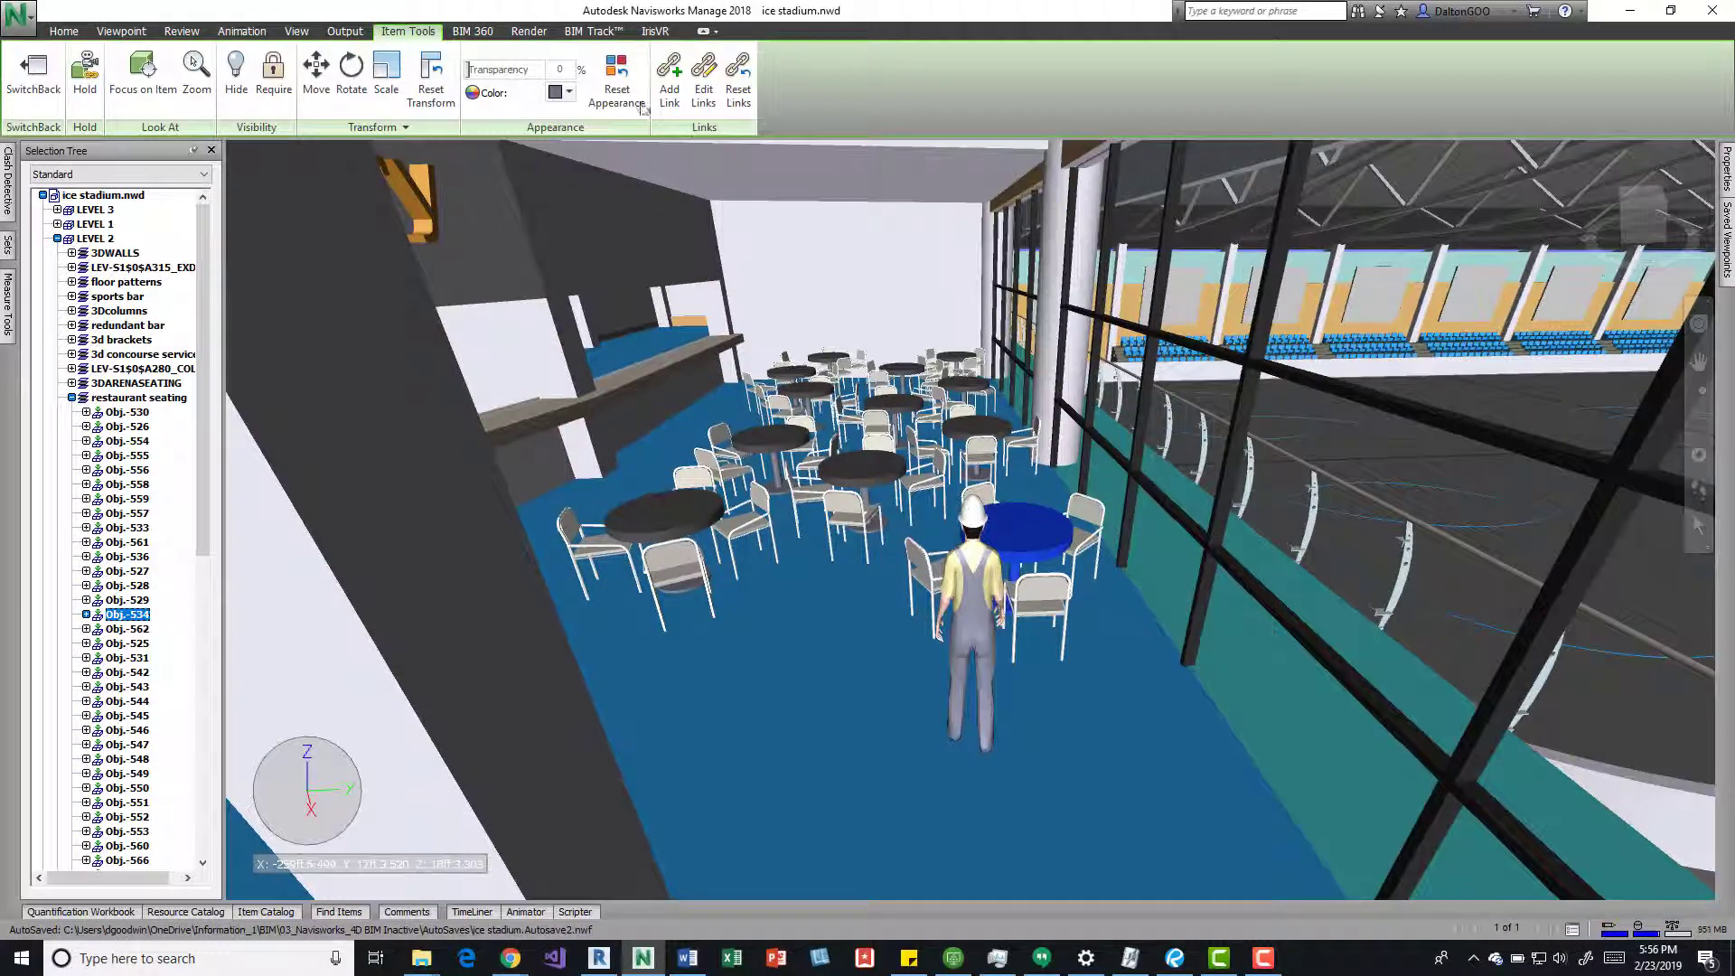
left_click(315, 72)
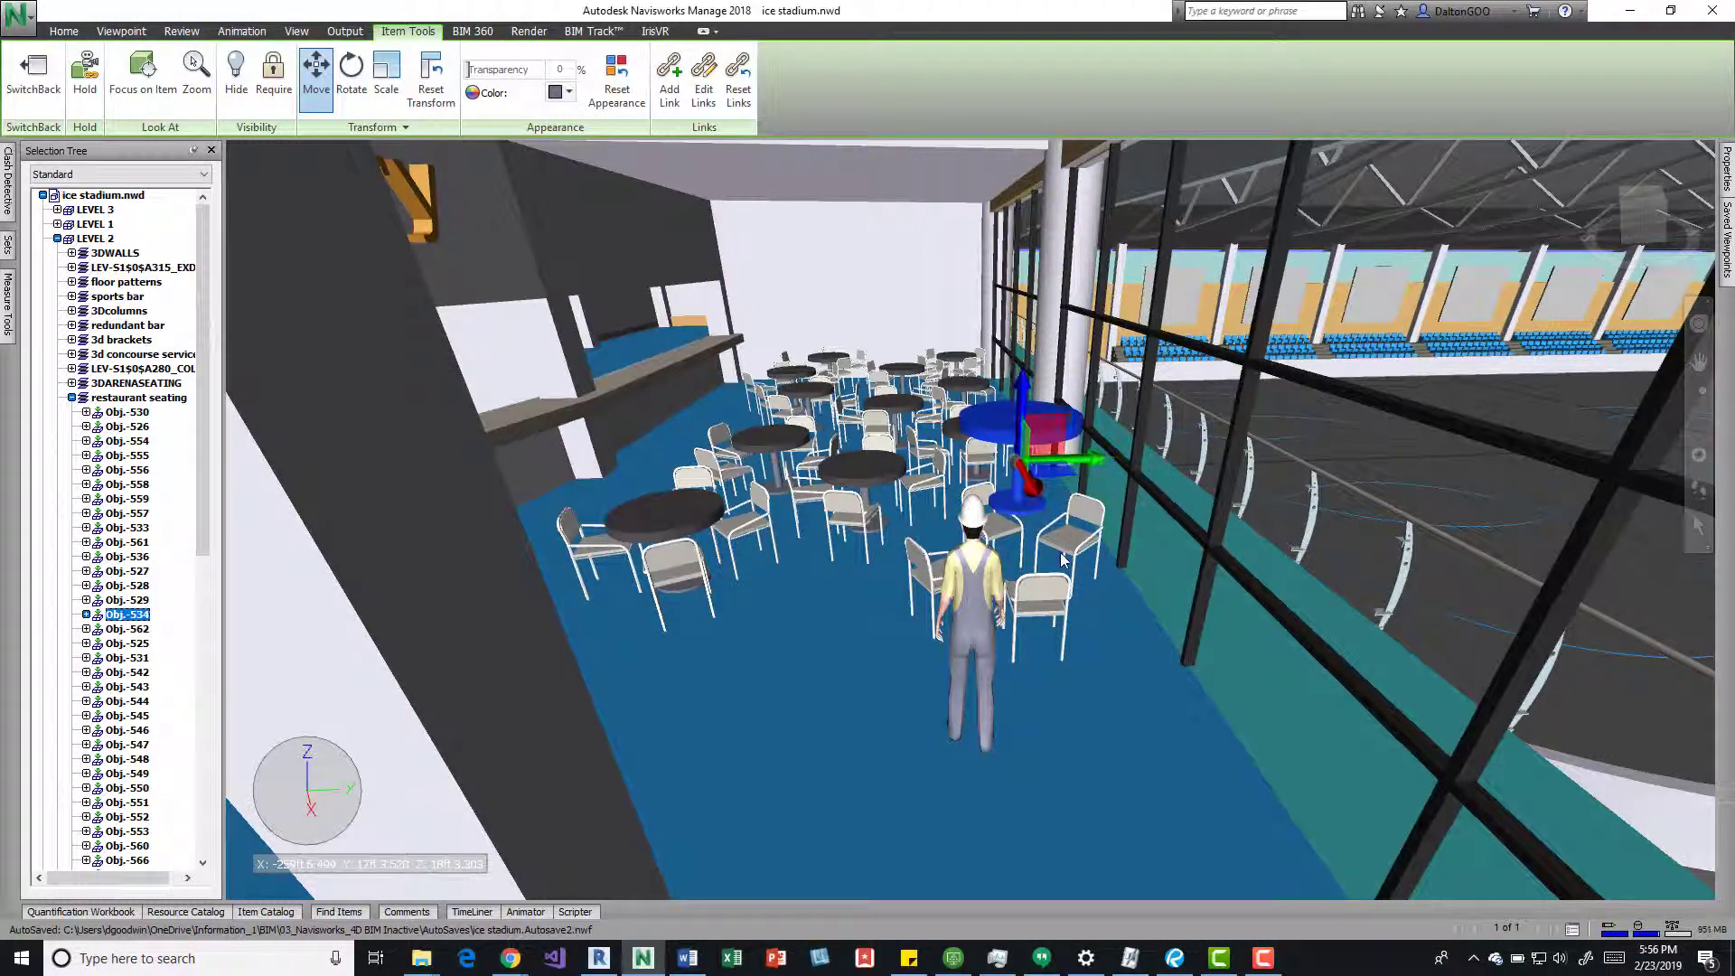
left_click(63, 31)
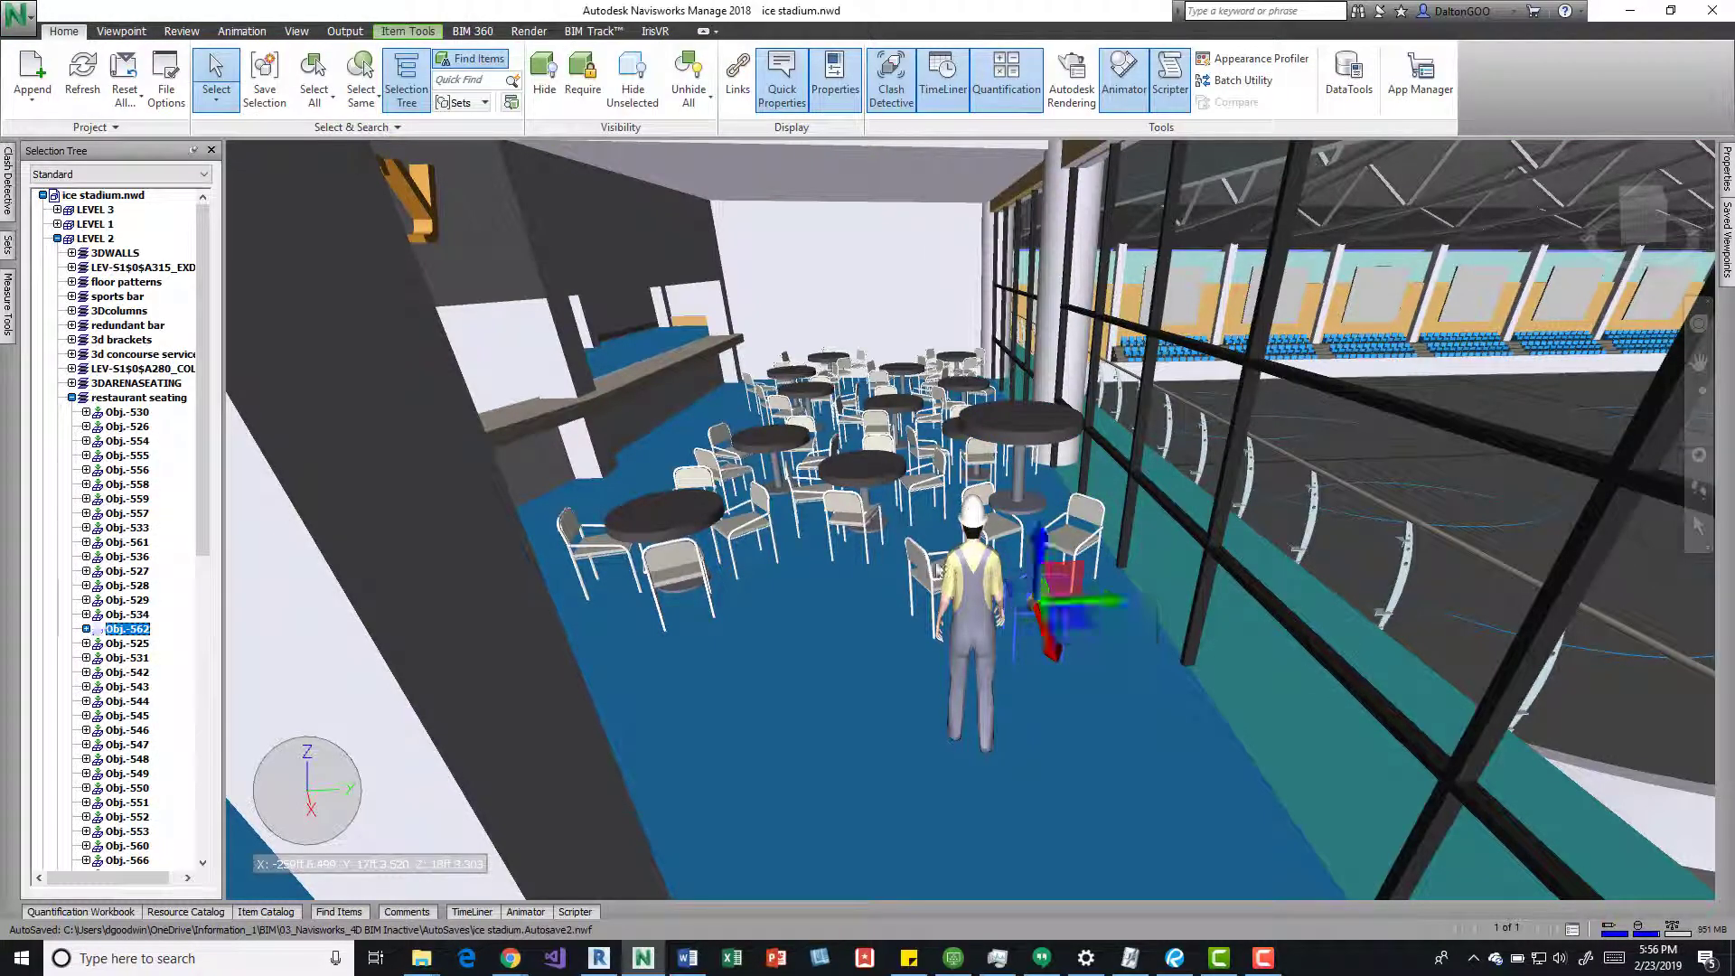
left_click(127, 846)
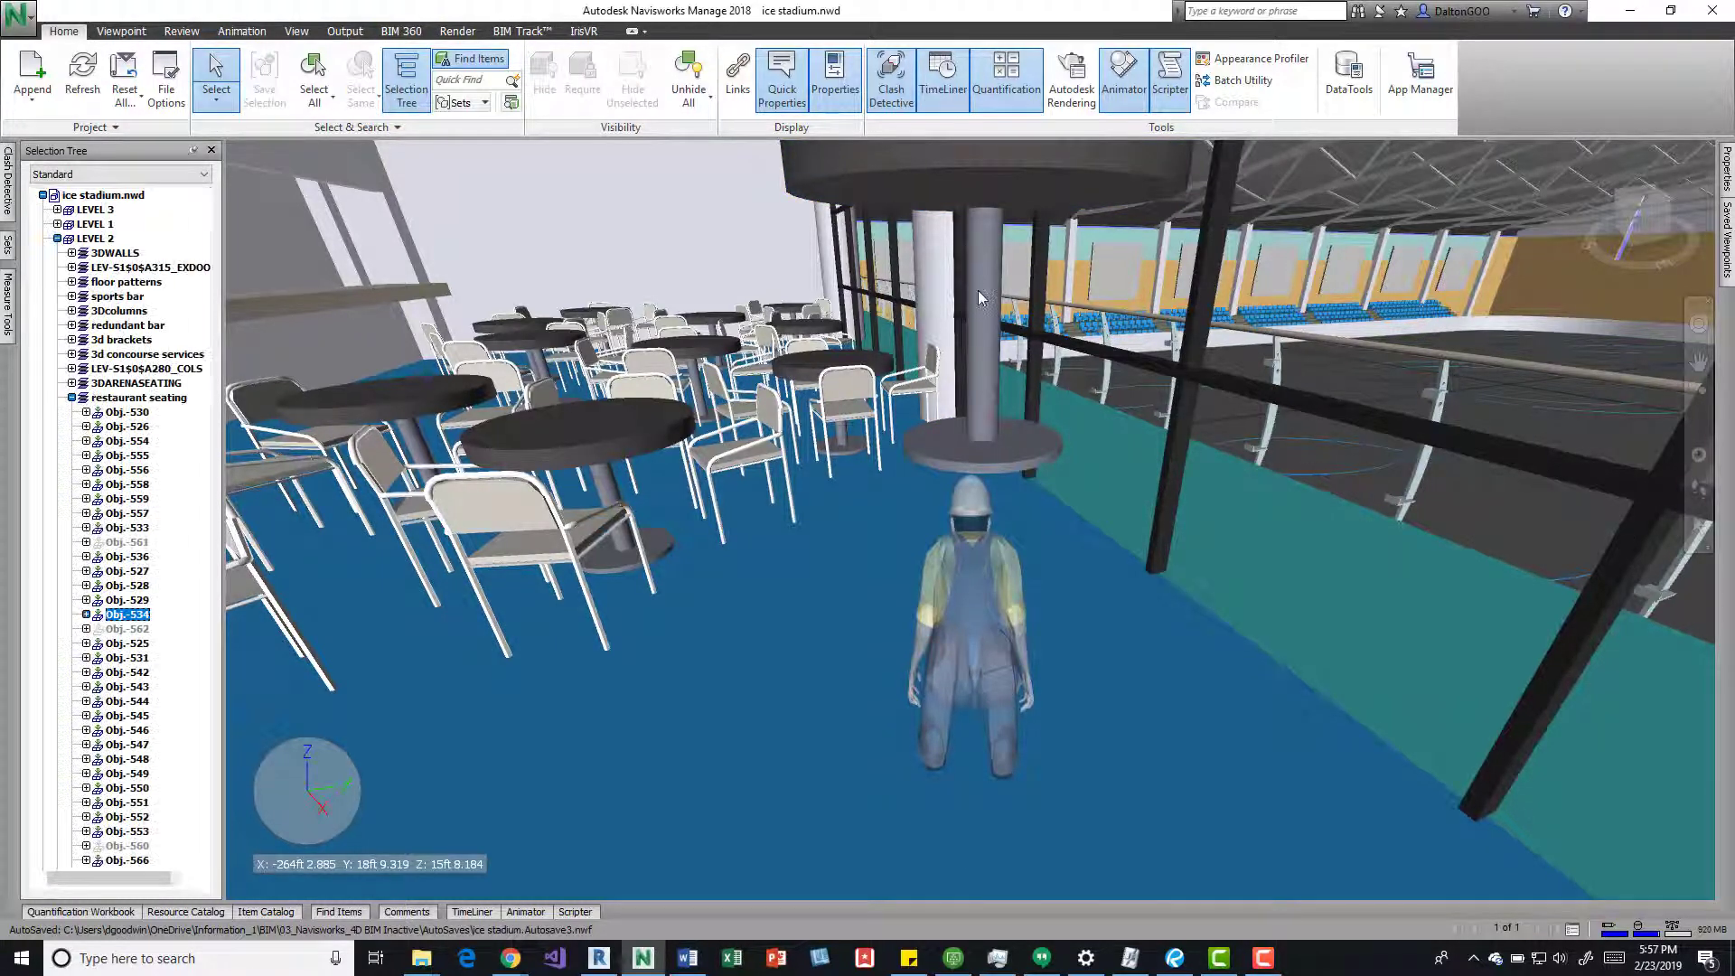
Walk the avatar through the cafe seating area past the moved table
left_click(979, 443)
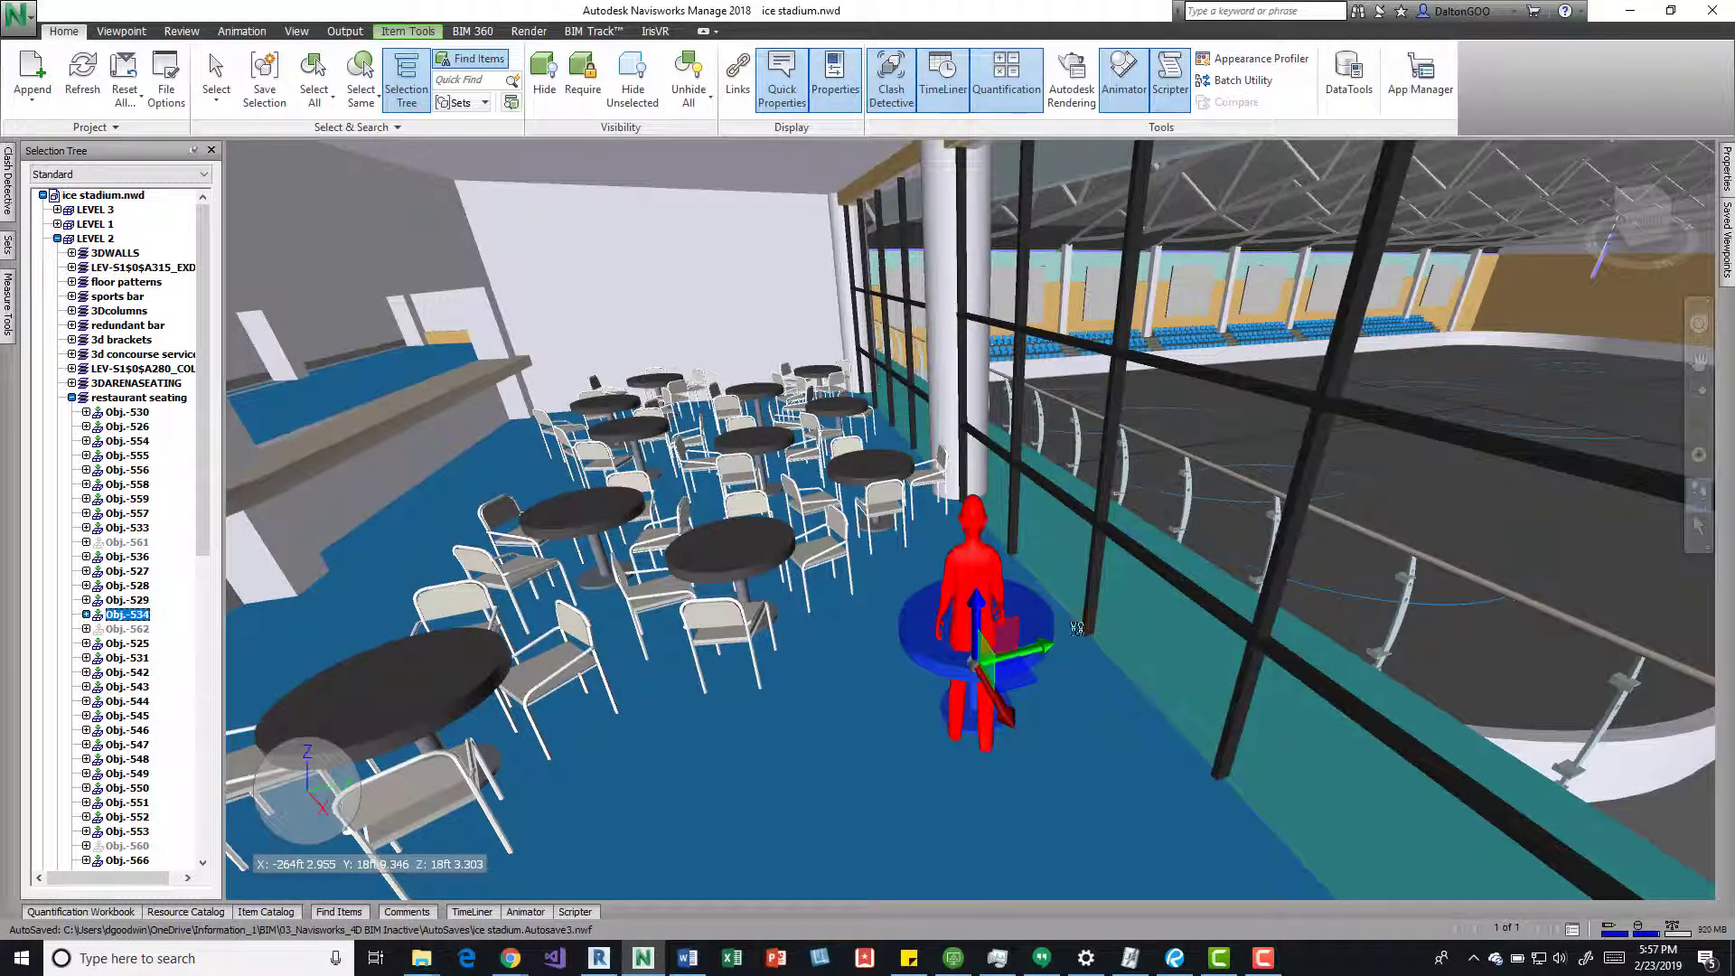
mouse_move(1115, 645)
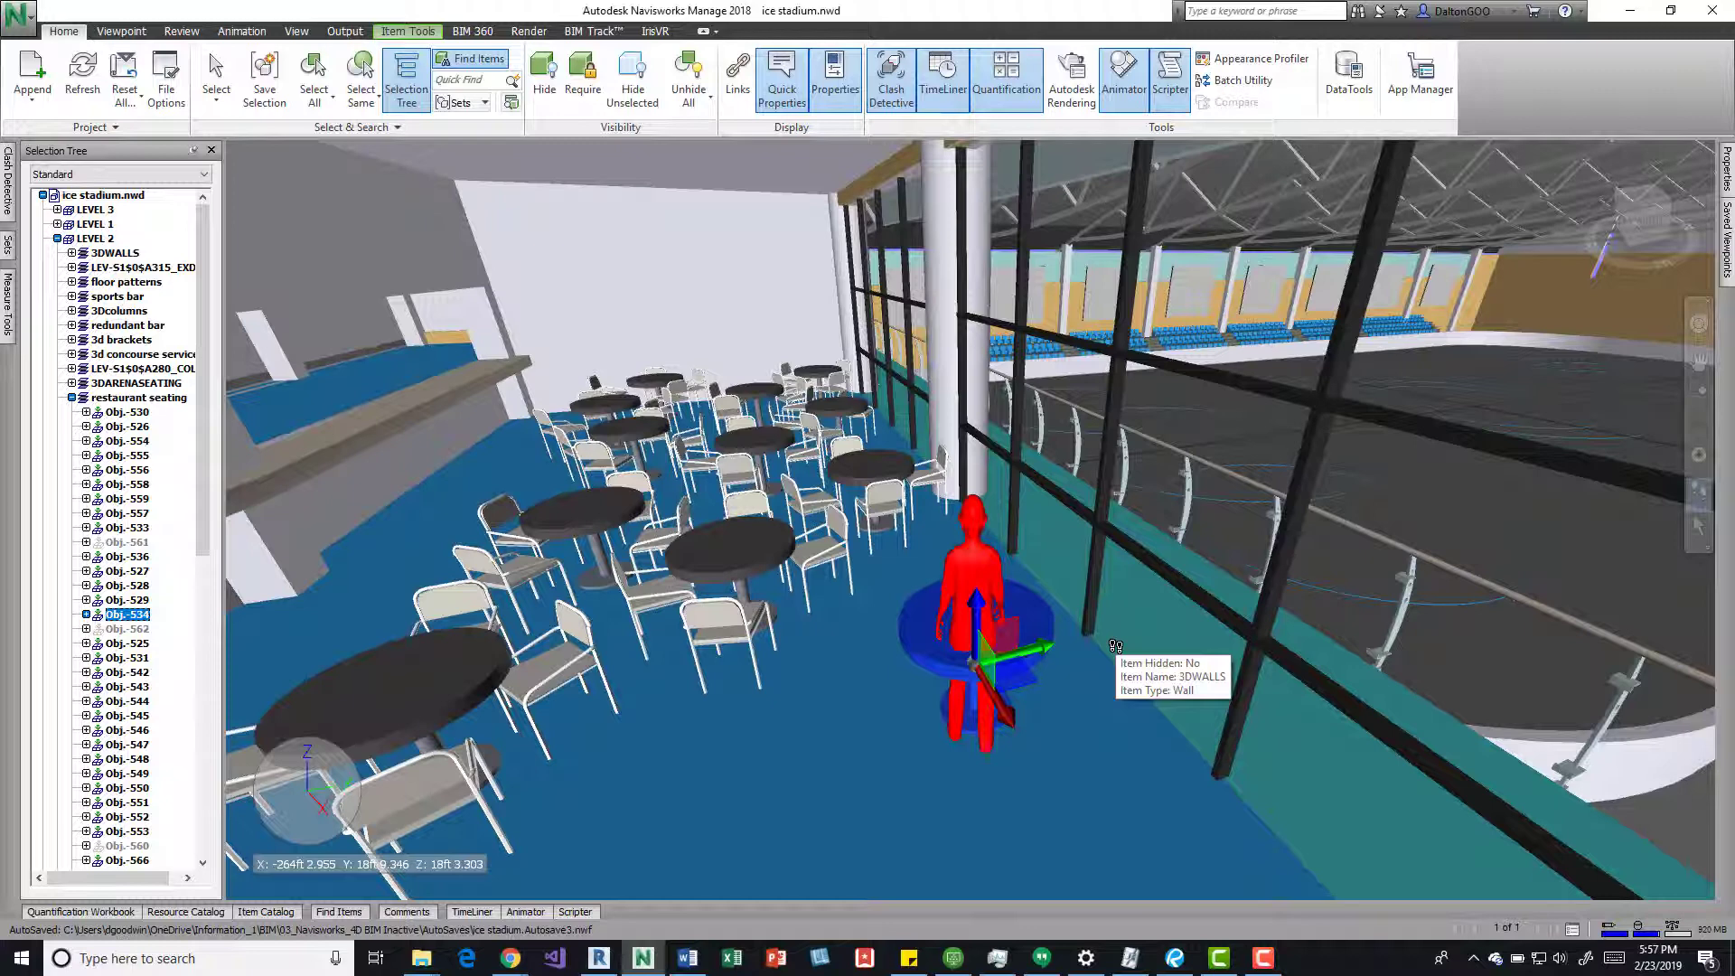
mouse_move(940, 662)
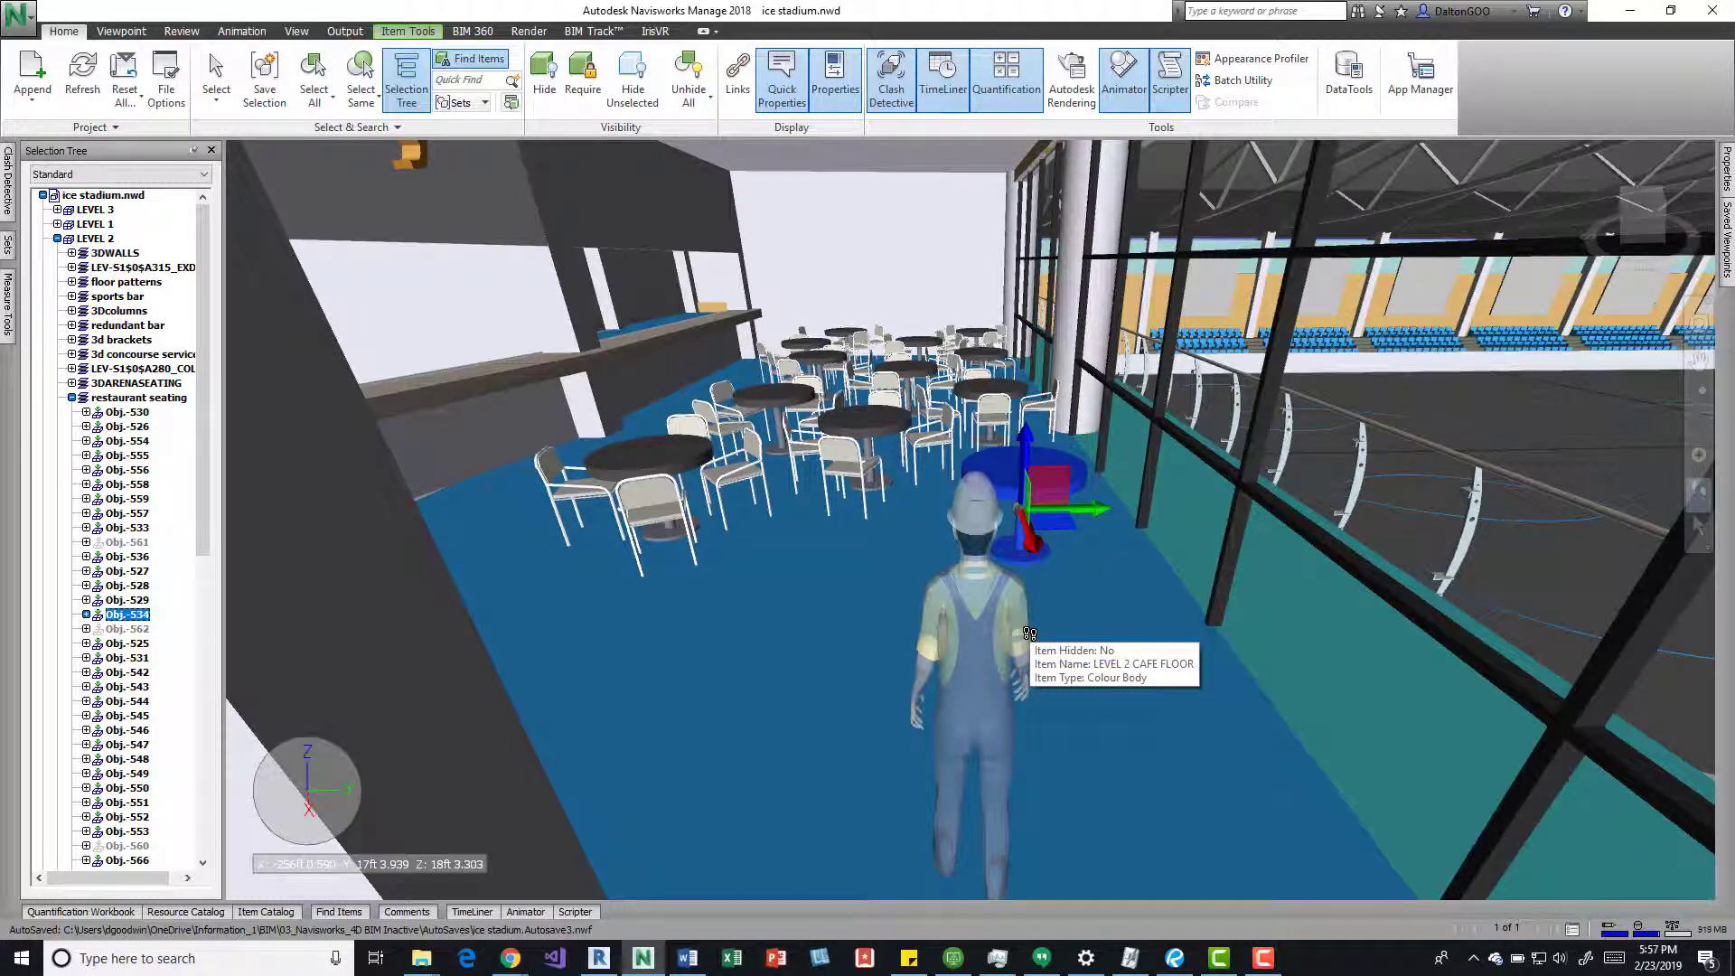
mouse_move(1079, 589)
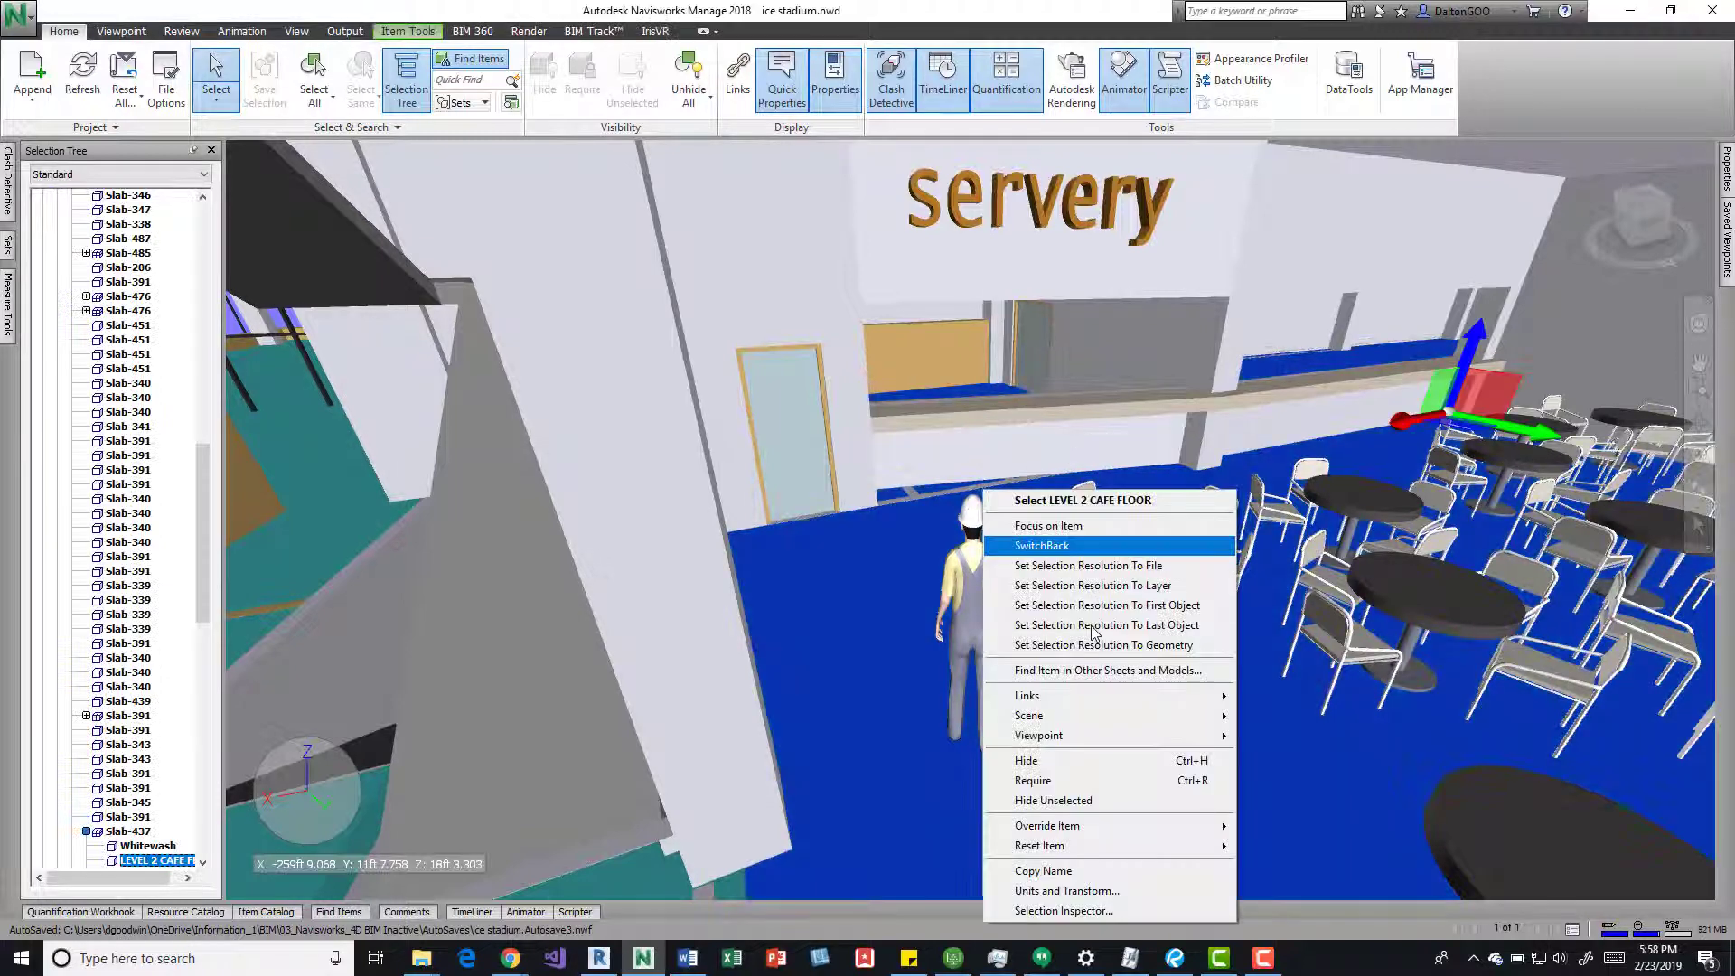
mouse_move(1088, 891)
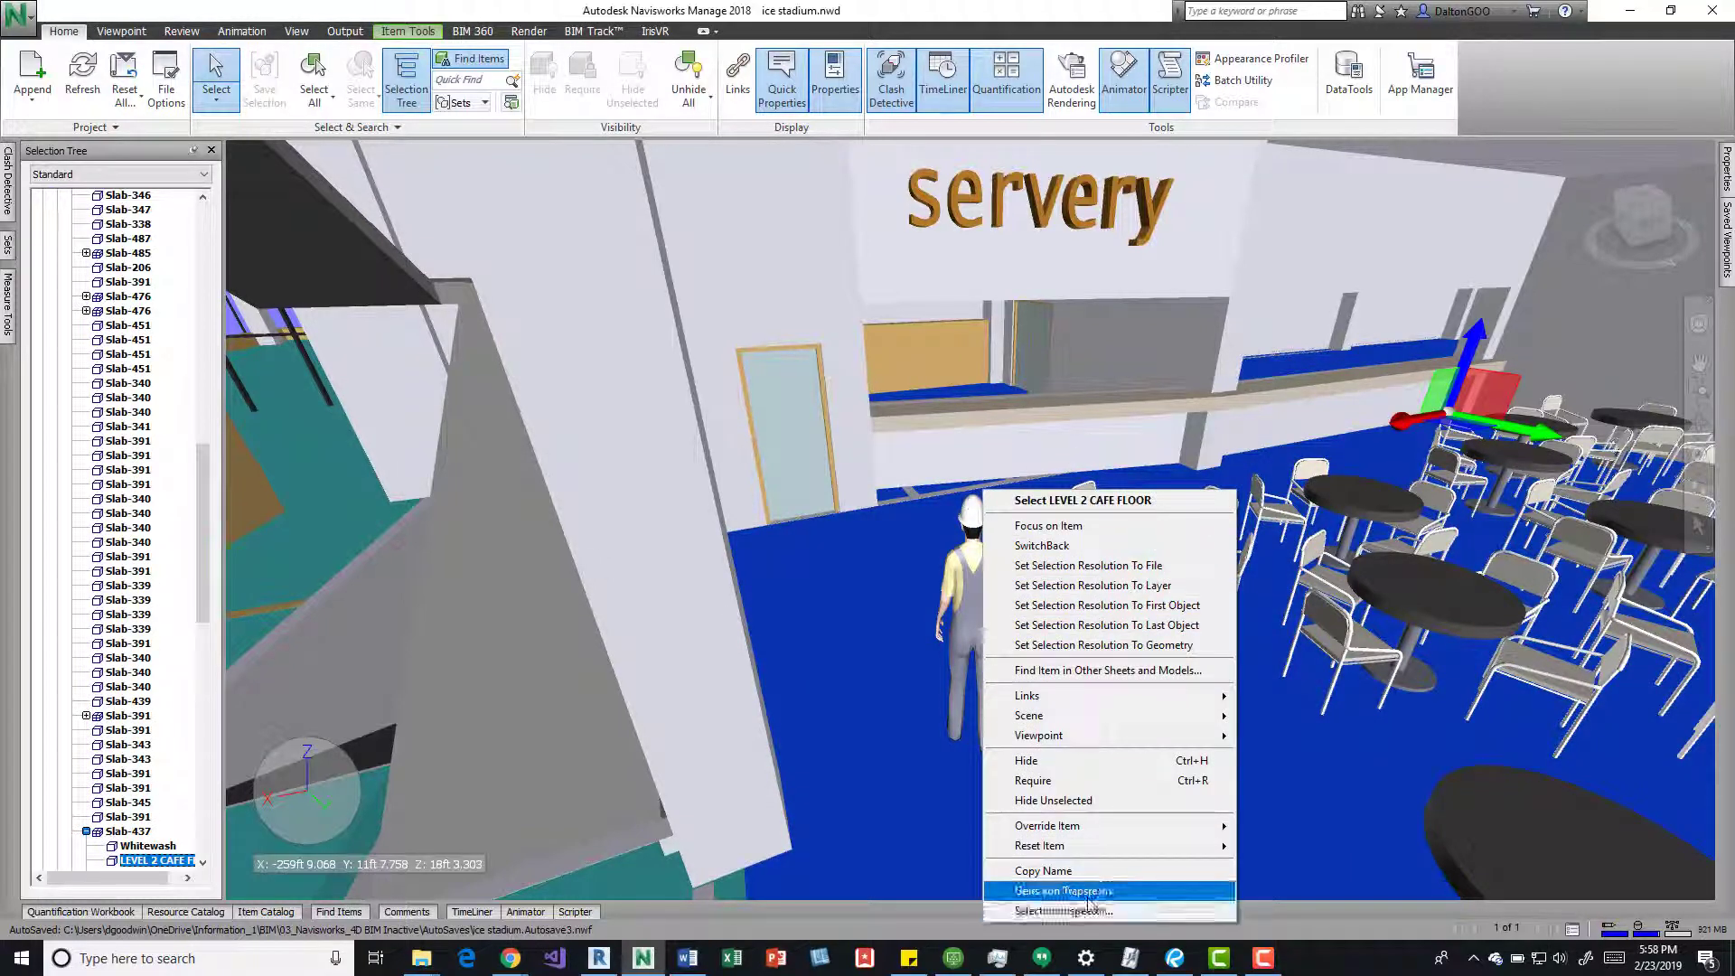
Show Units and Transform details for the cafe floor and a LEVEL4 wall
left_click(1063, 889)
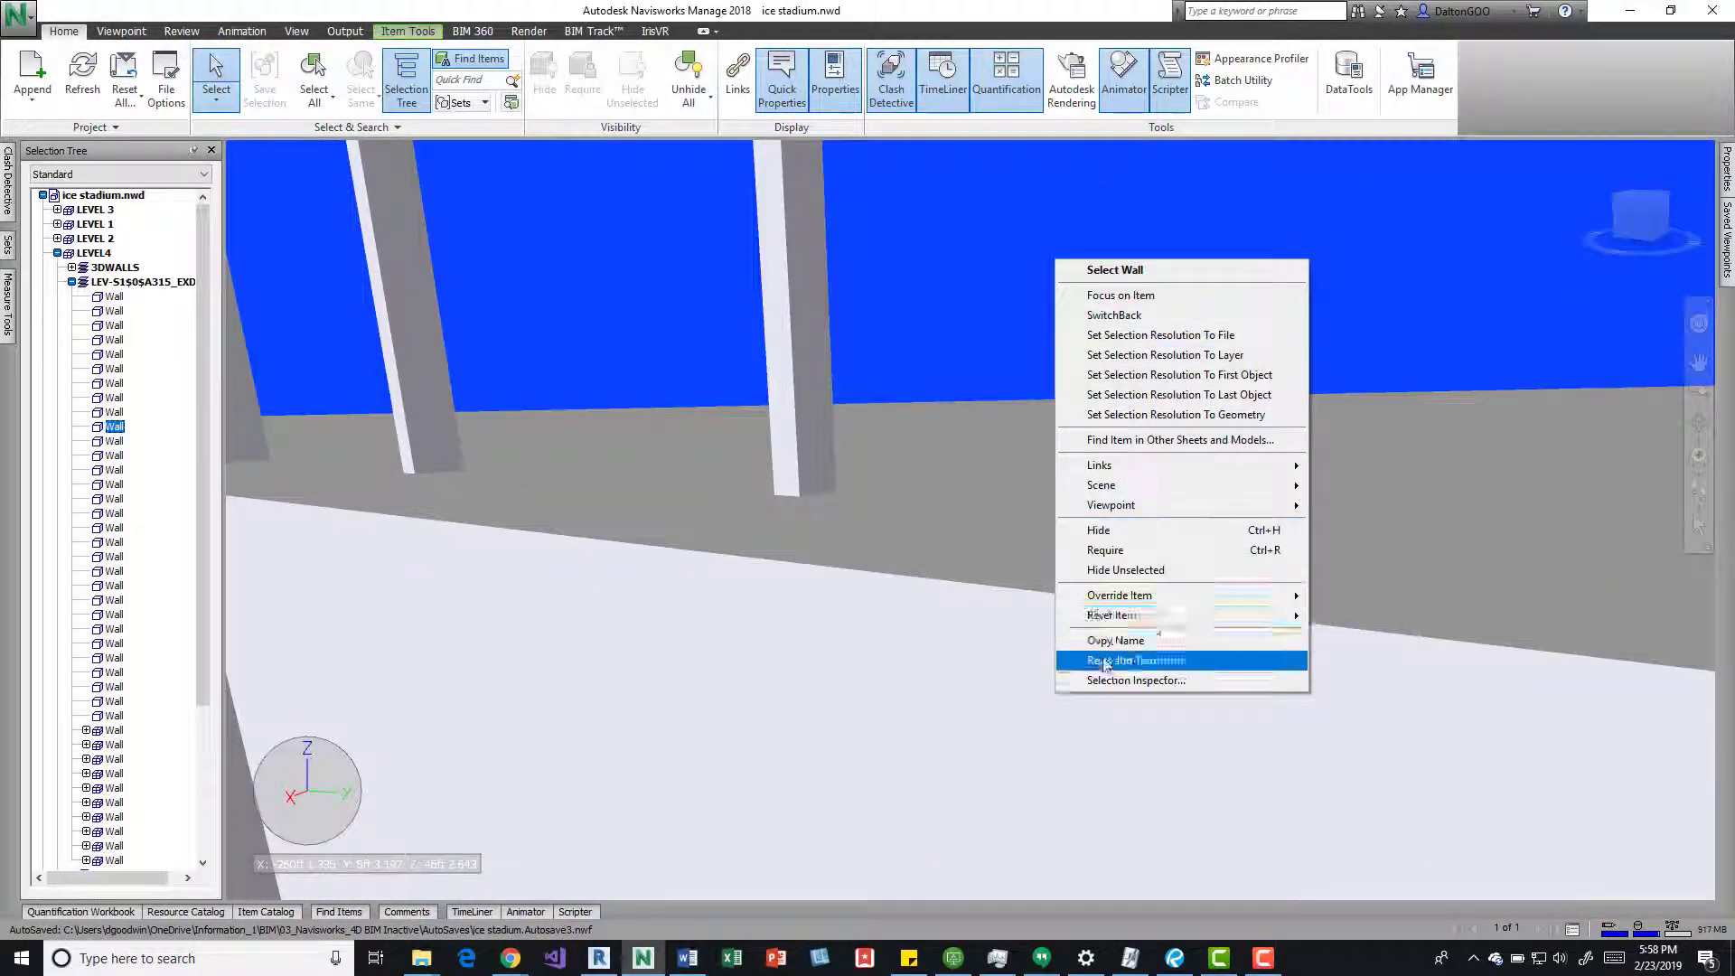
left_click(1135, 662)
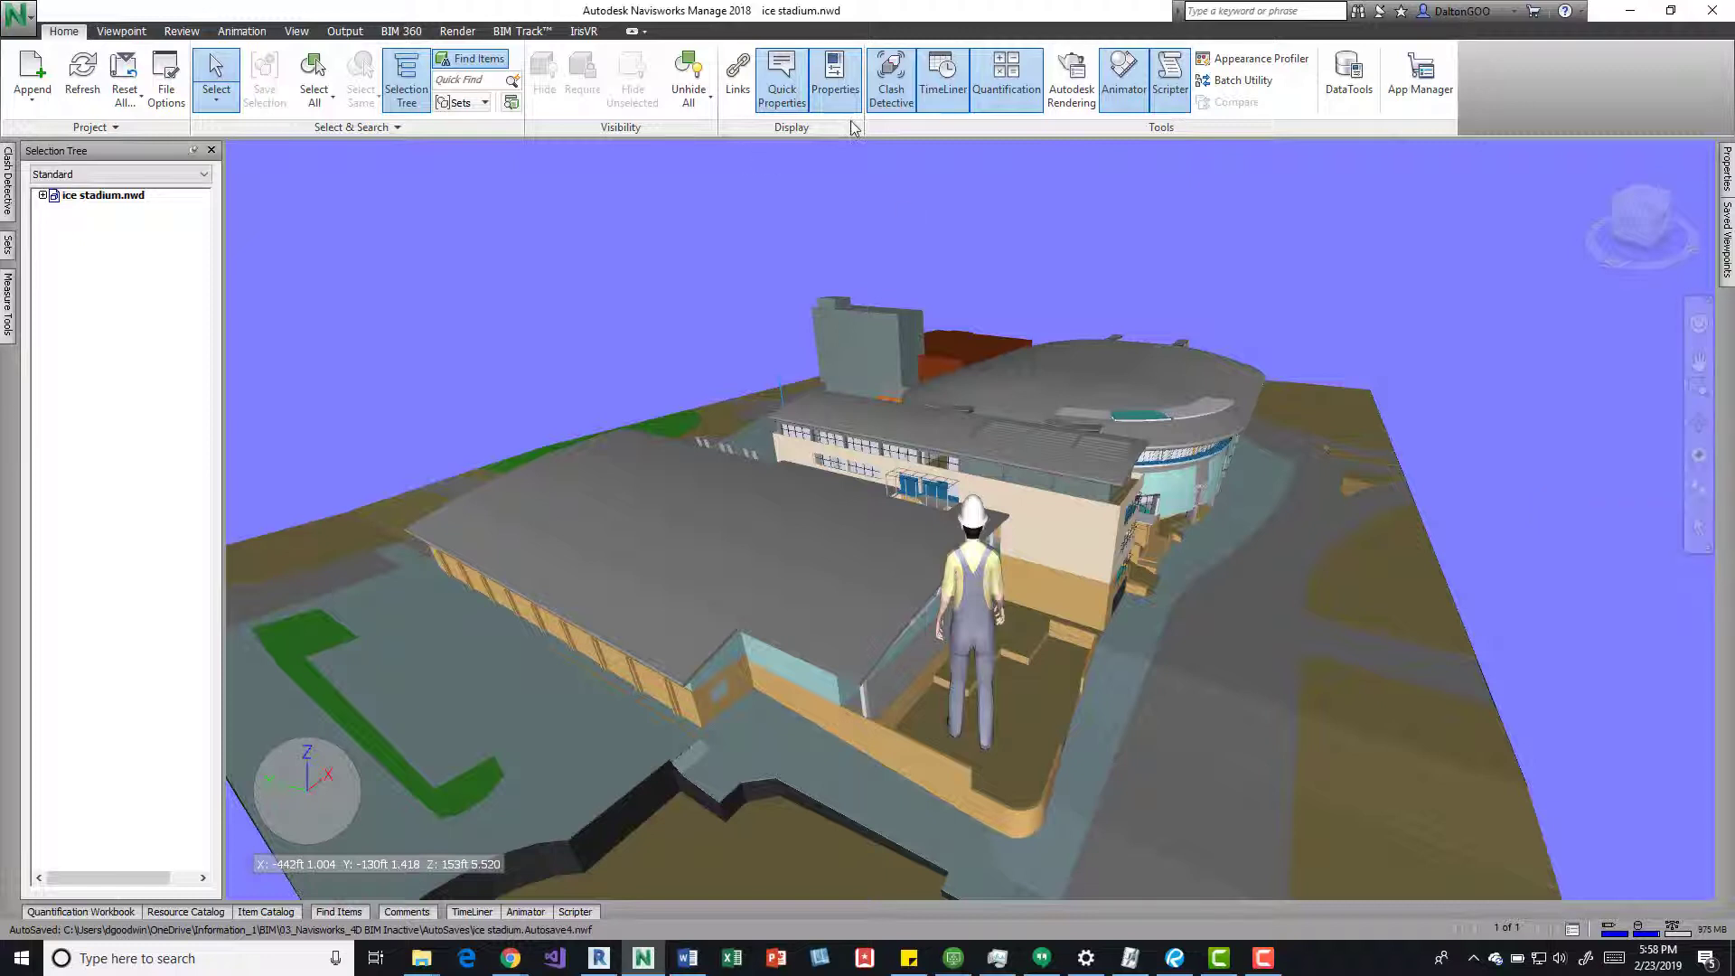
Bring up the Viewpoint Realism options with the avatar on the outdoor grounds
left_click(295, 31)
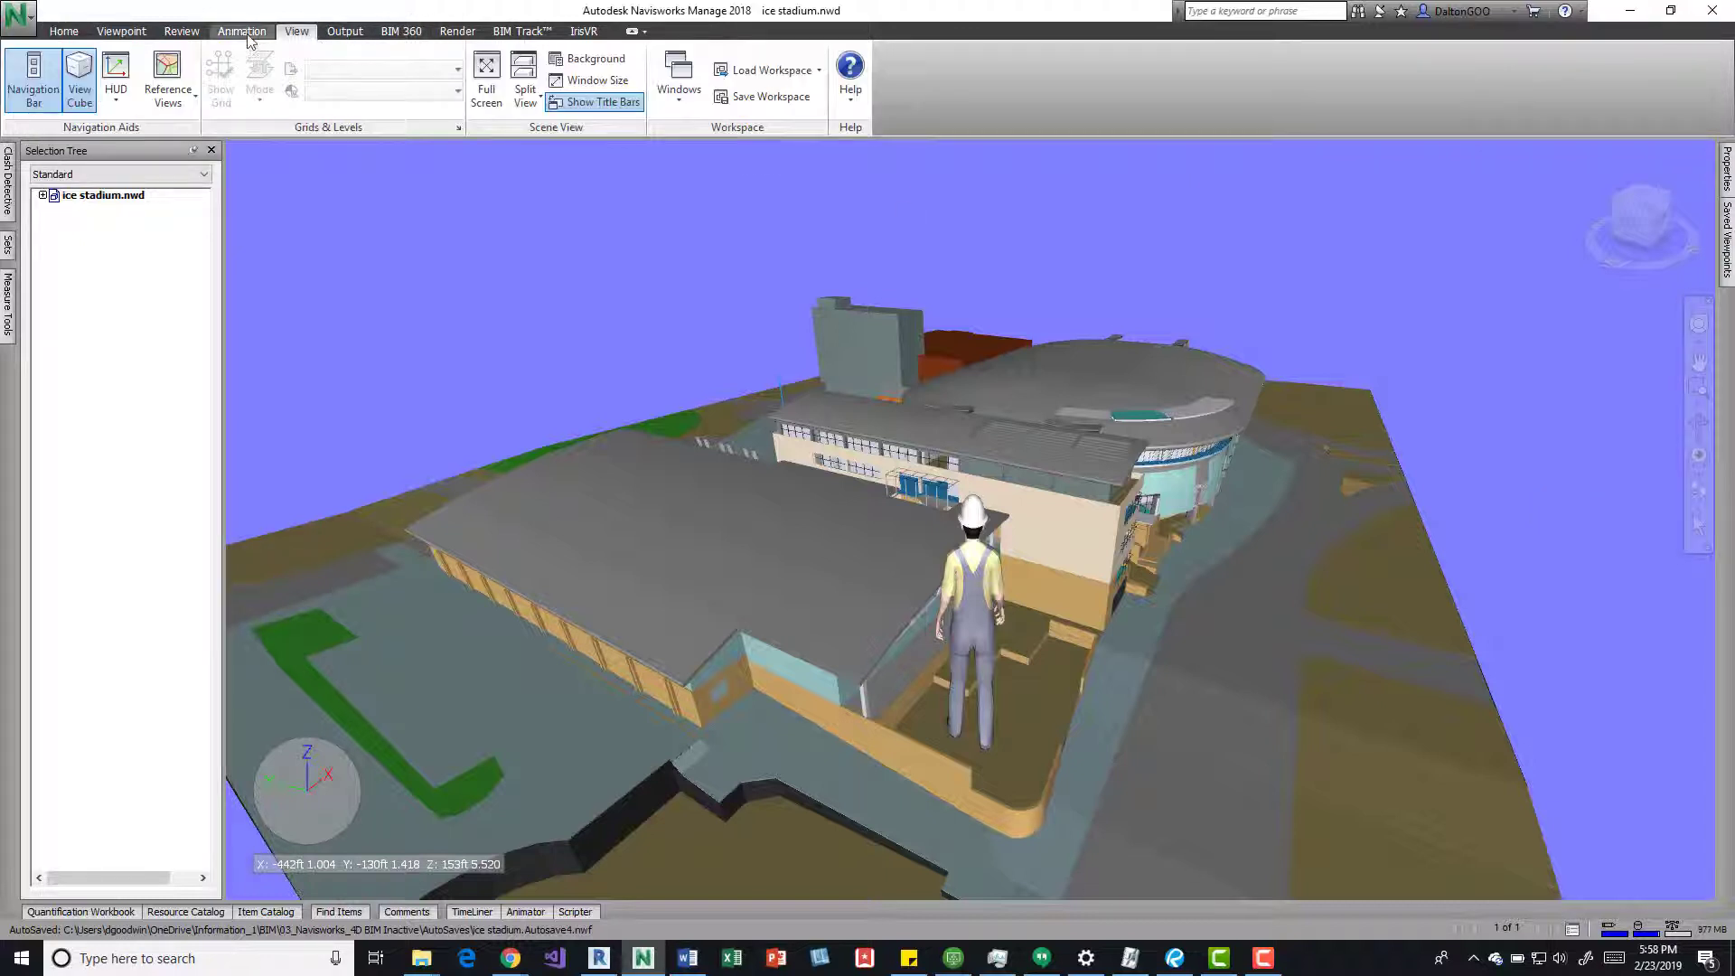
left_click(122, 30)
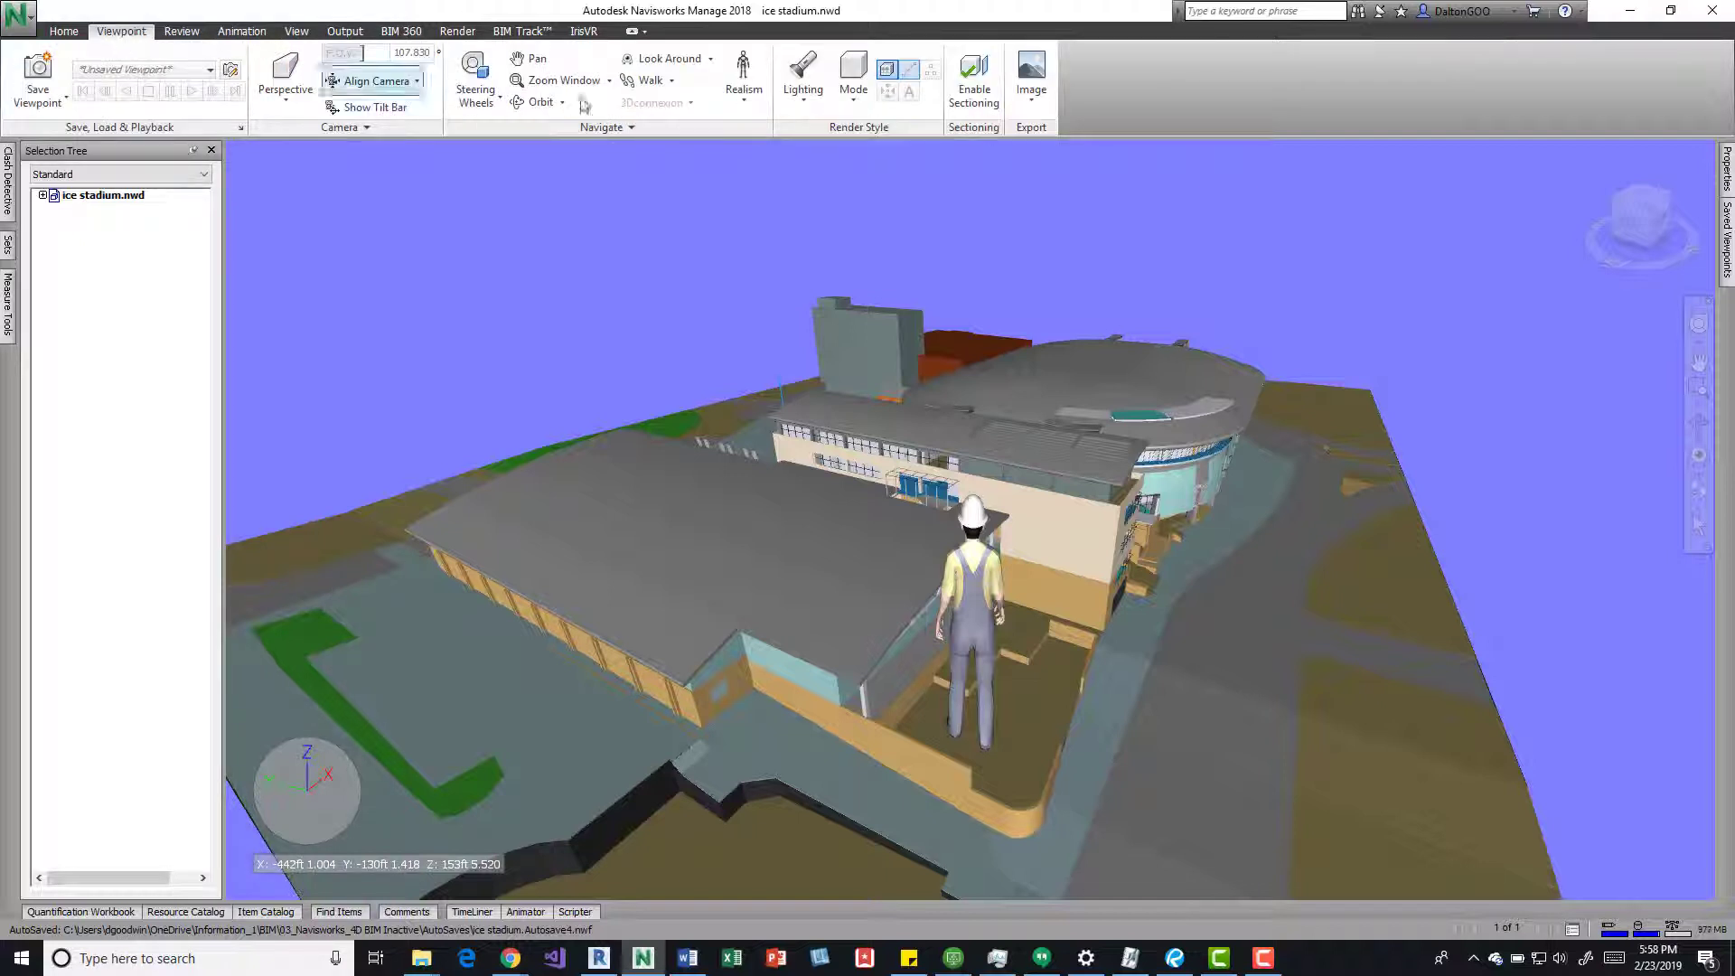
left_click(743, 72)
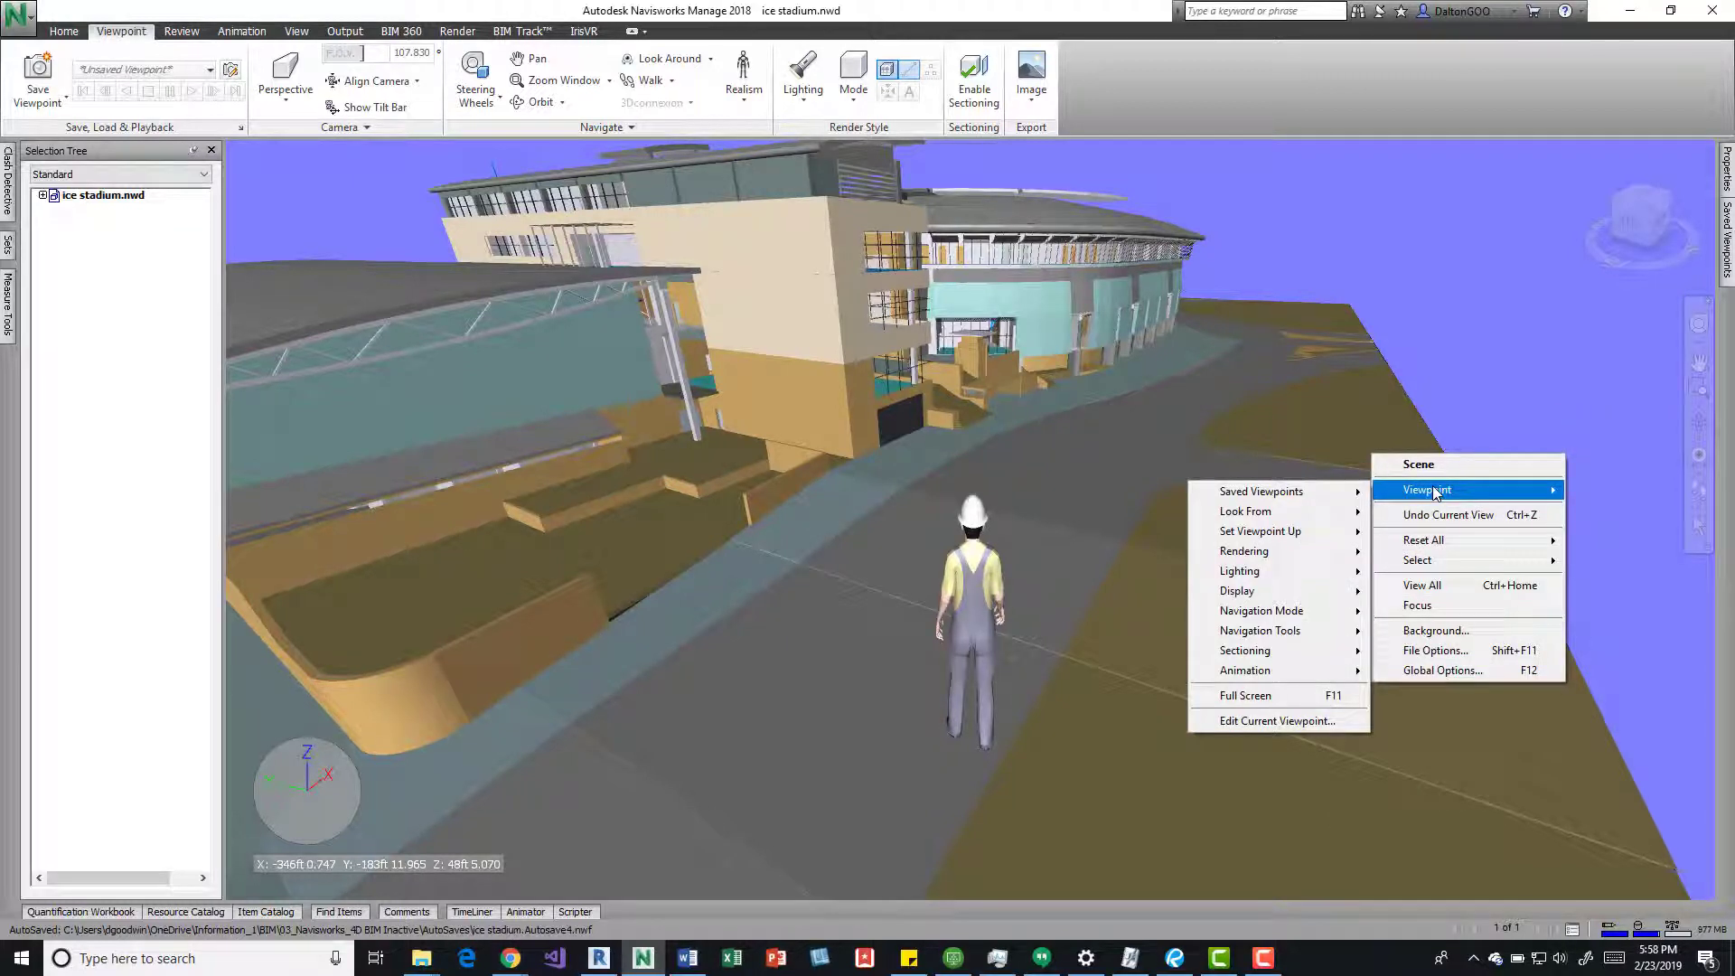
mouse_move(1244, 669)
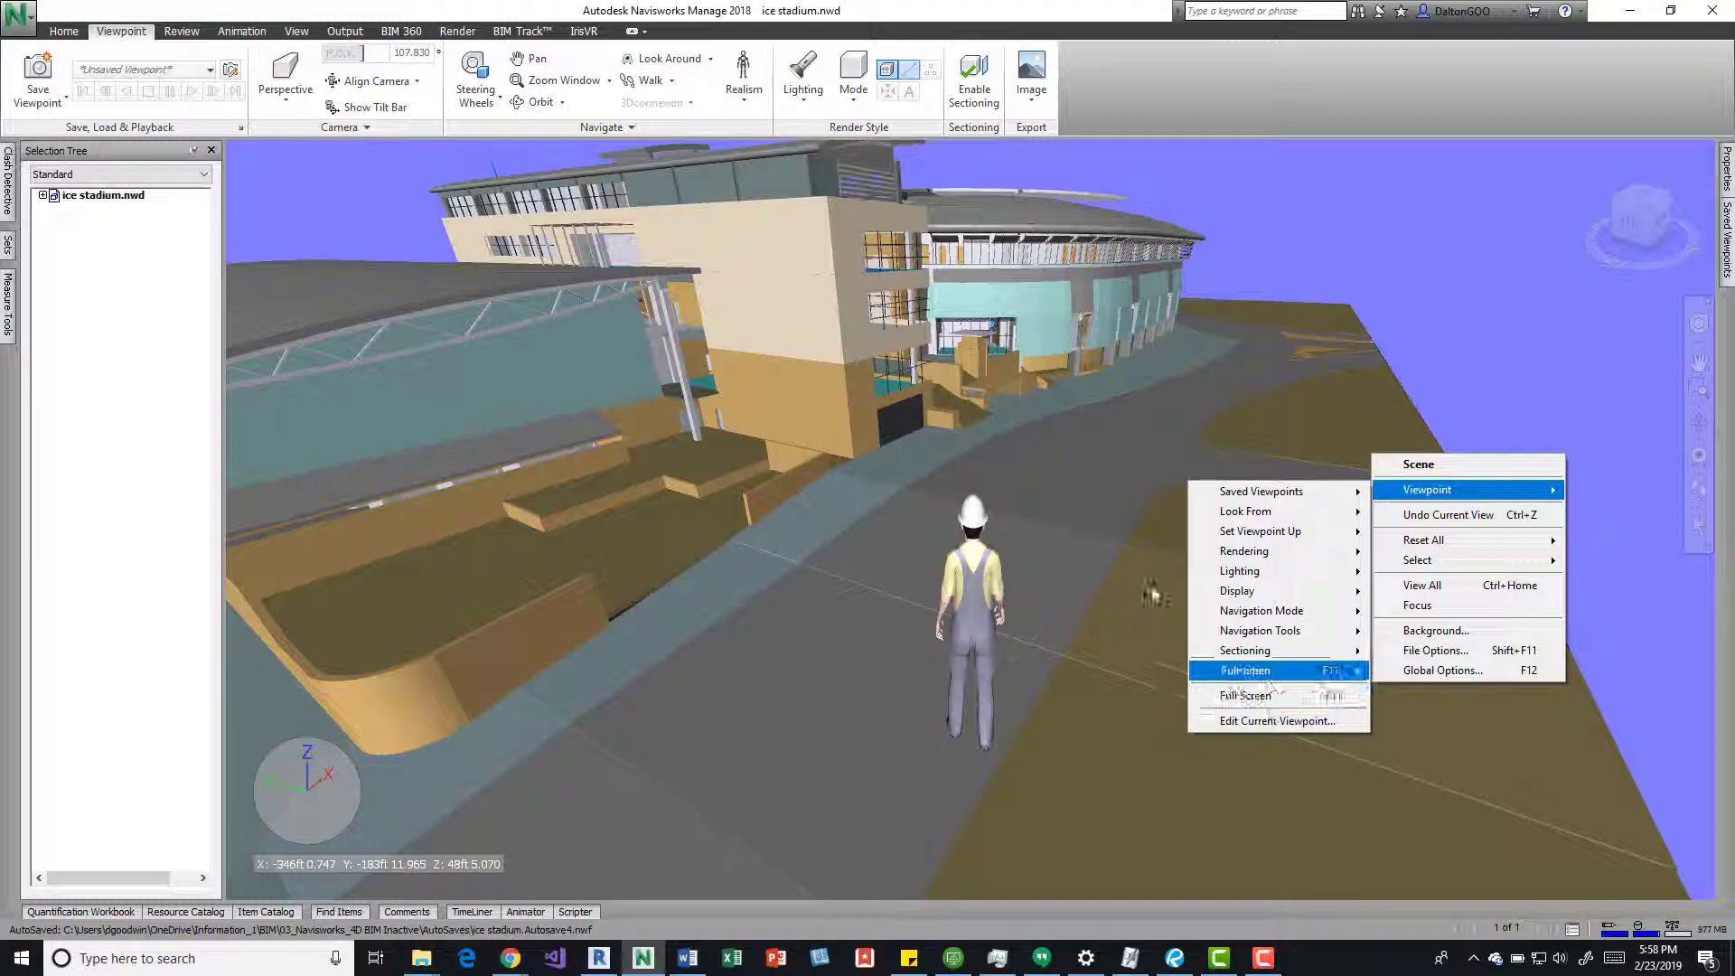
Bring up Edit Current Viewpoint from a roof slab's Viewpoint context menu
right_click(939, 322)
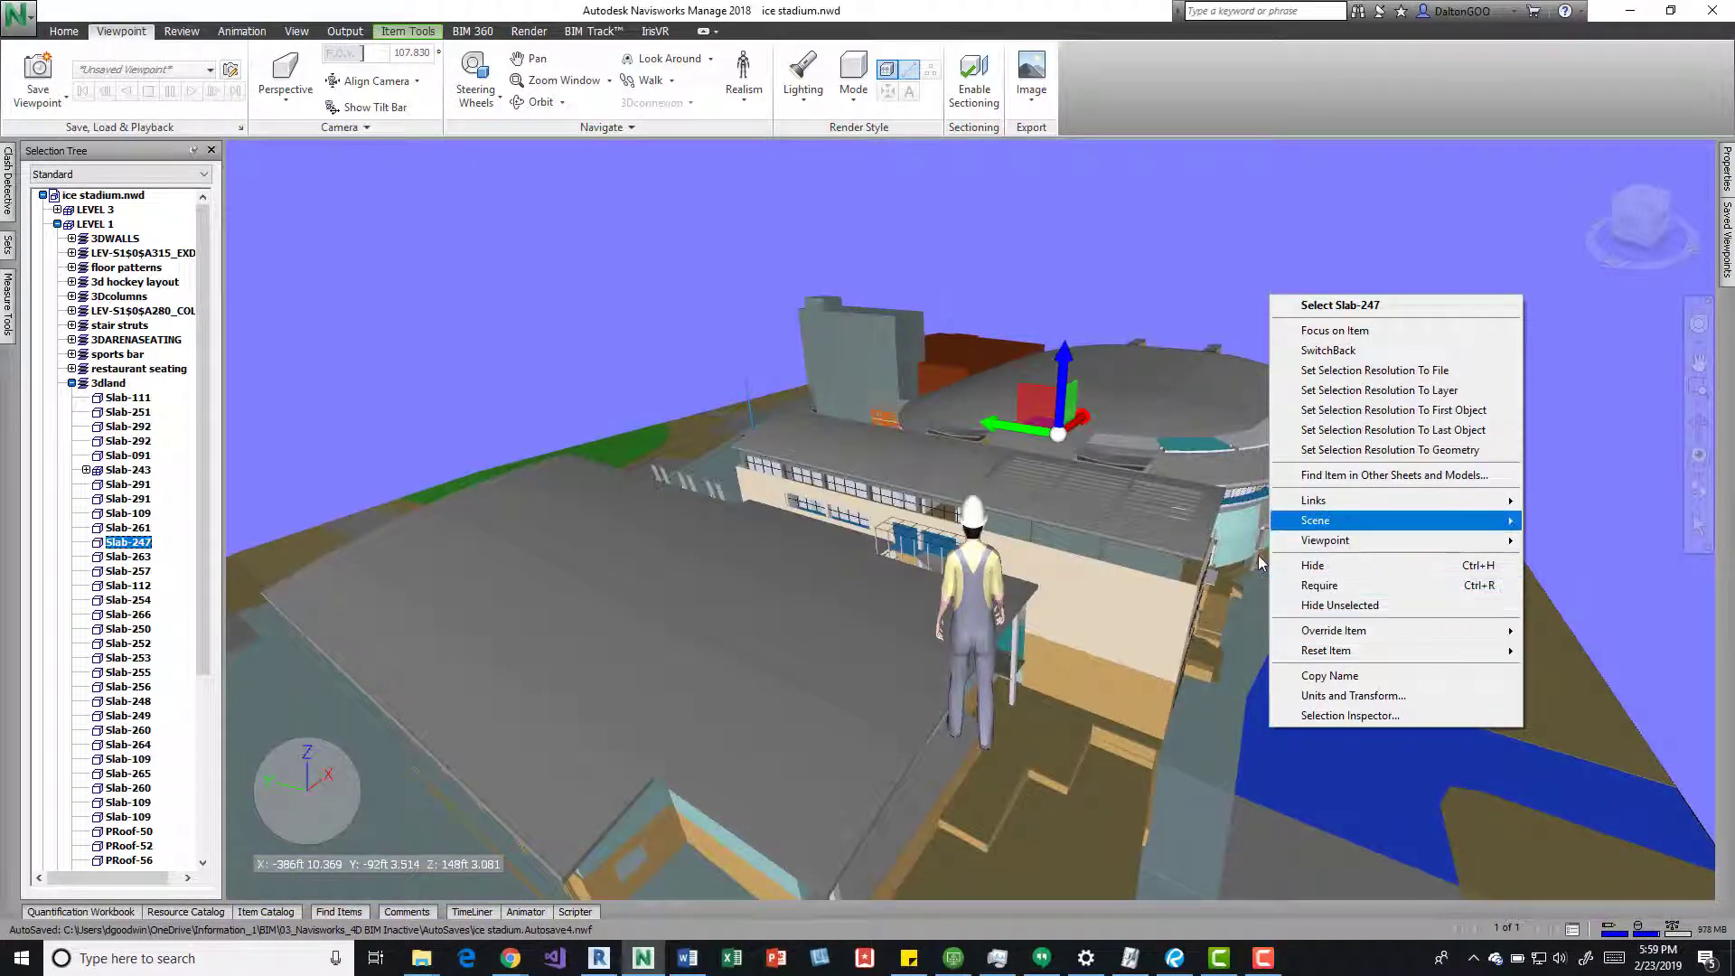
mouse_move(1323, 541)
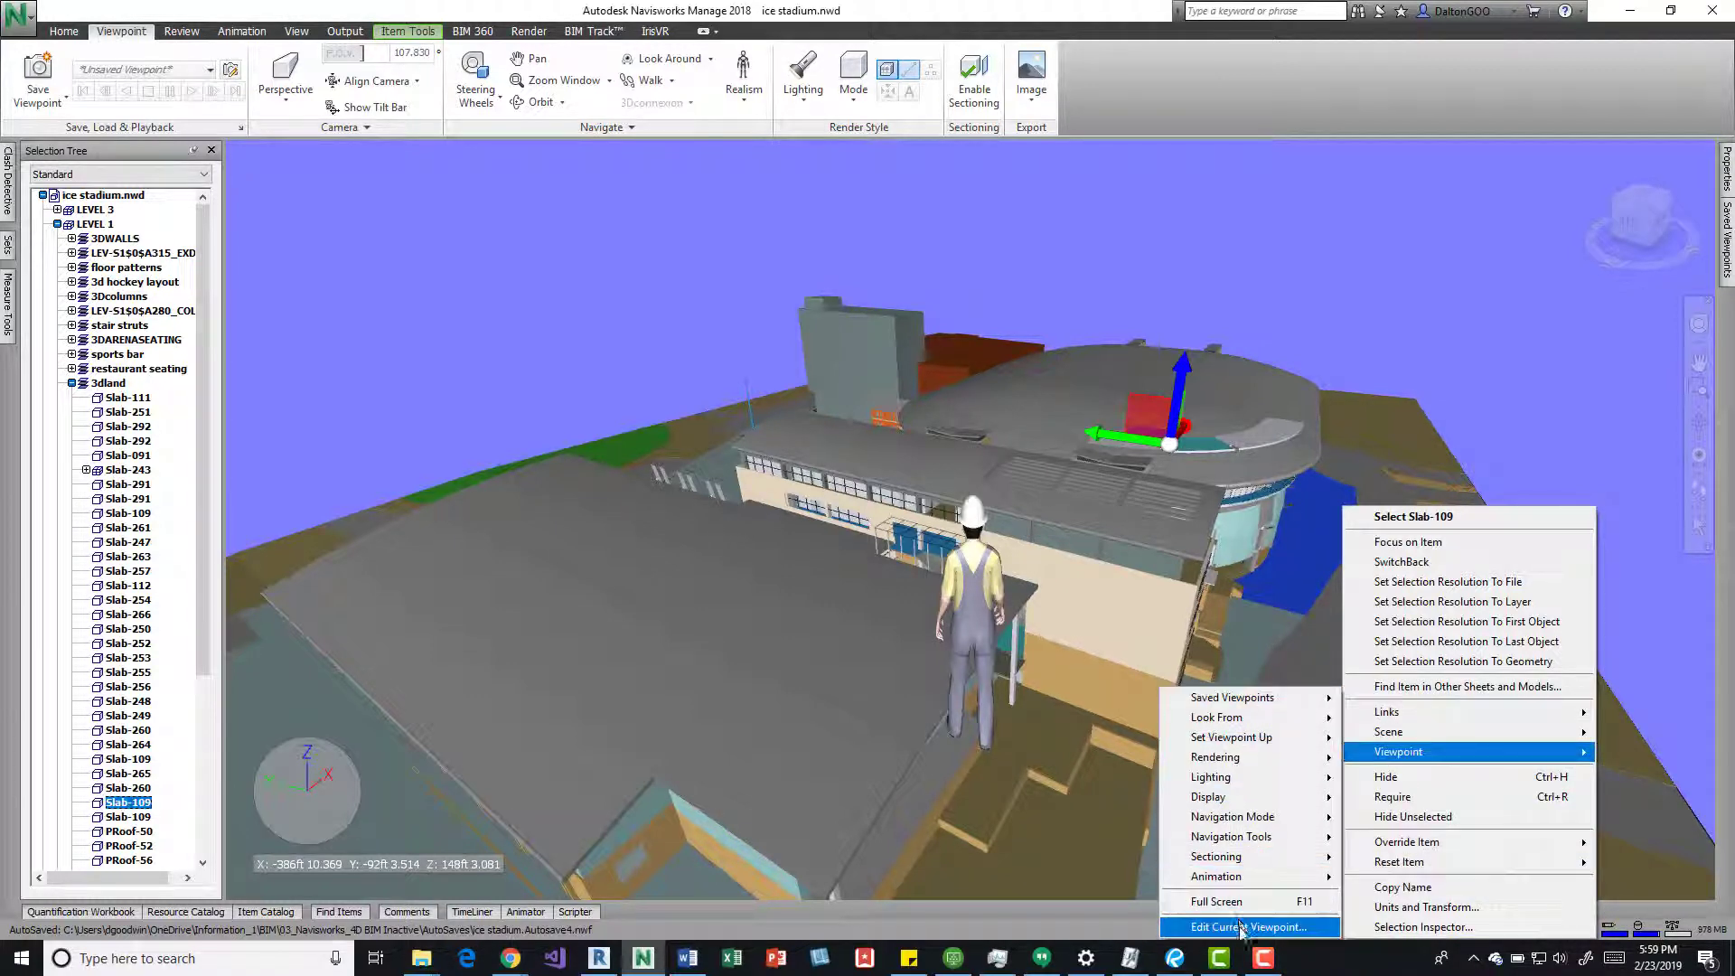
left_click(1249, 928)
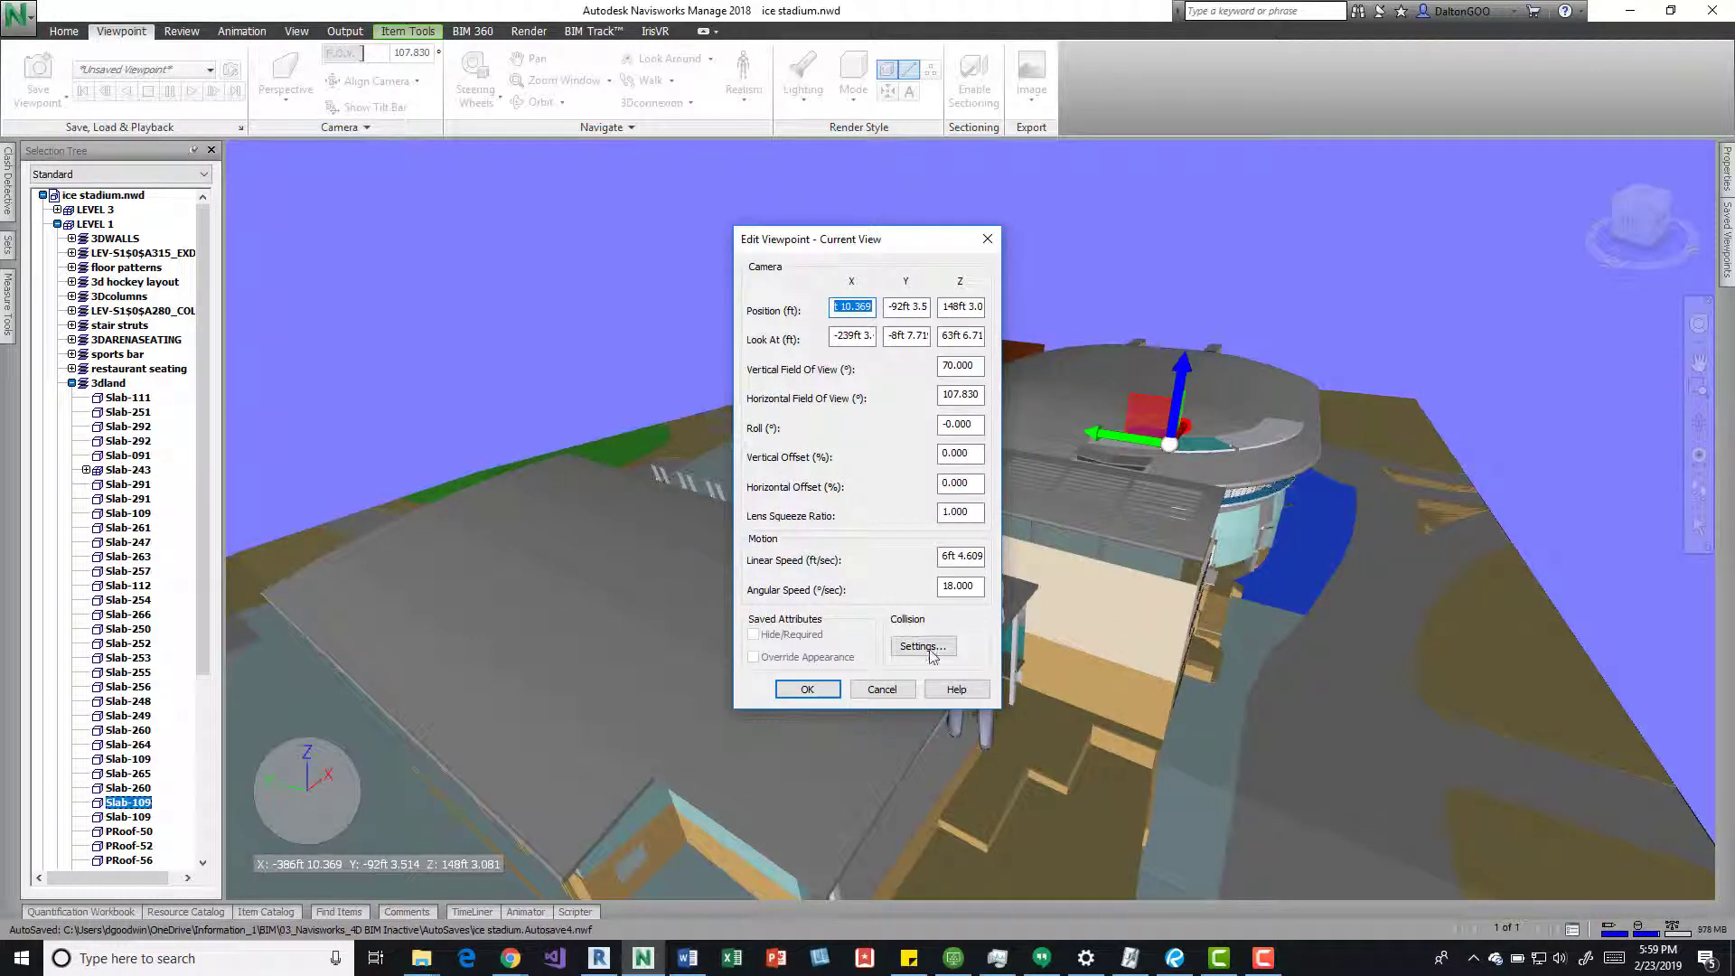
In Collision settings, change the third-person avatar to Dummy and confirm
left_click(924, 647)
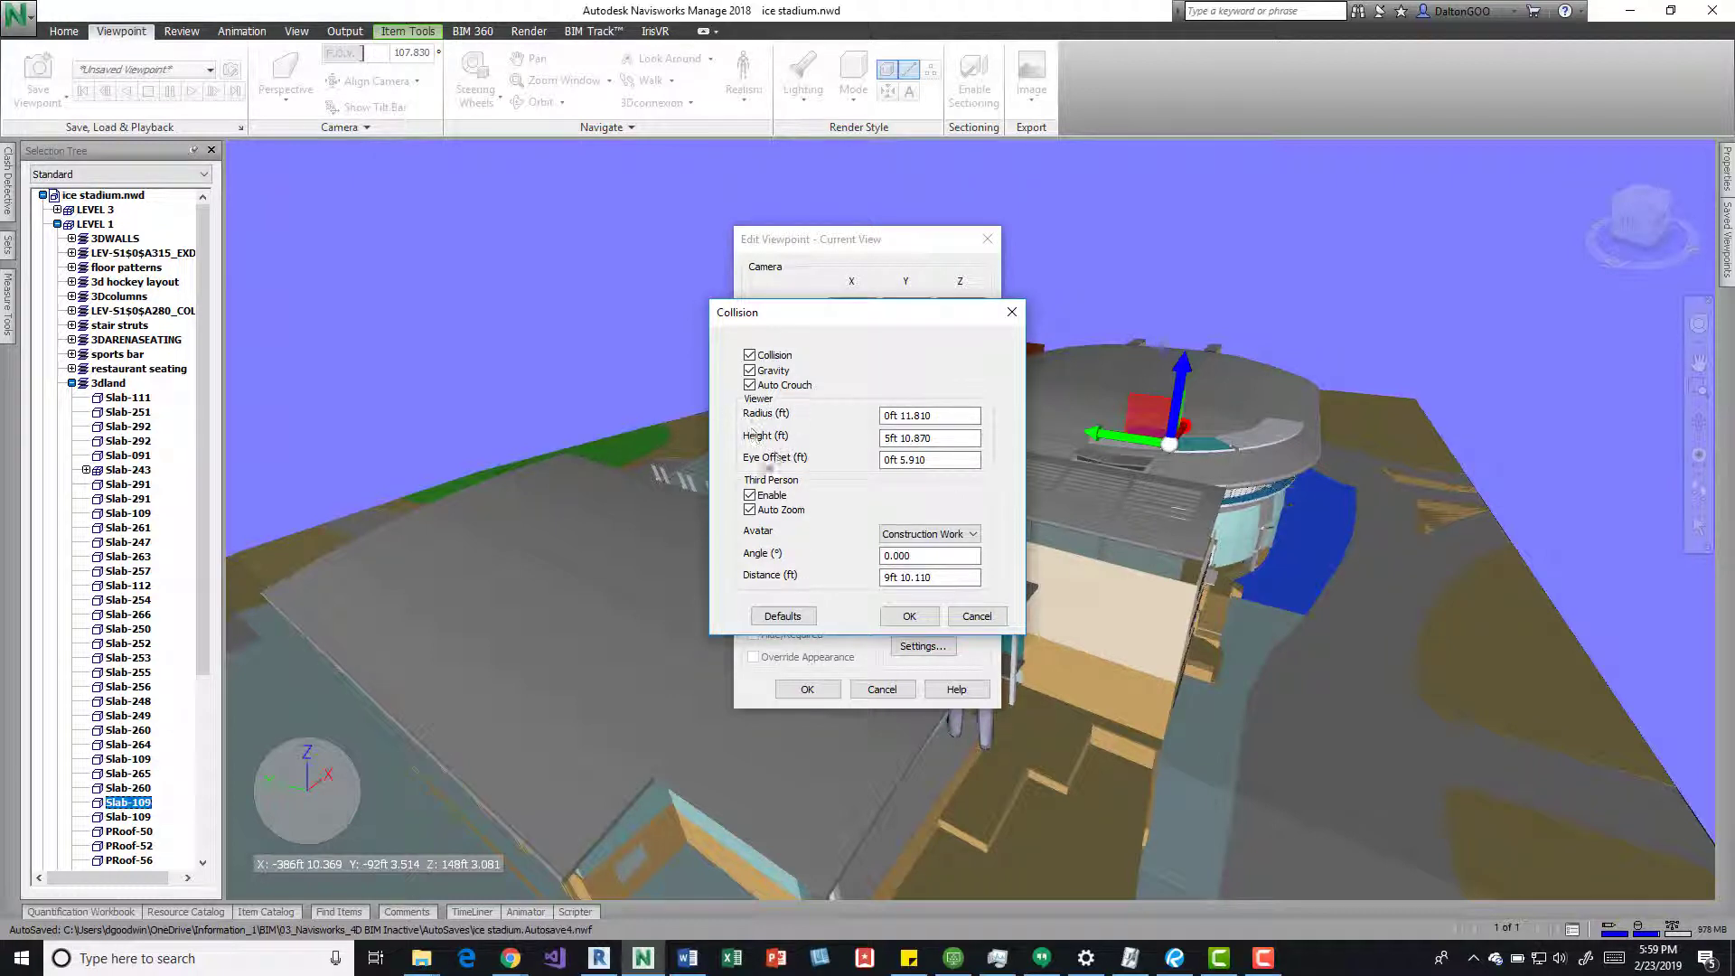
mouse_move(850, 486)
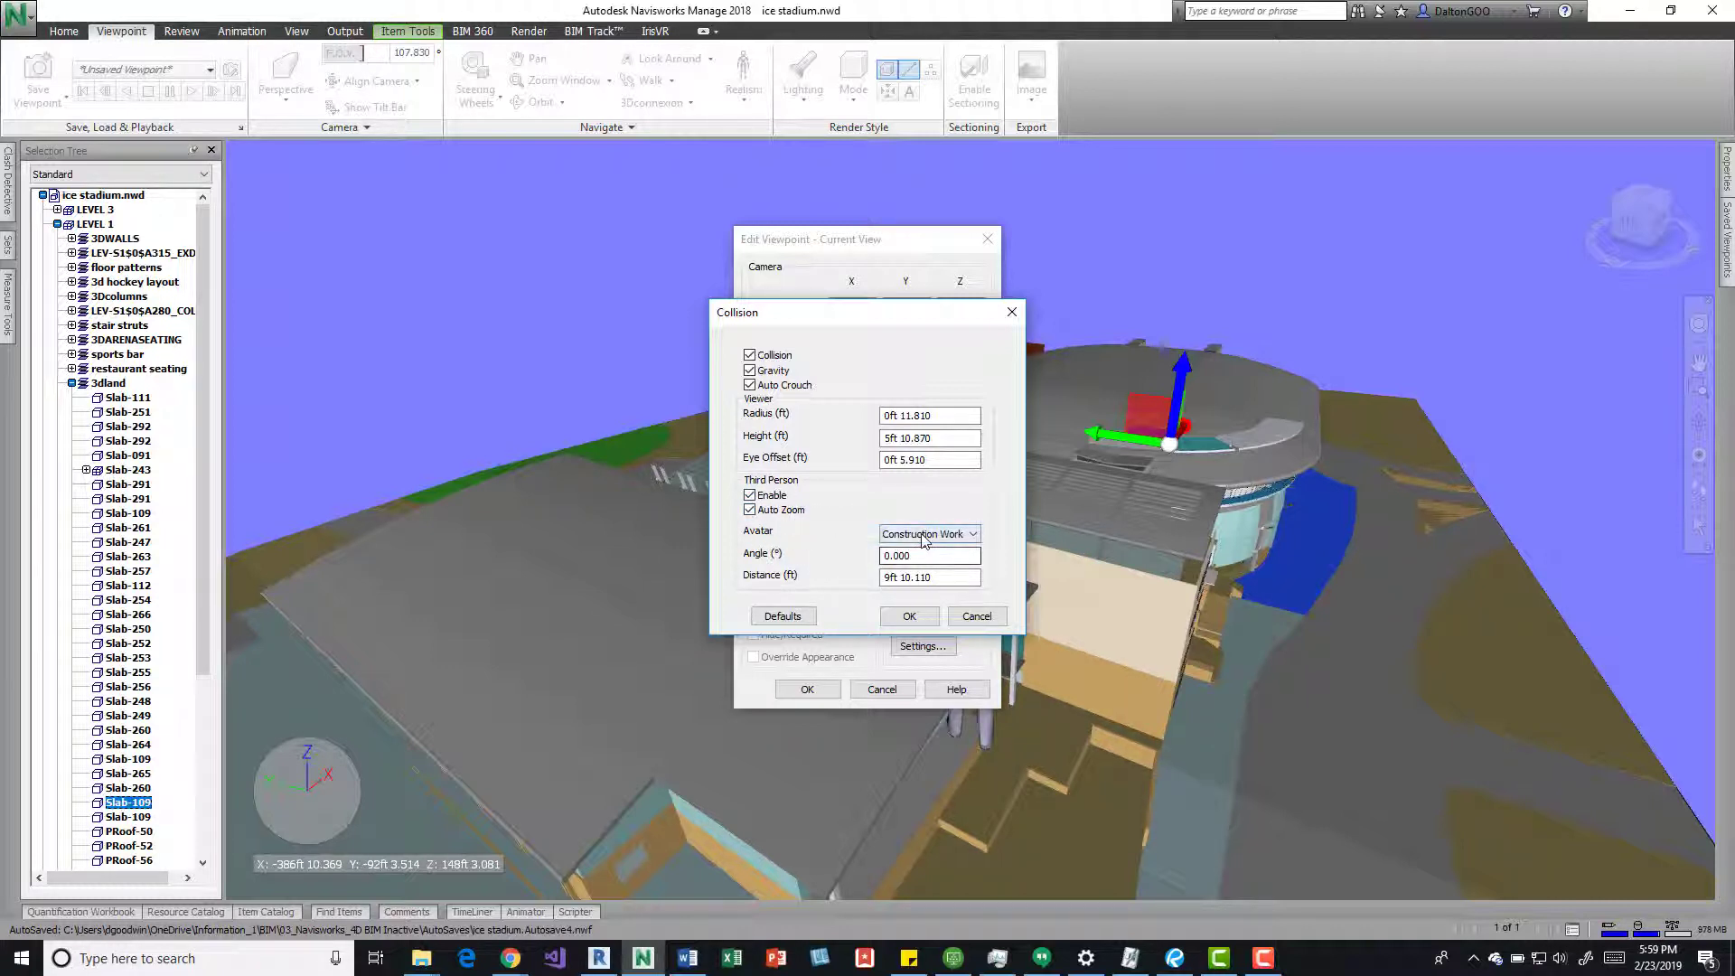
left_click(972, 533)
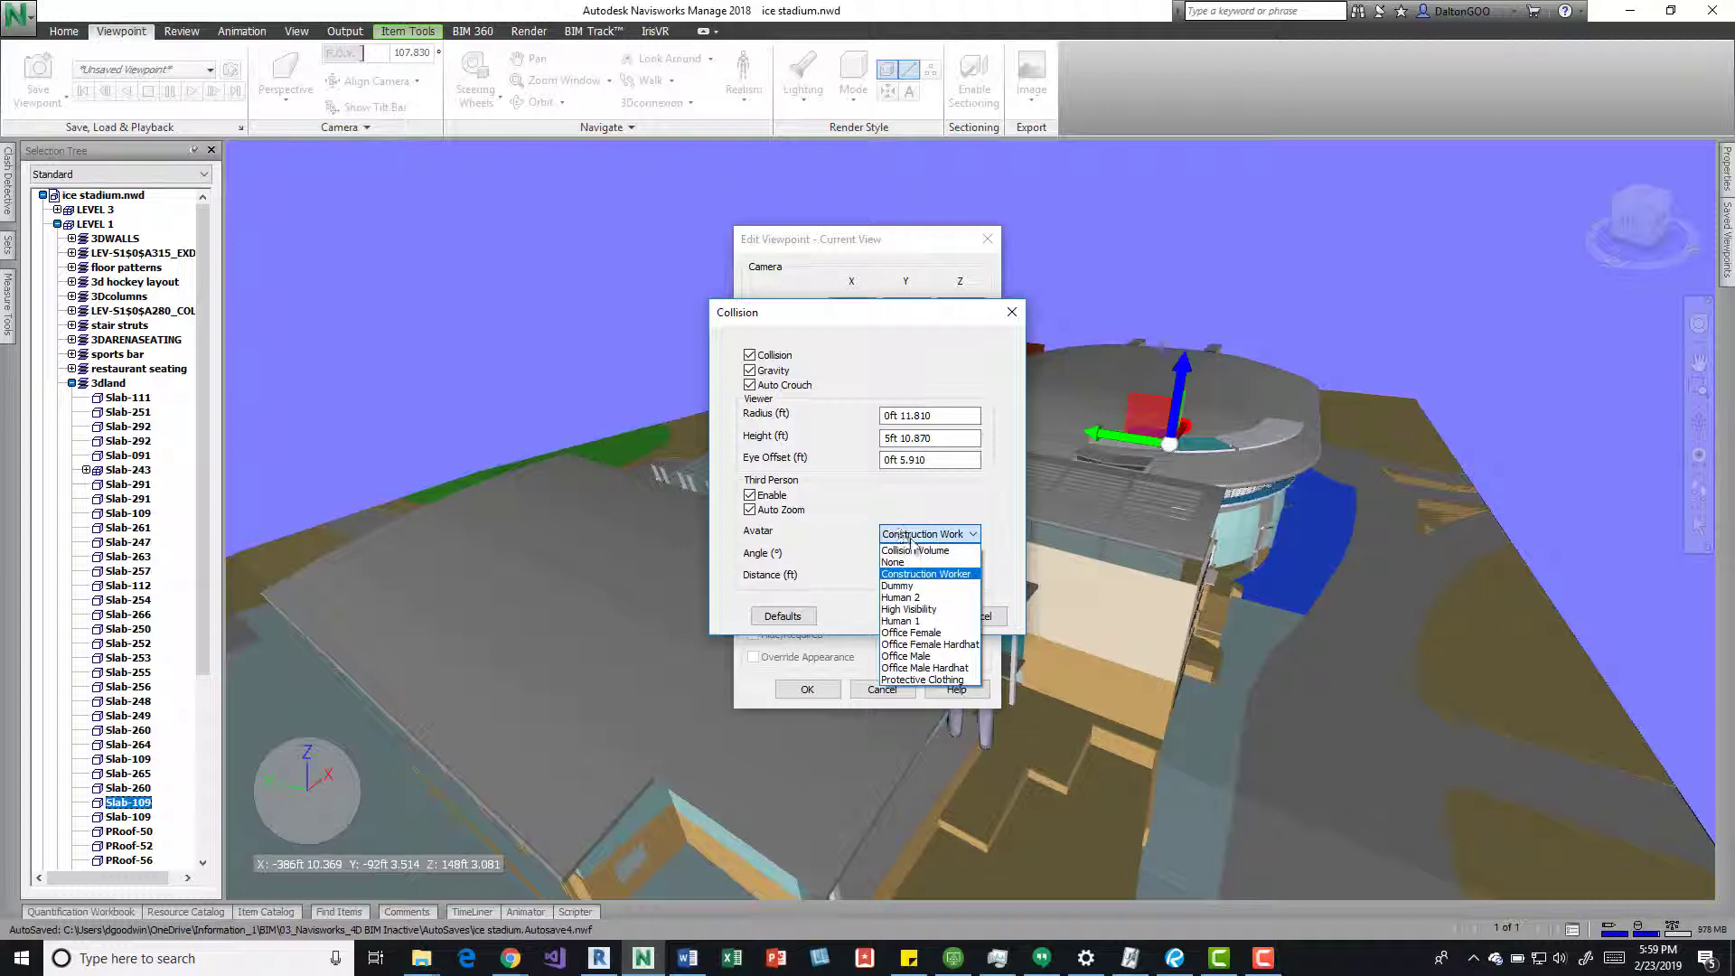
mouse_move(896, 585)
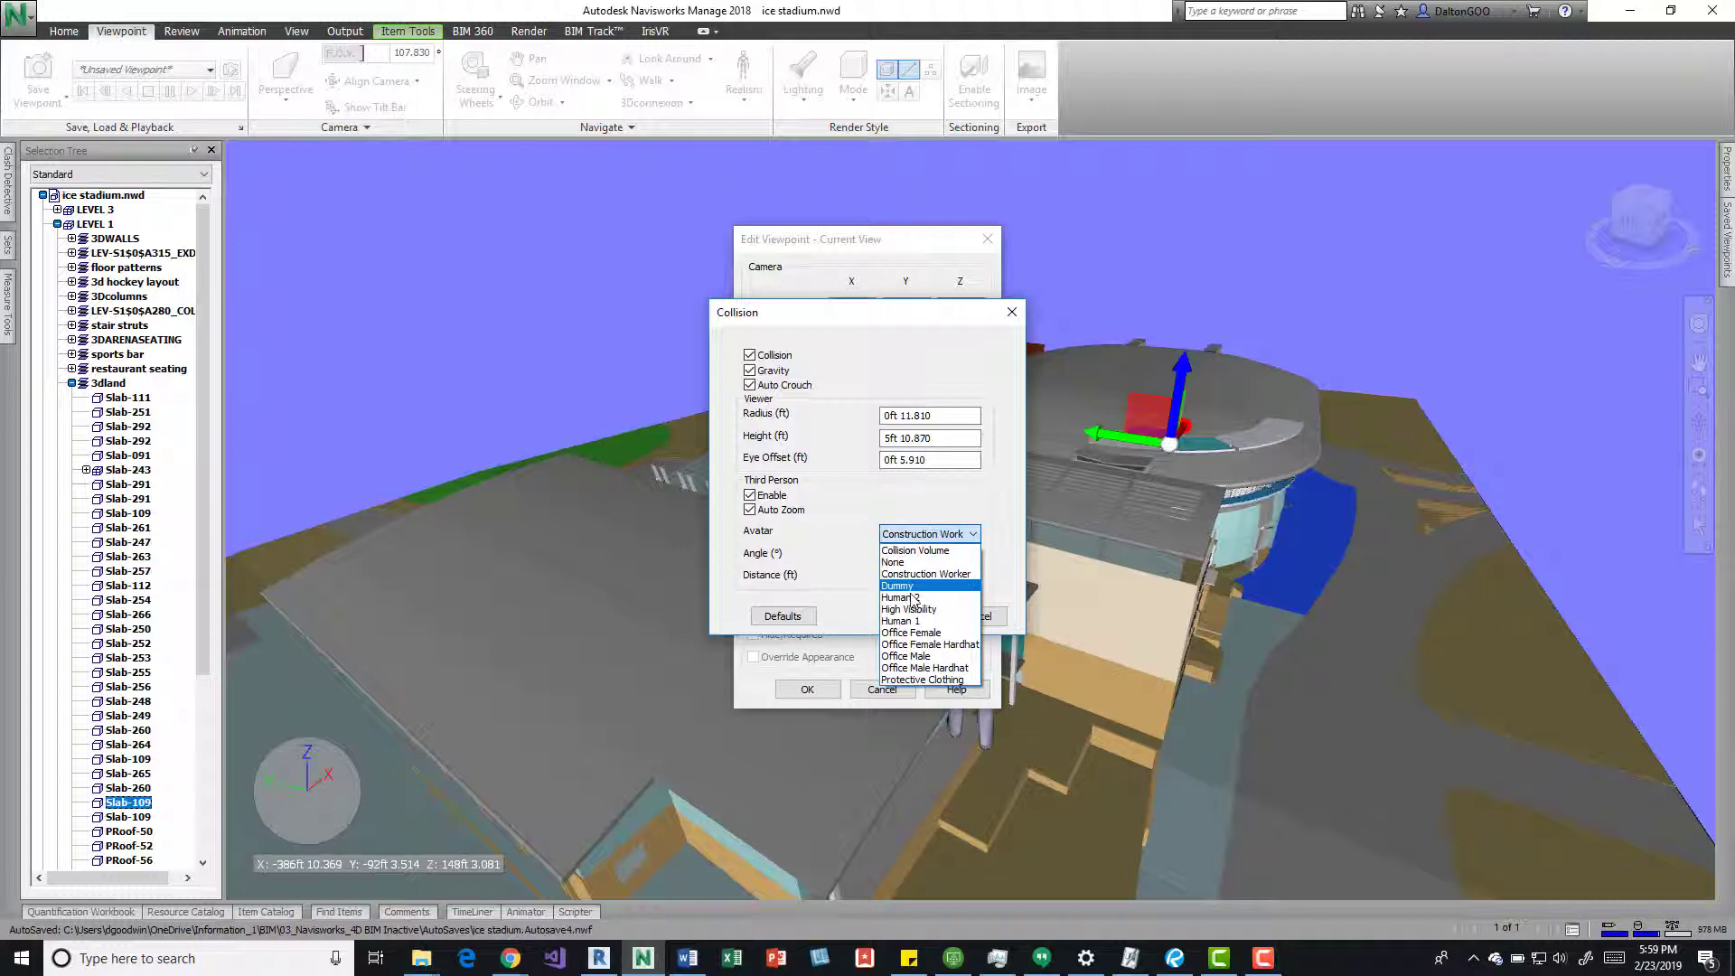
left_click(896, 586)
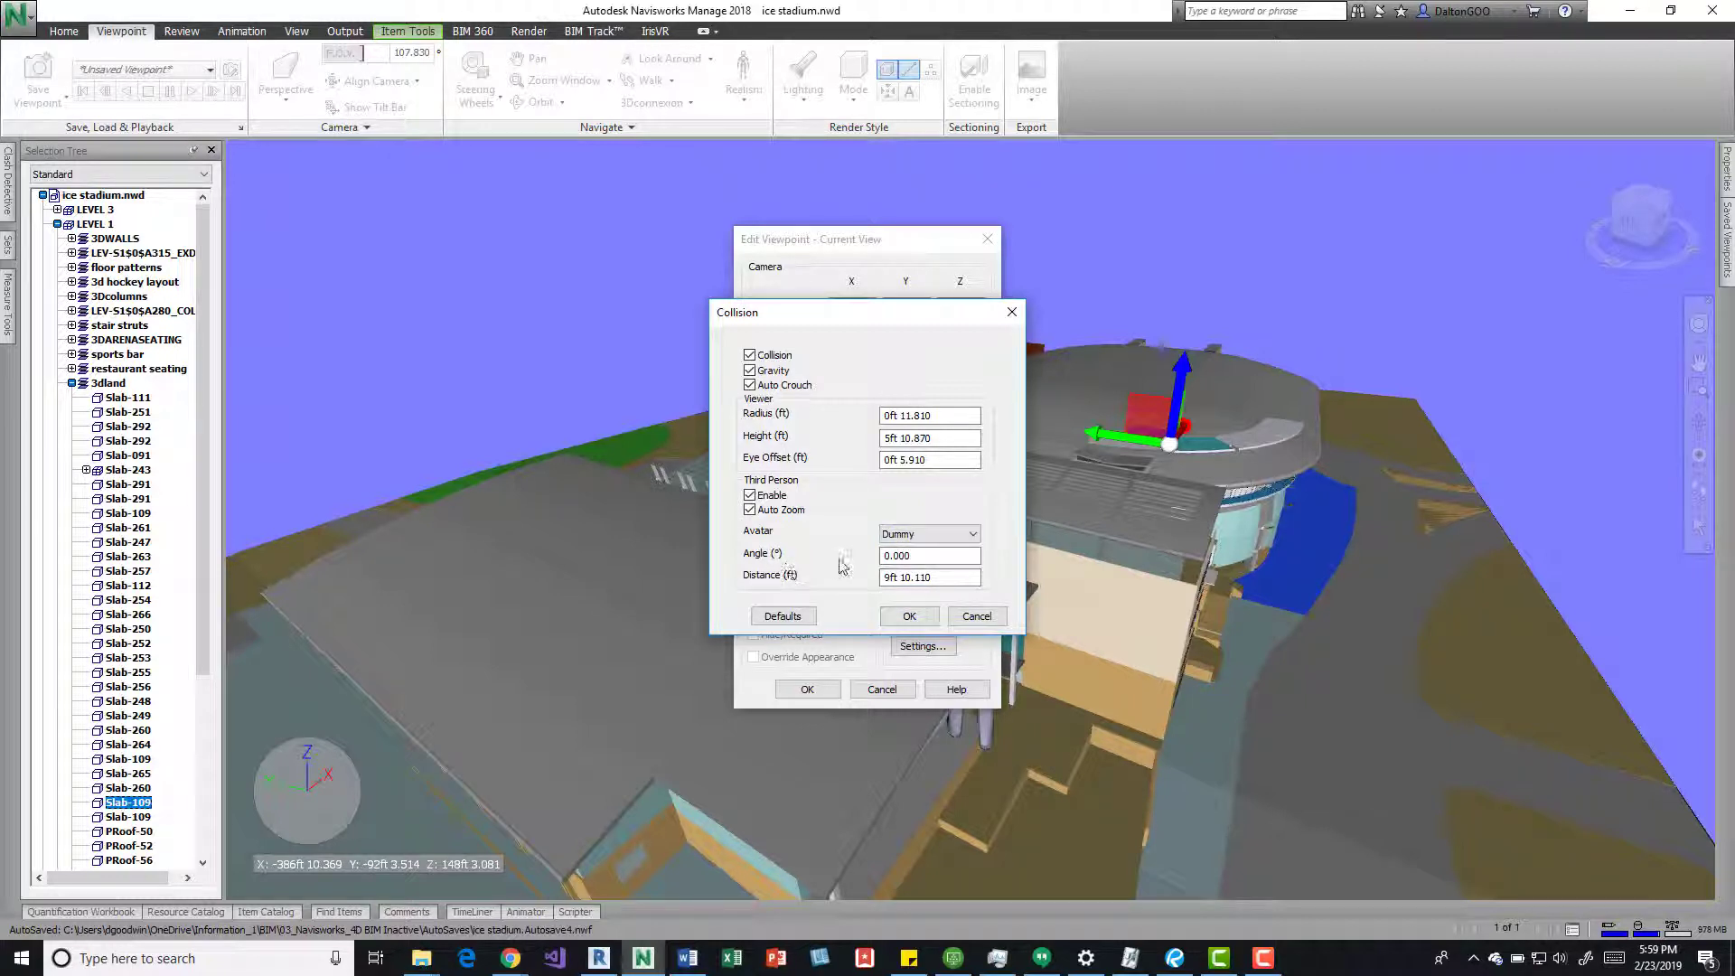
left_click(929, 577)
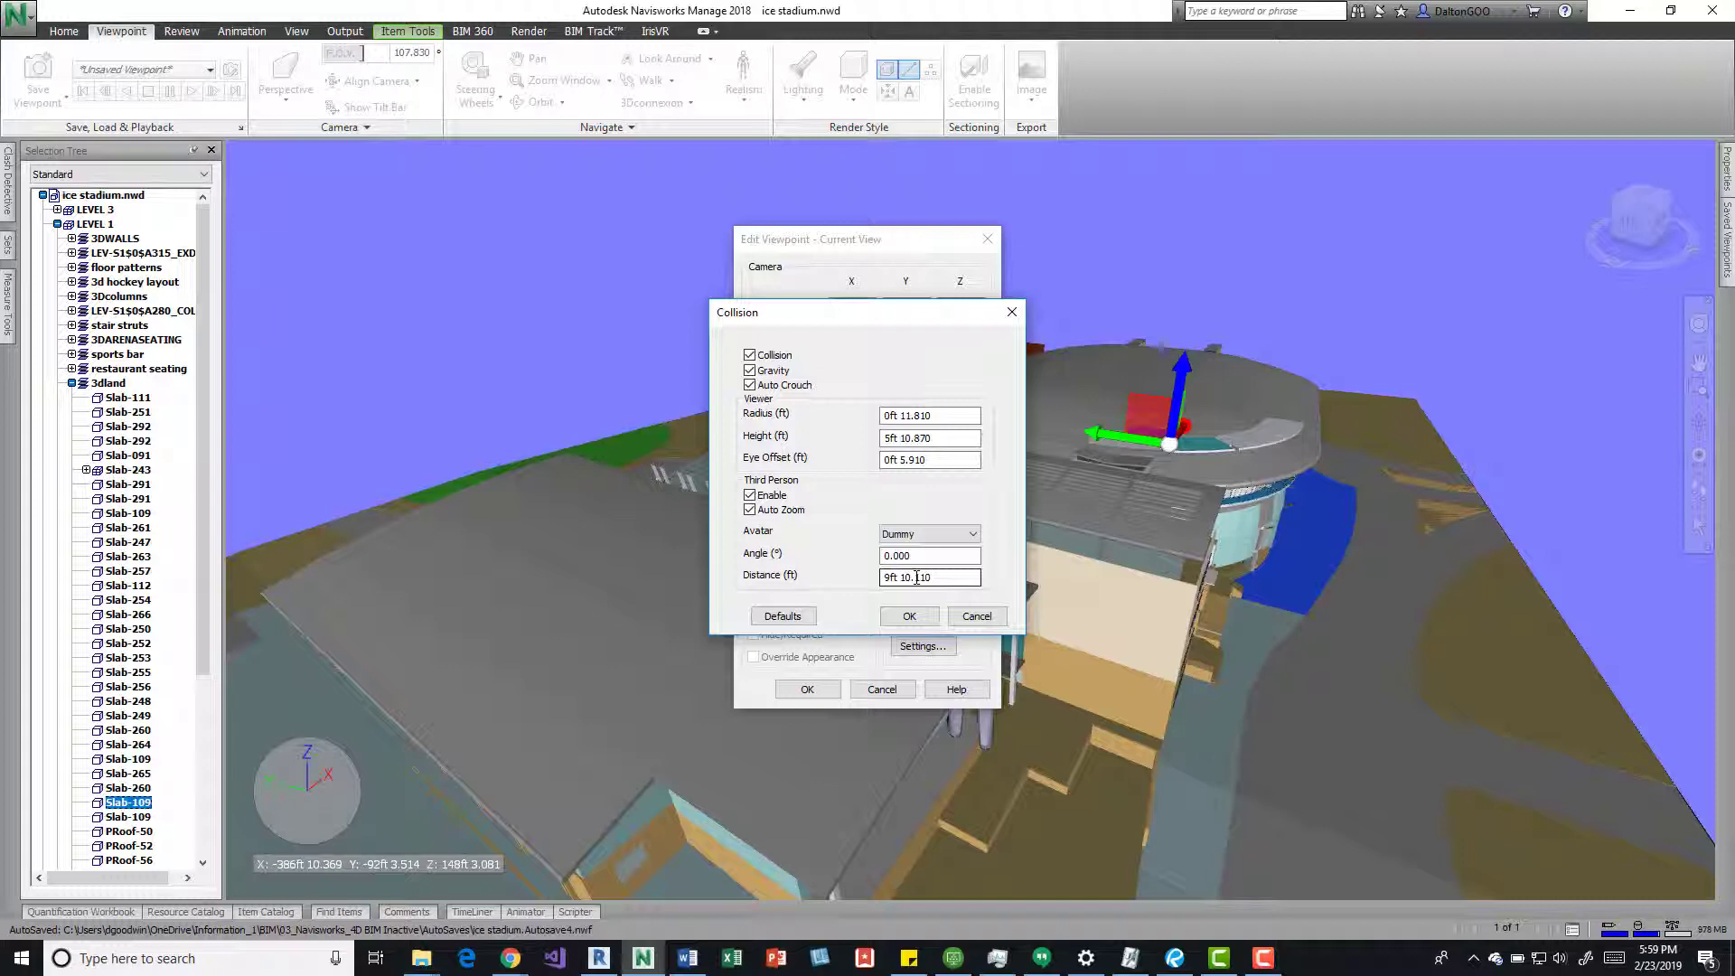
left_click(907, 614)
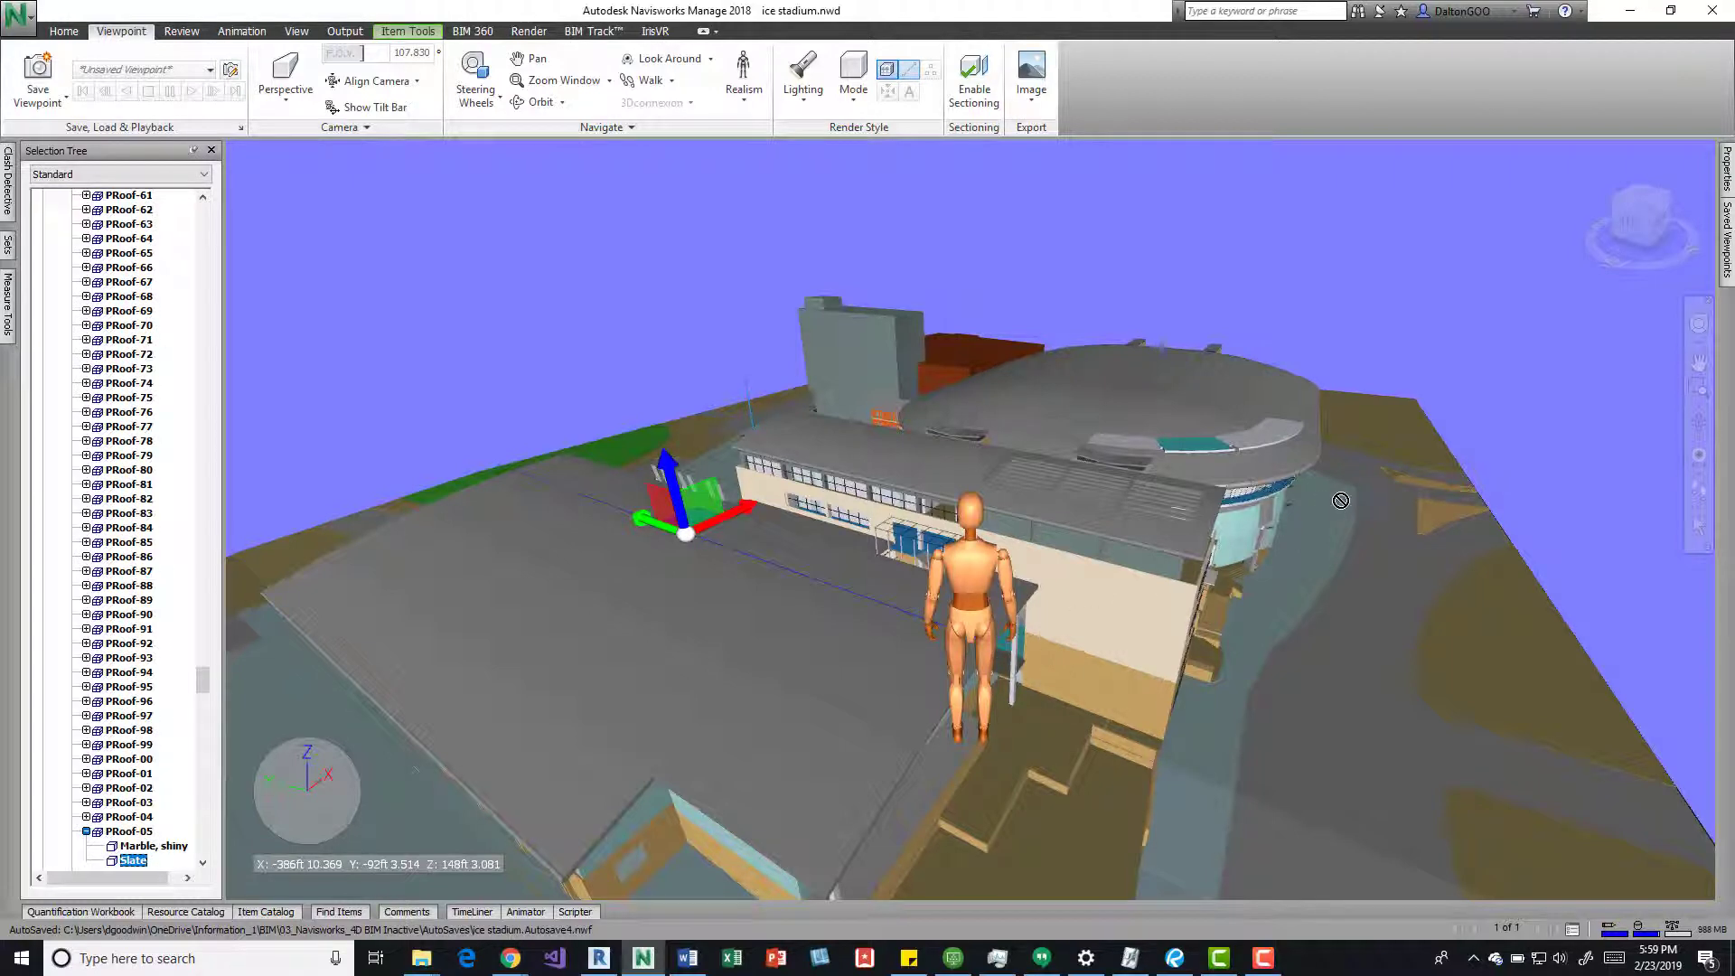
Accept the viewpoint changes and walk the Dummy avatar down to the long façade
left_click(647, 79)
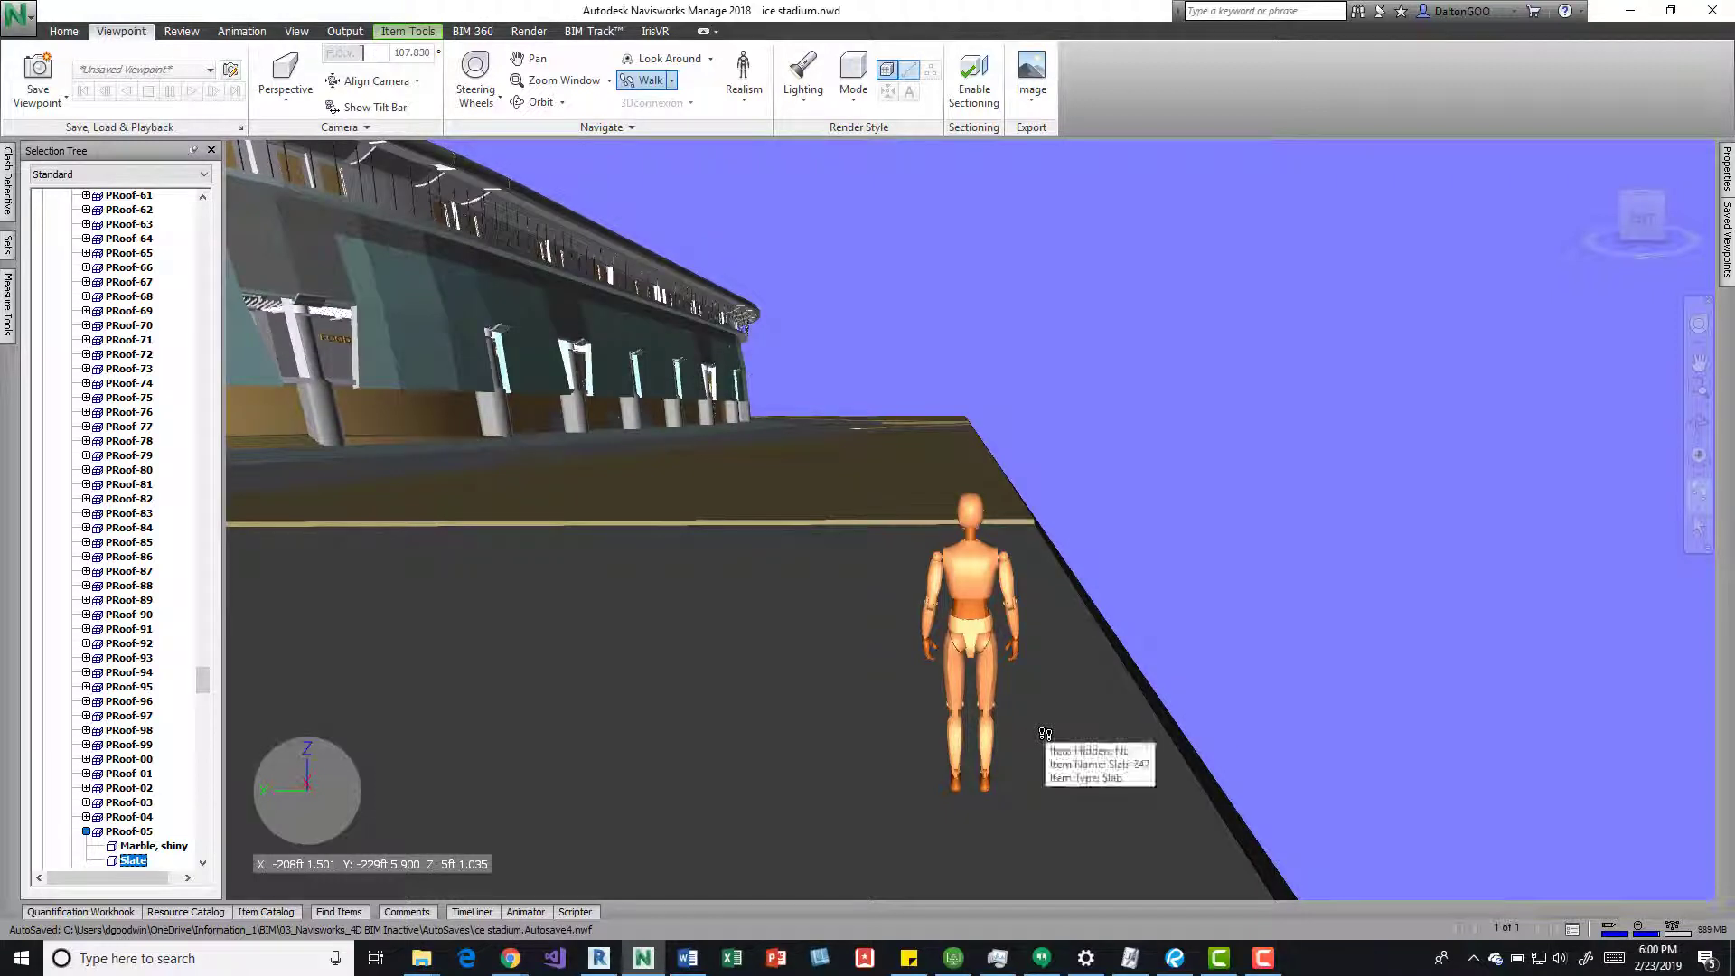
mouse_move(949, 738)
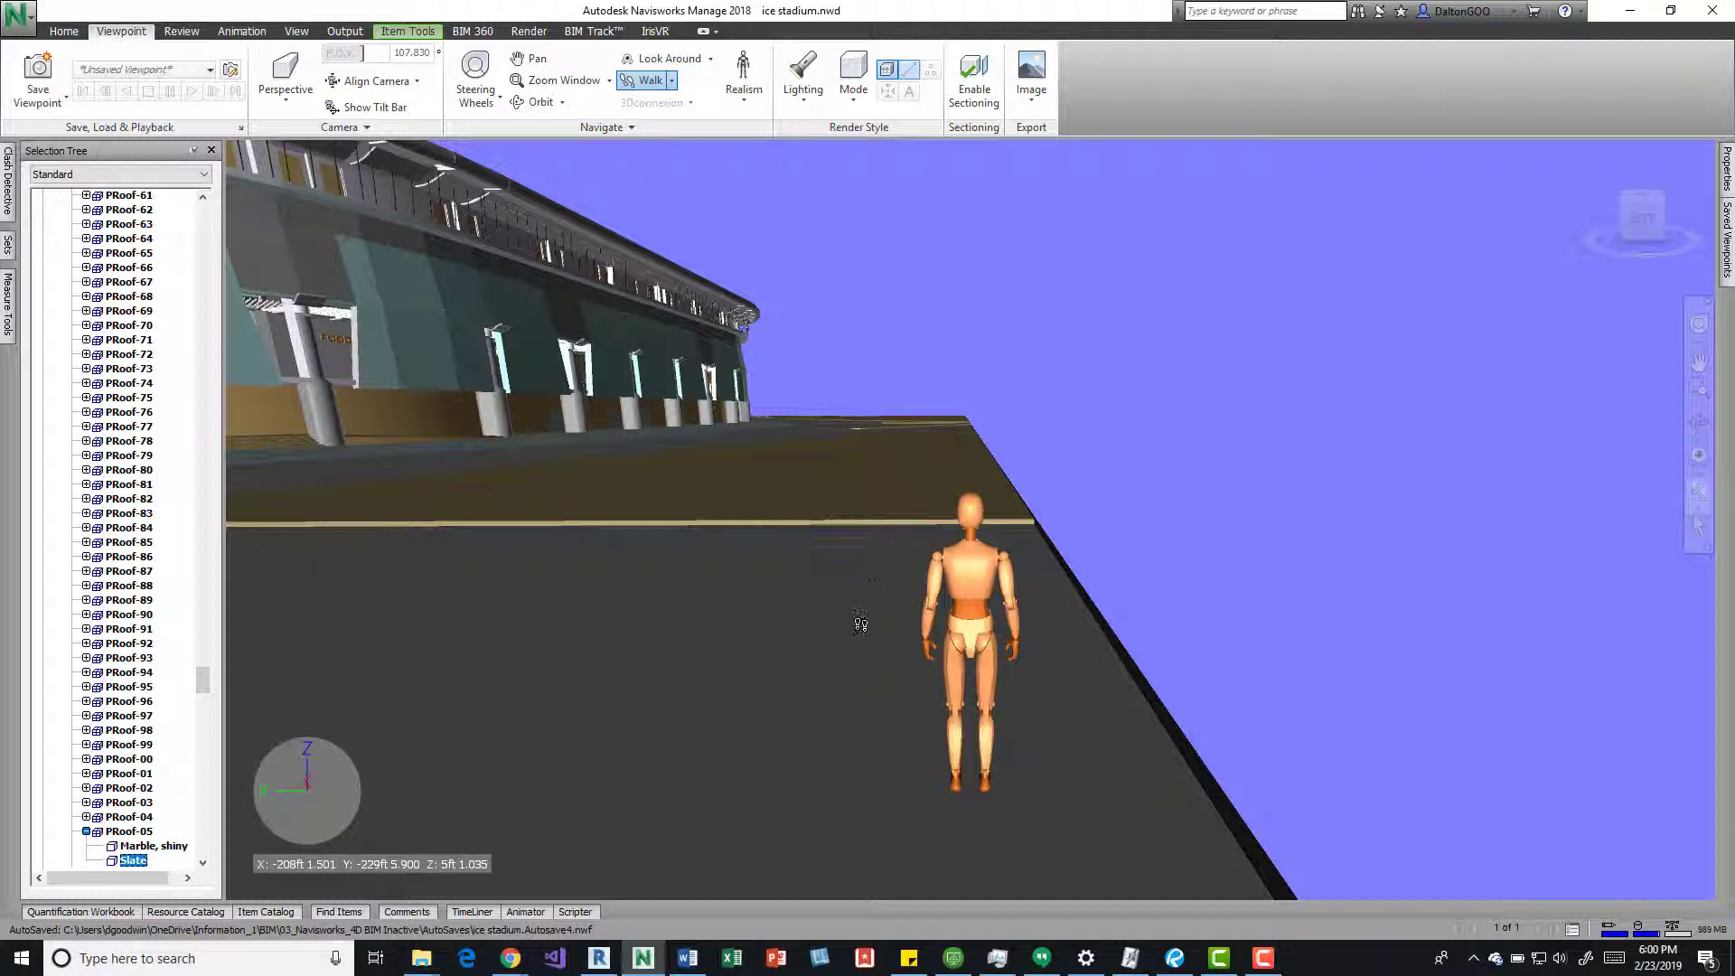
mouse_move(860, 623)
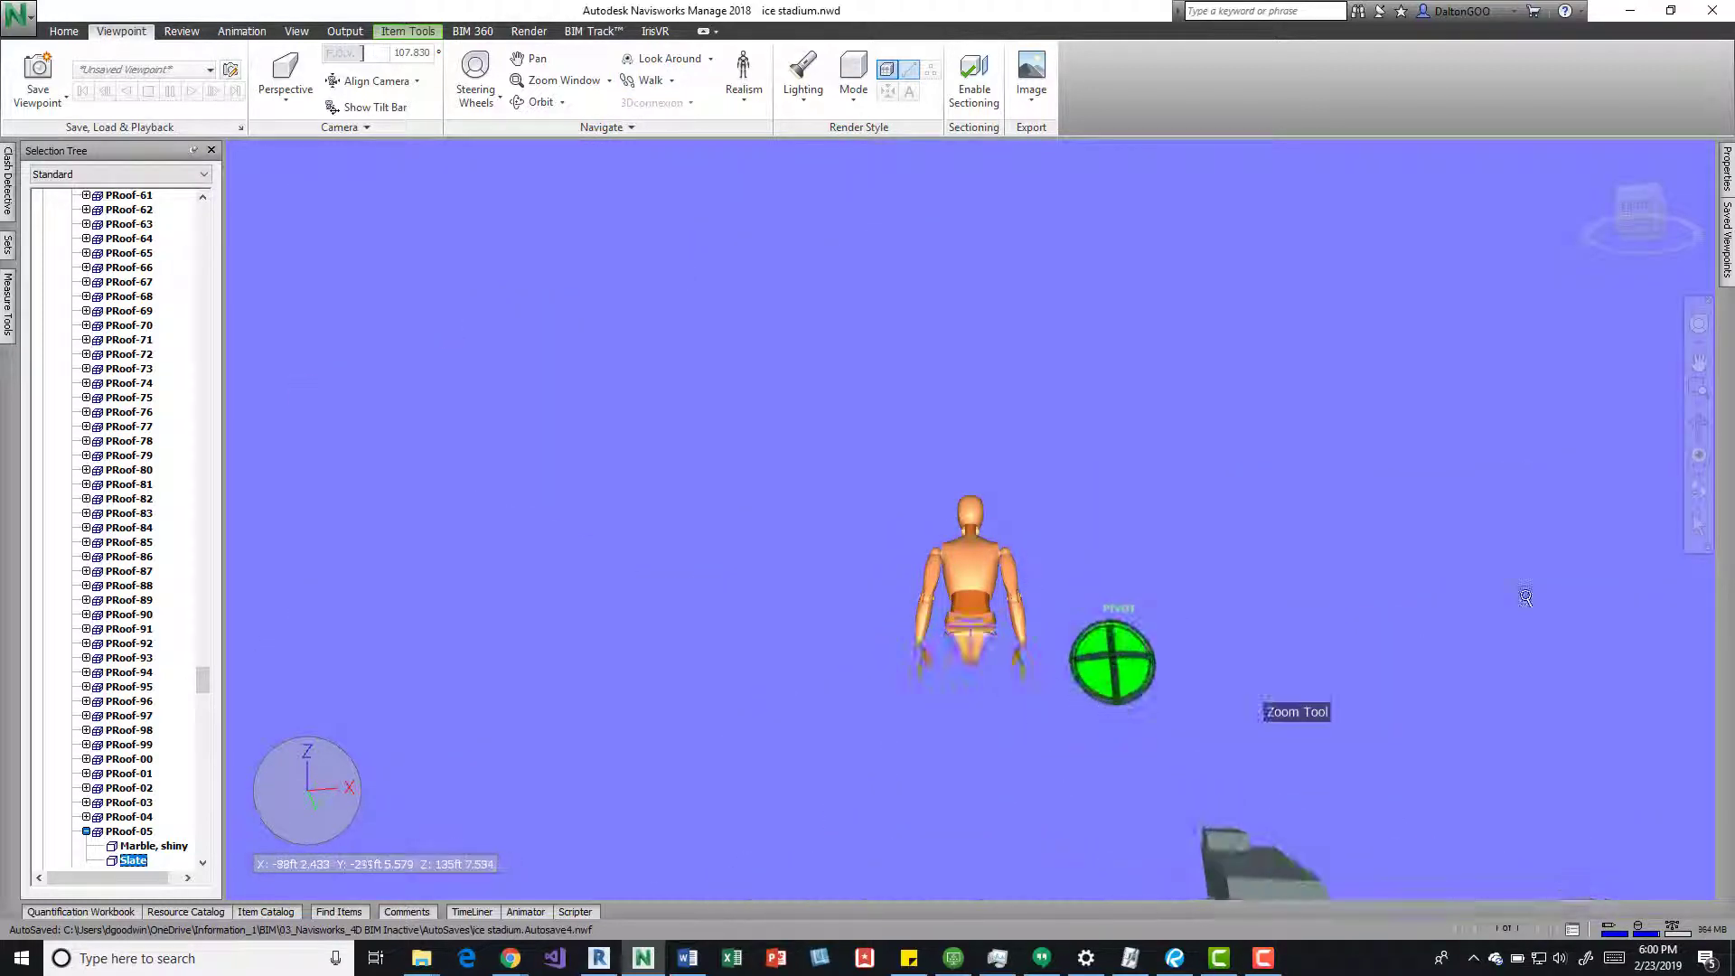
Resume walking the Dummy avatar back up onto the stadium roof area
left_click(647, 79)
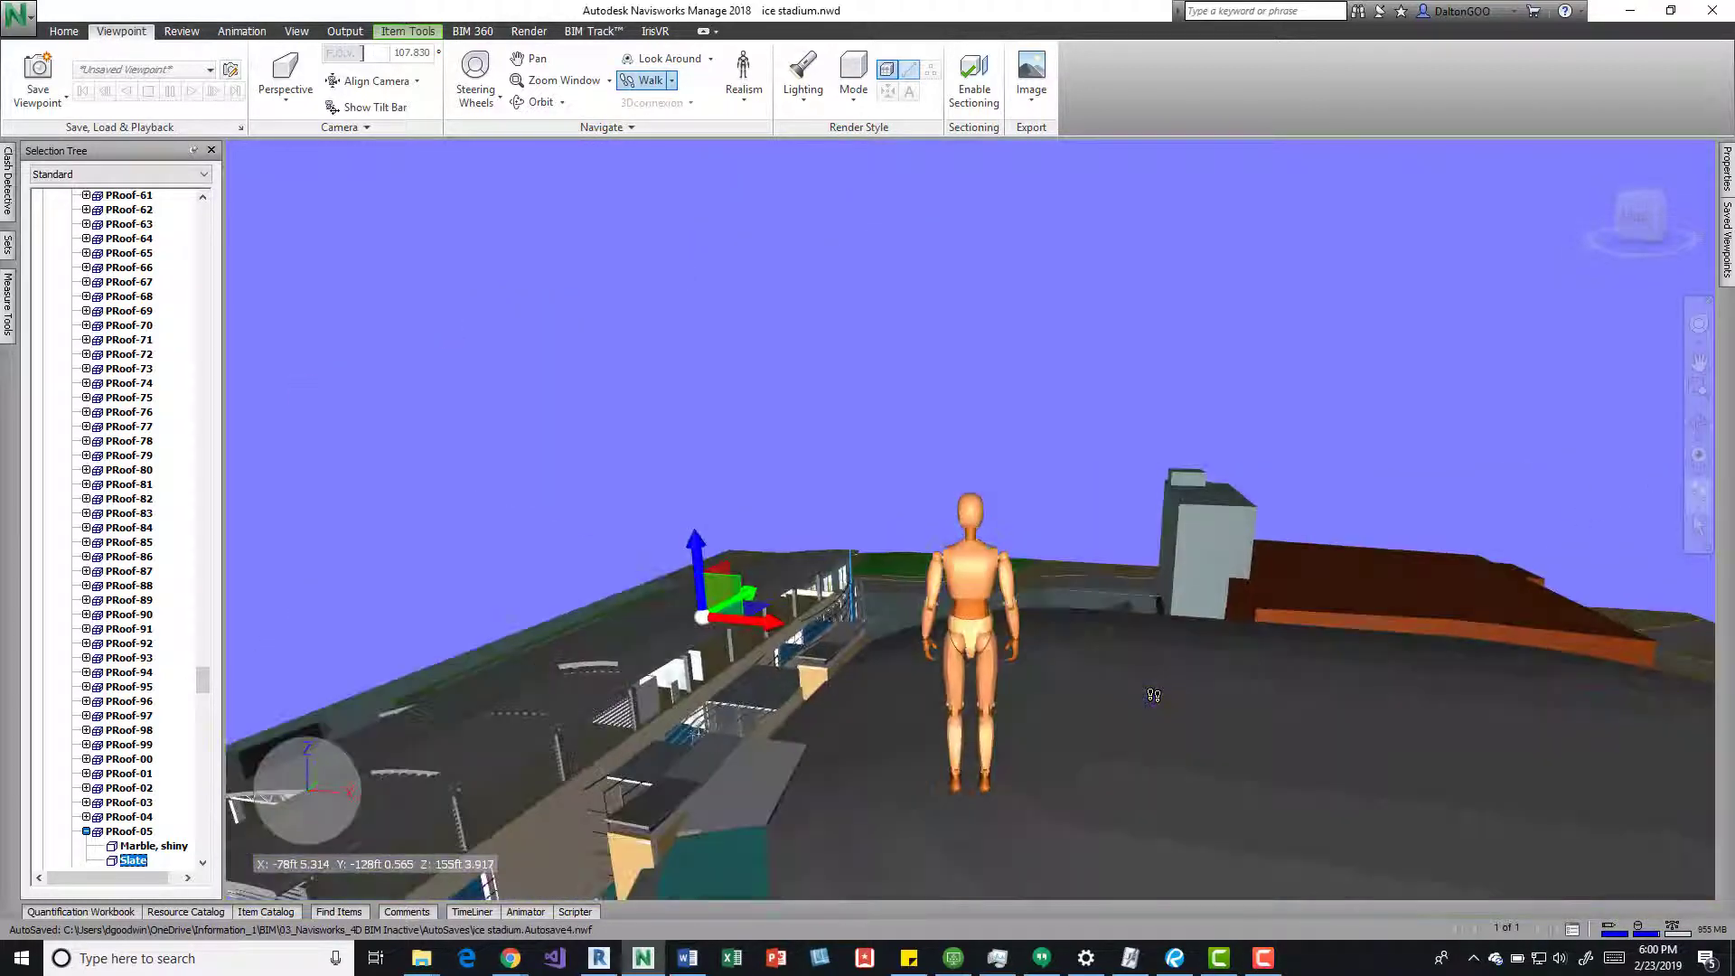
mouse_move(1119, 611)
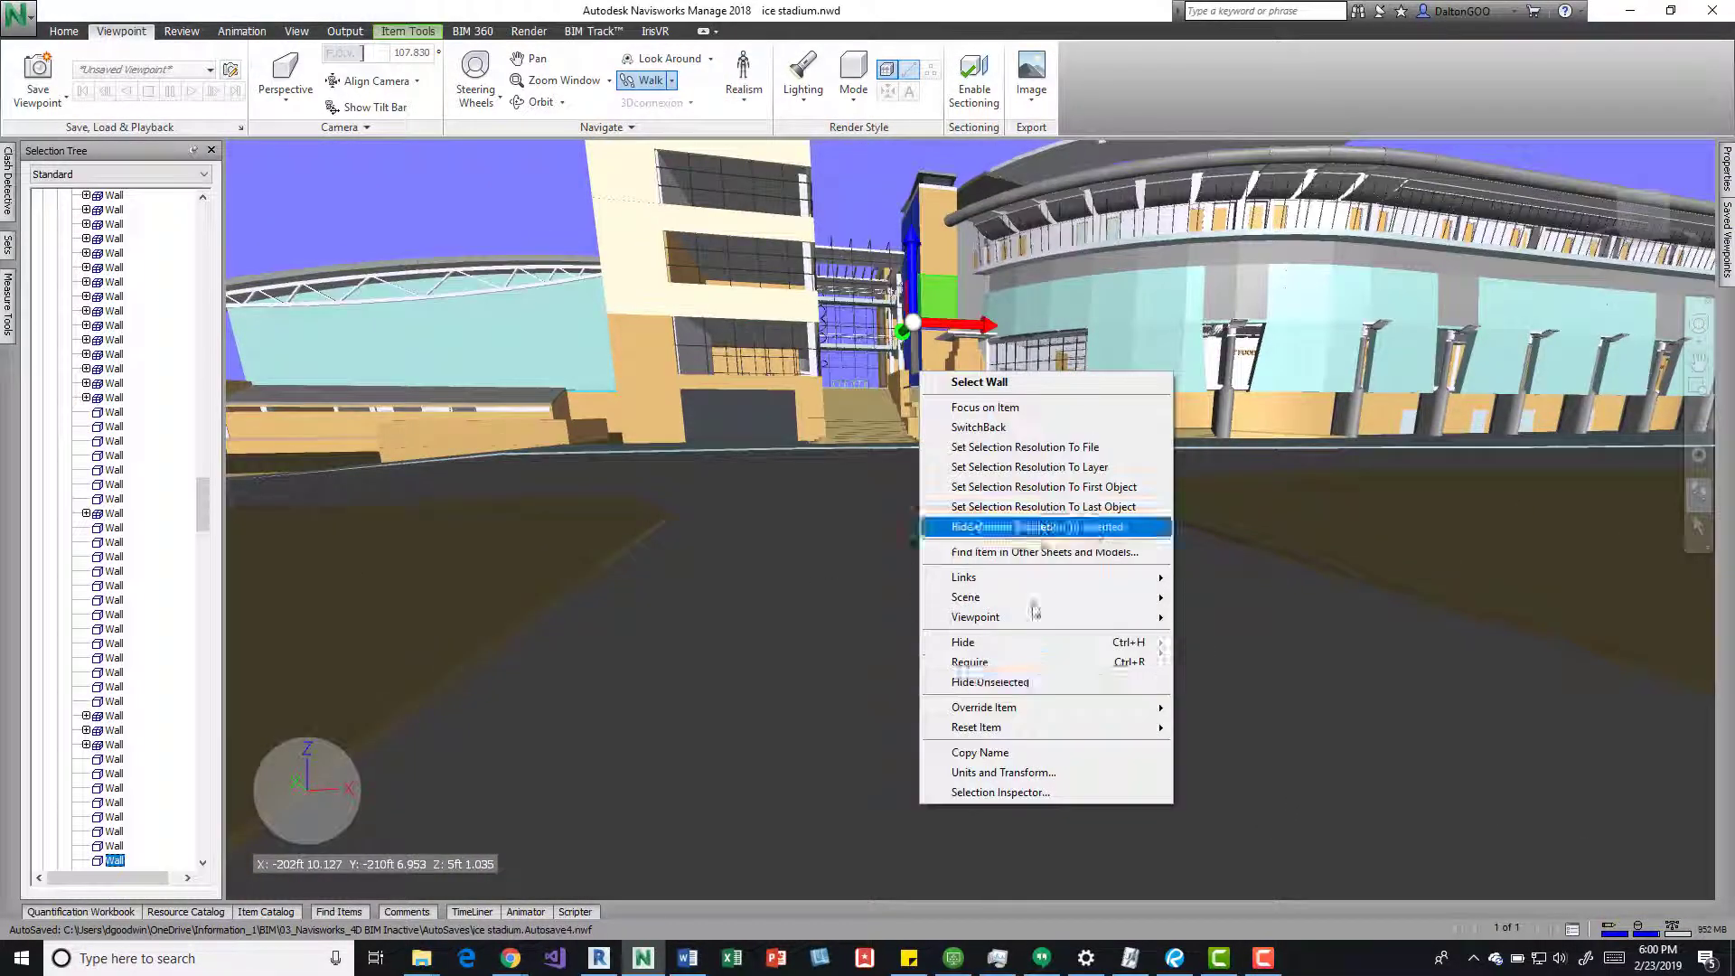
mouse_move(1051, 707)
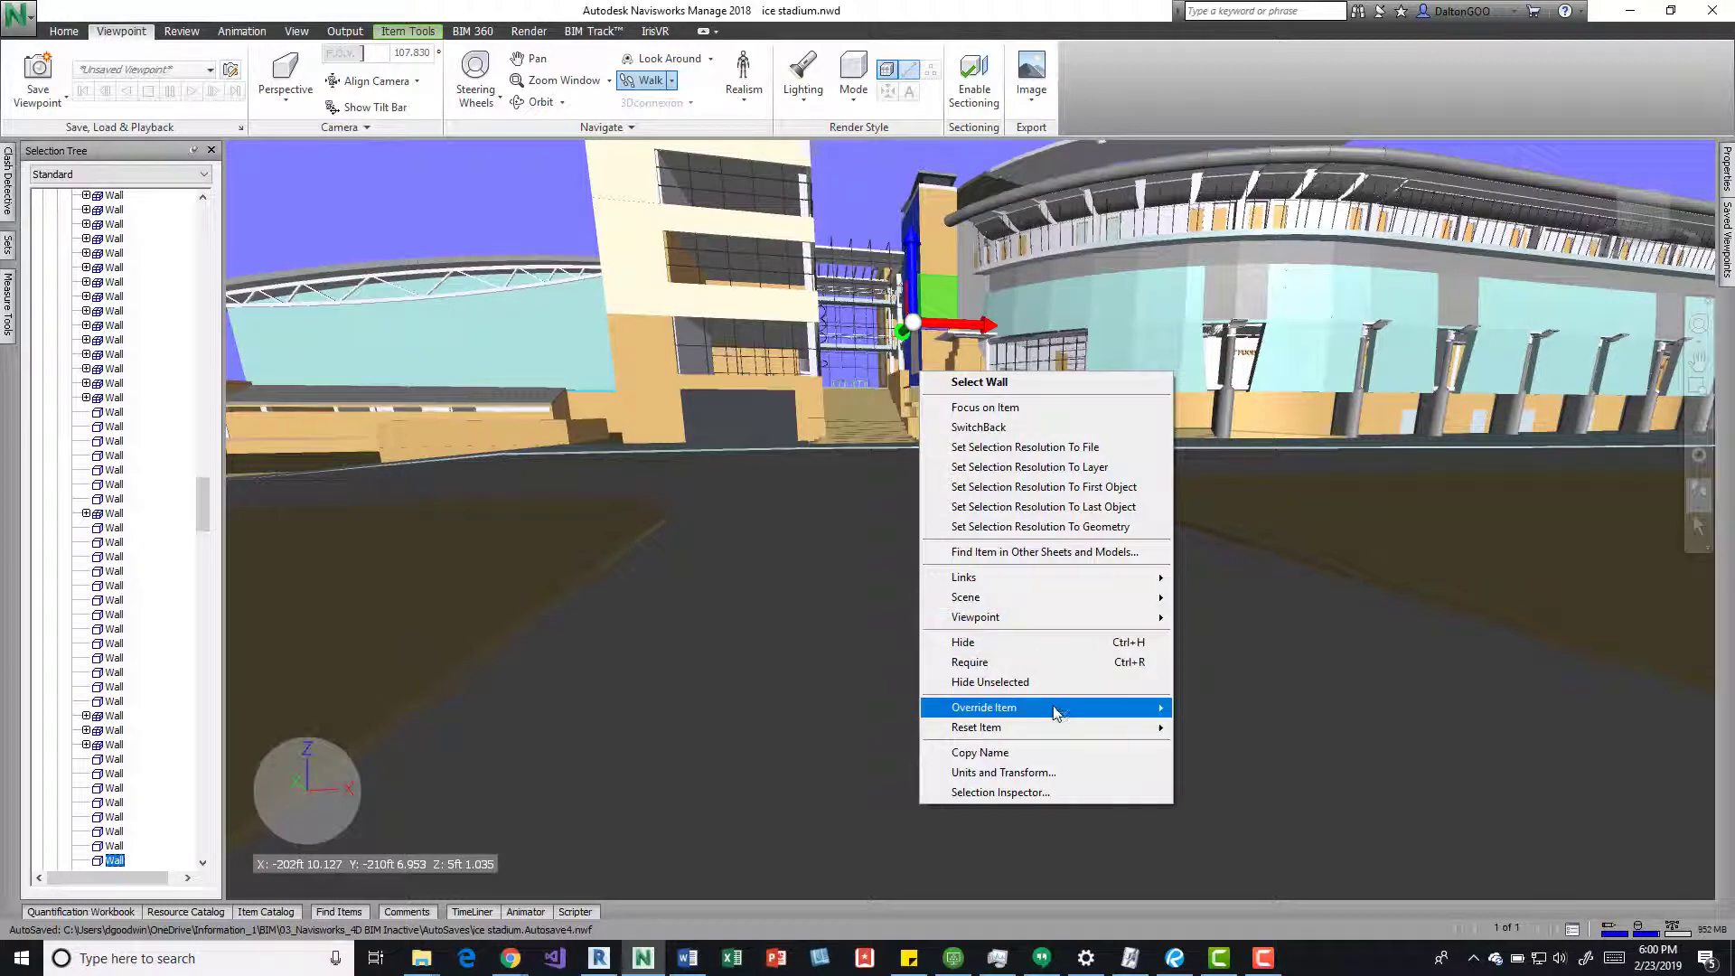
mouse_move(1047, 616)
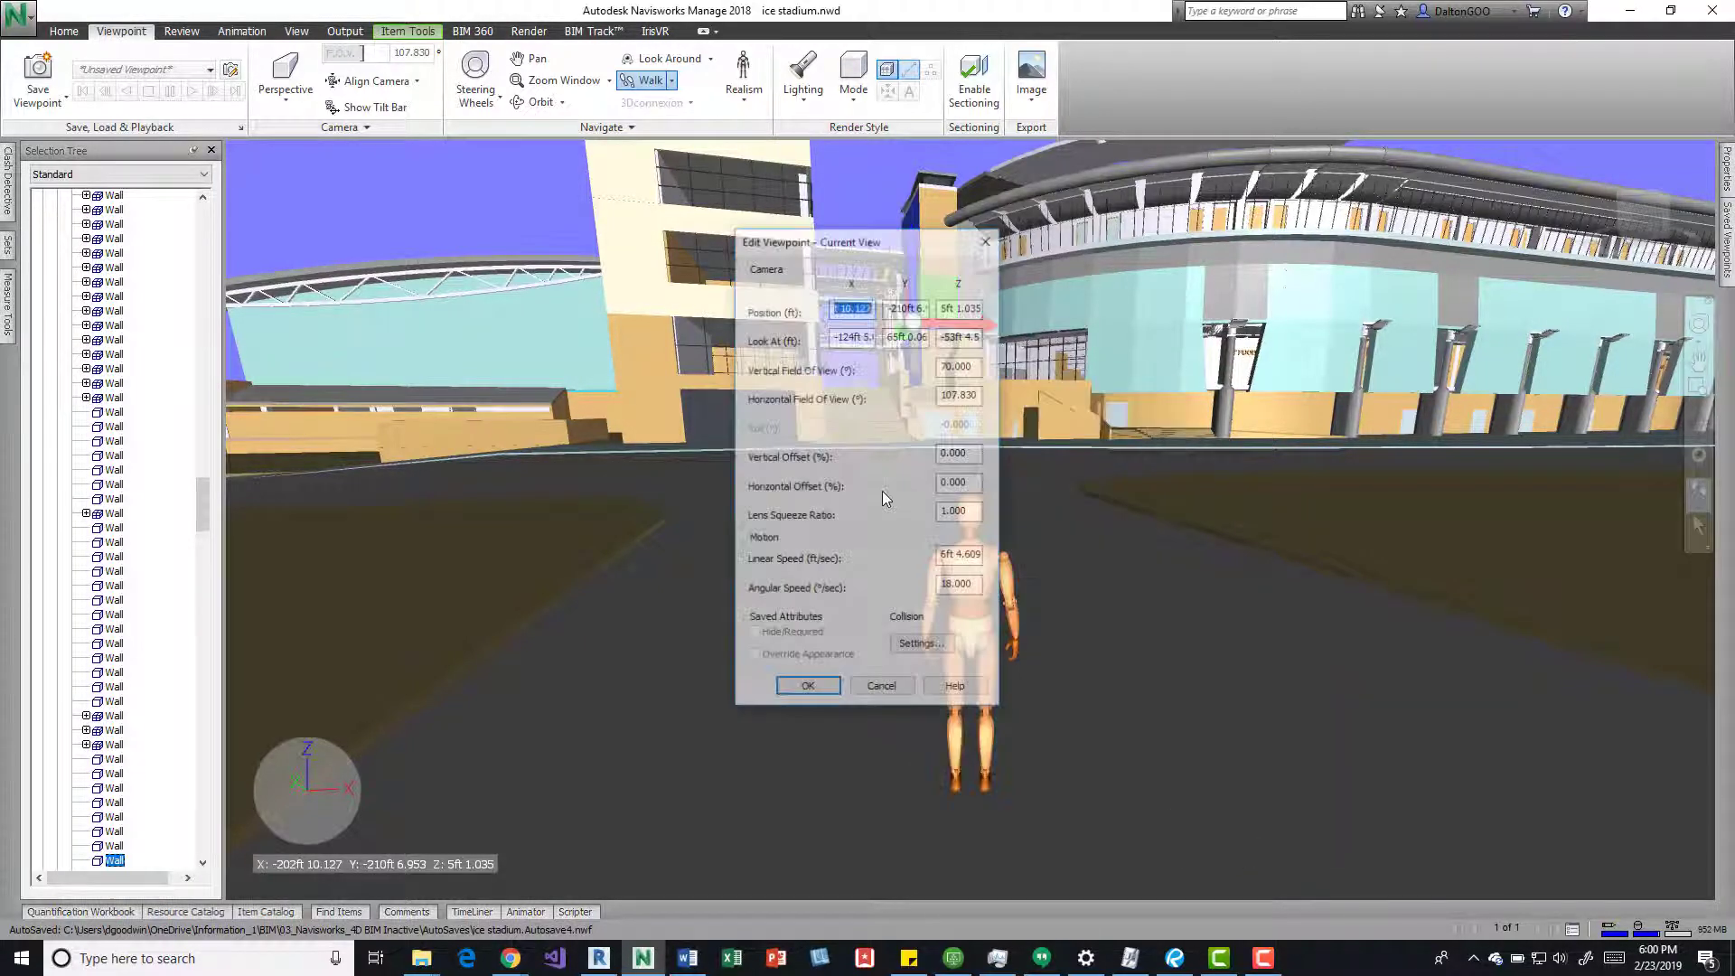
left_click(920, 643)
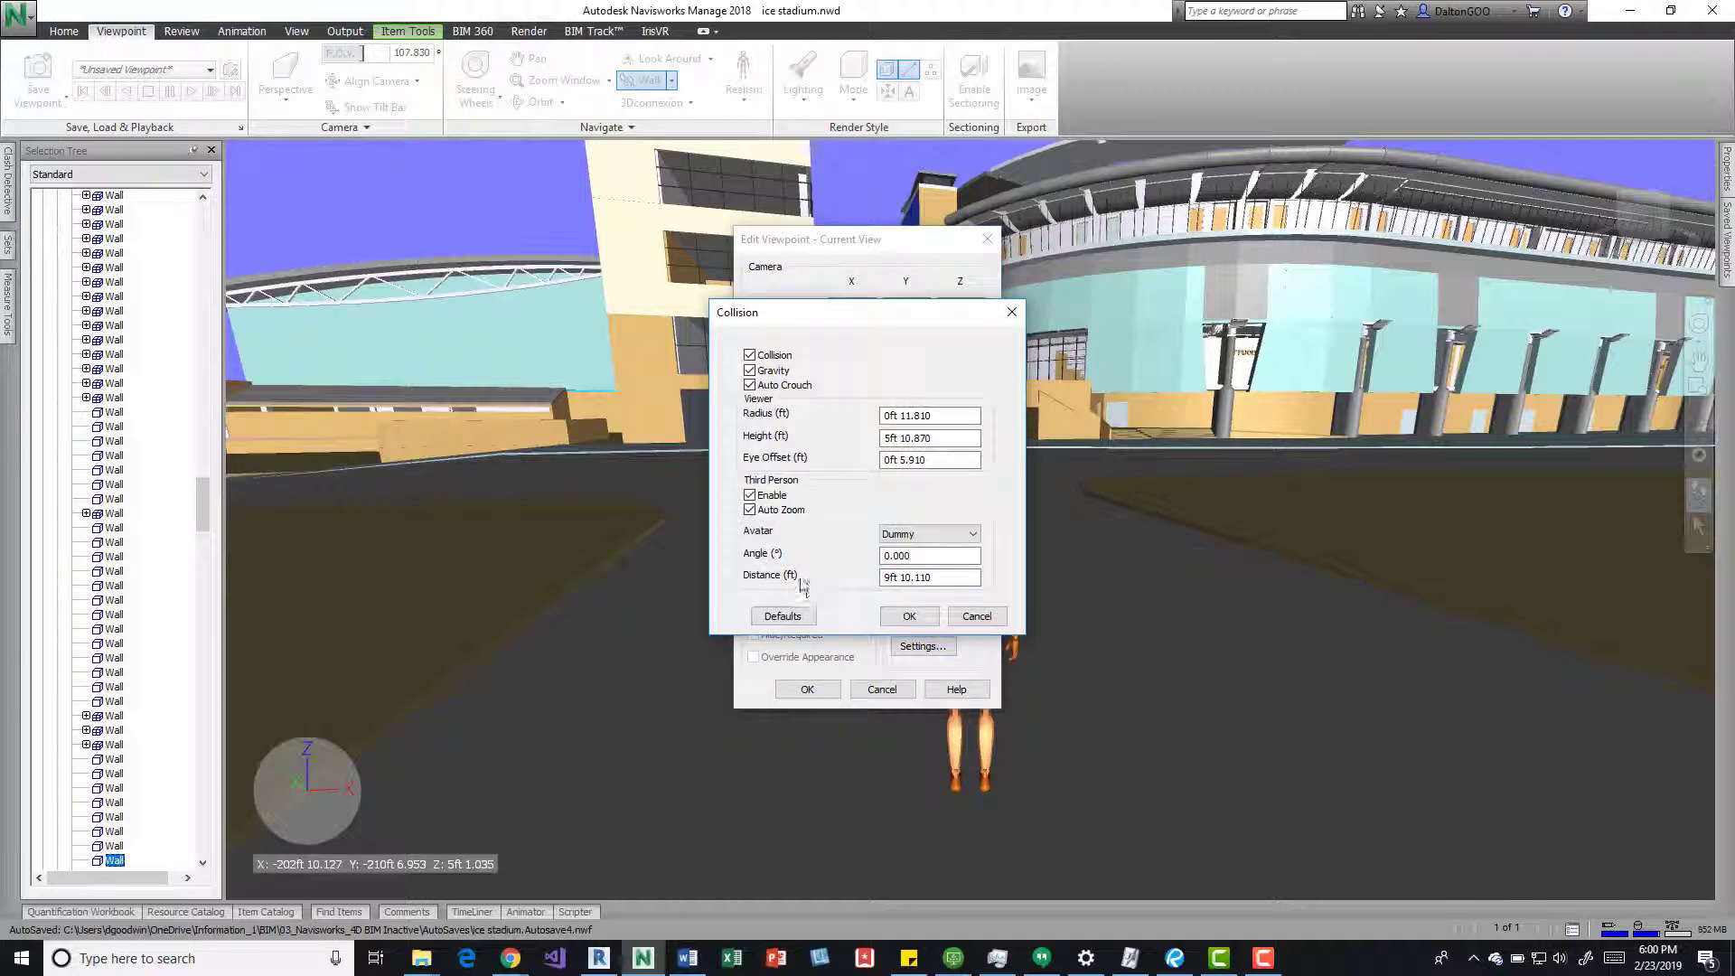
left_click(971, 533)
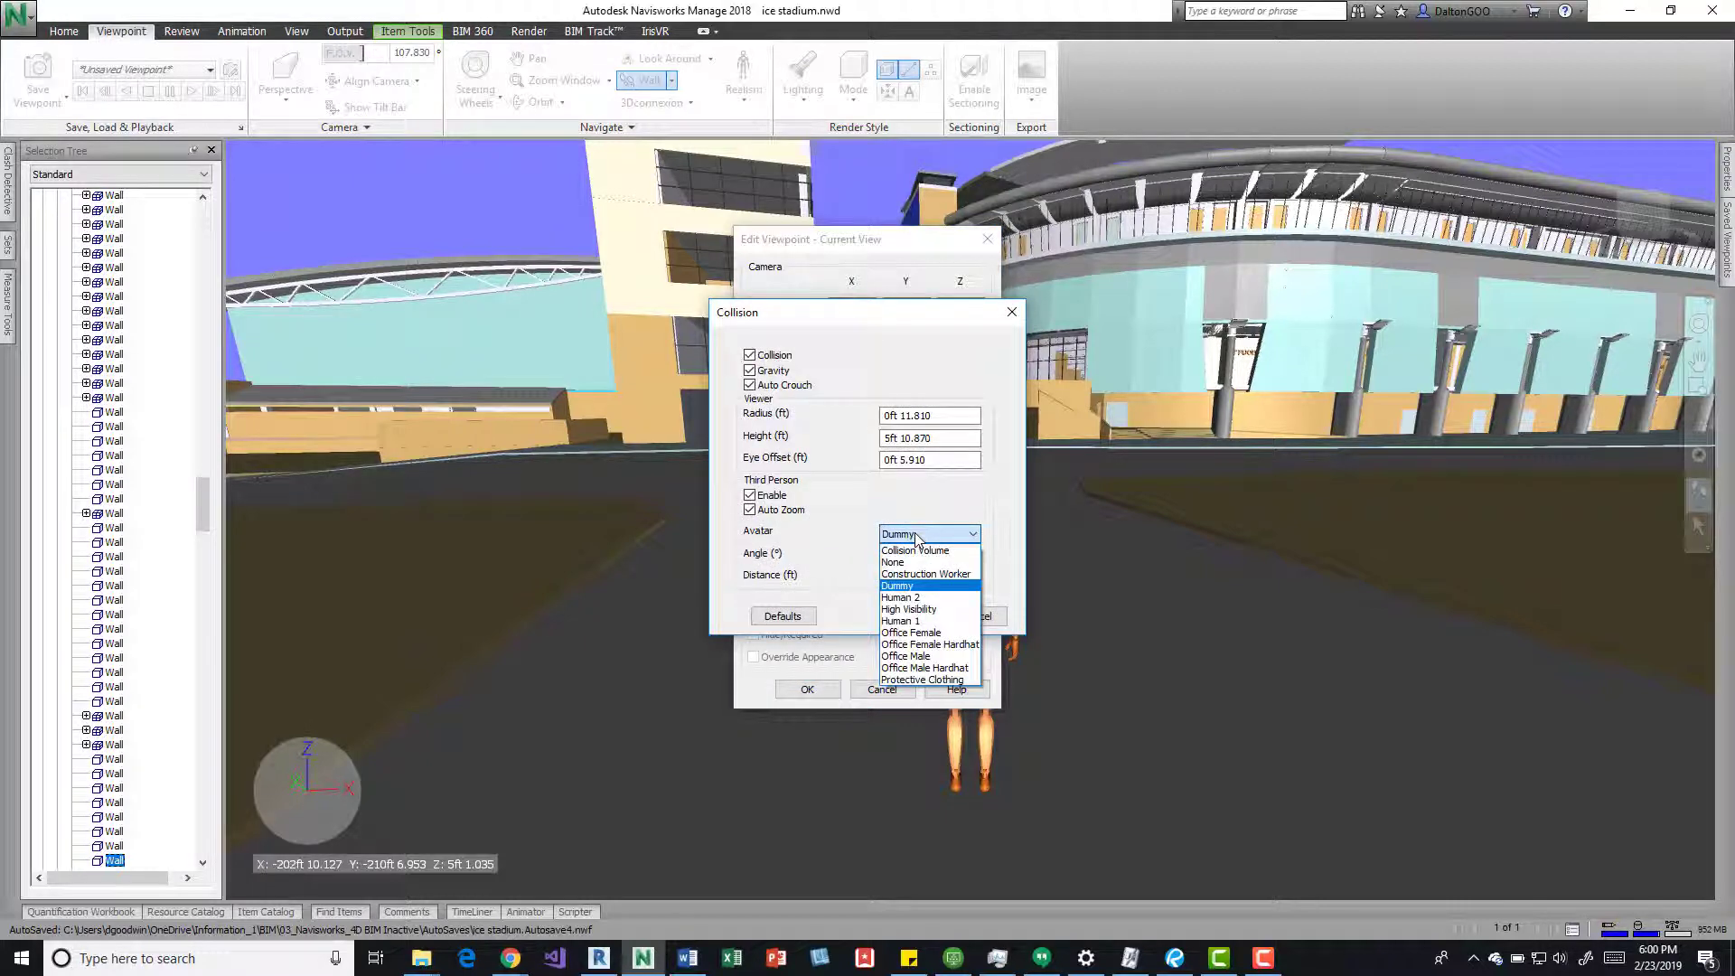
mouse_move(909, 632)
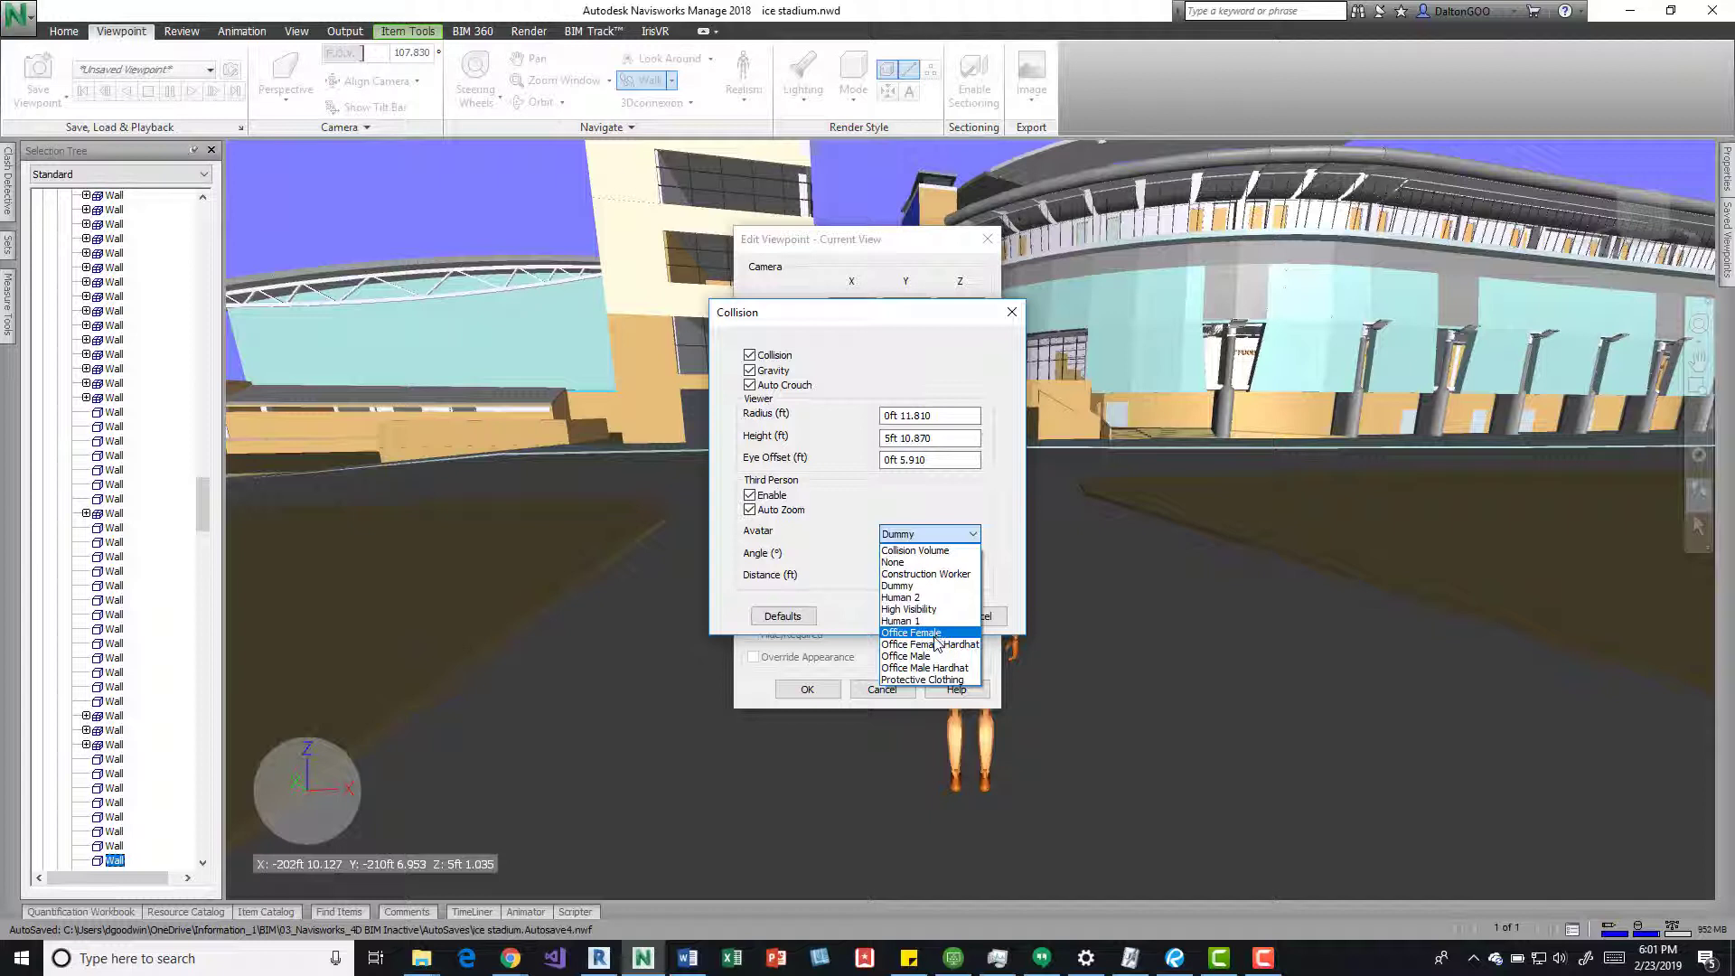
mouse_move(929, 643)
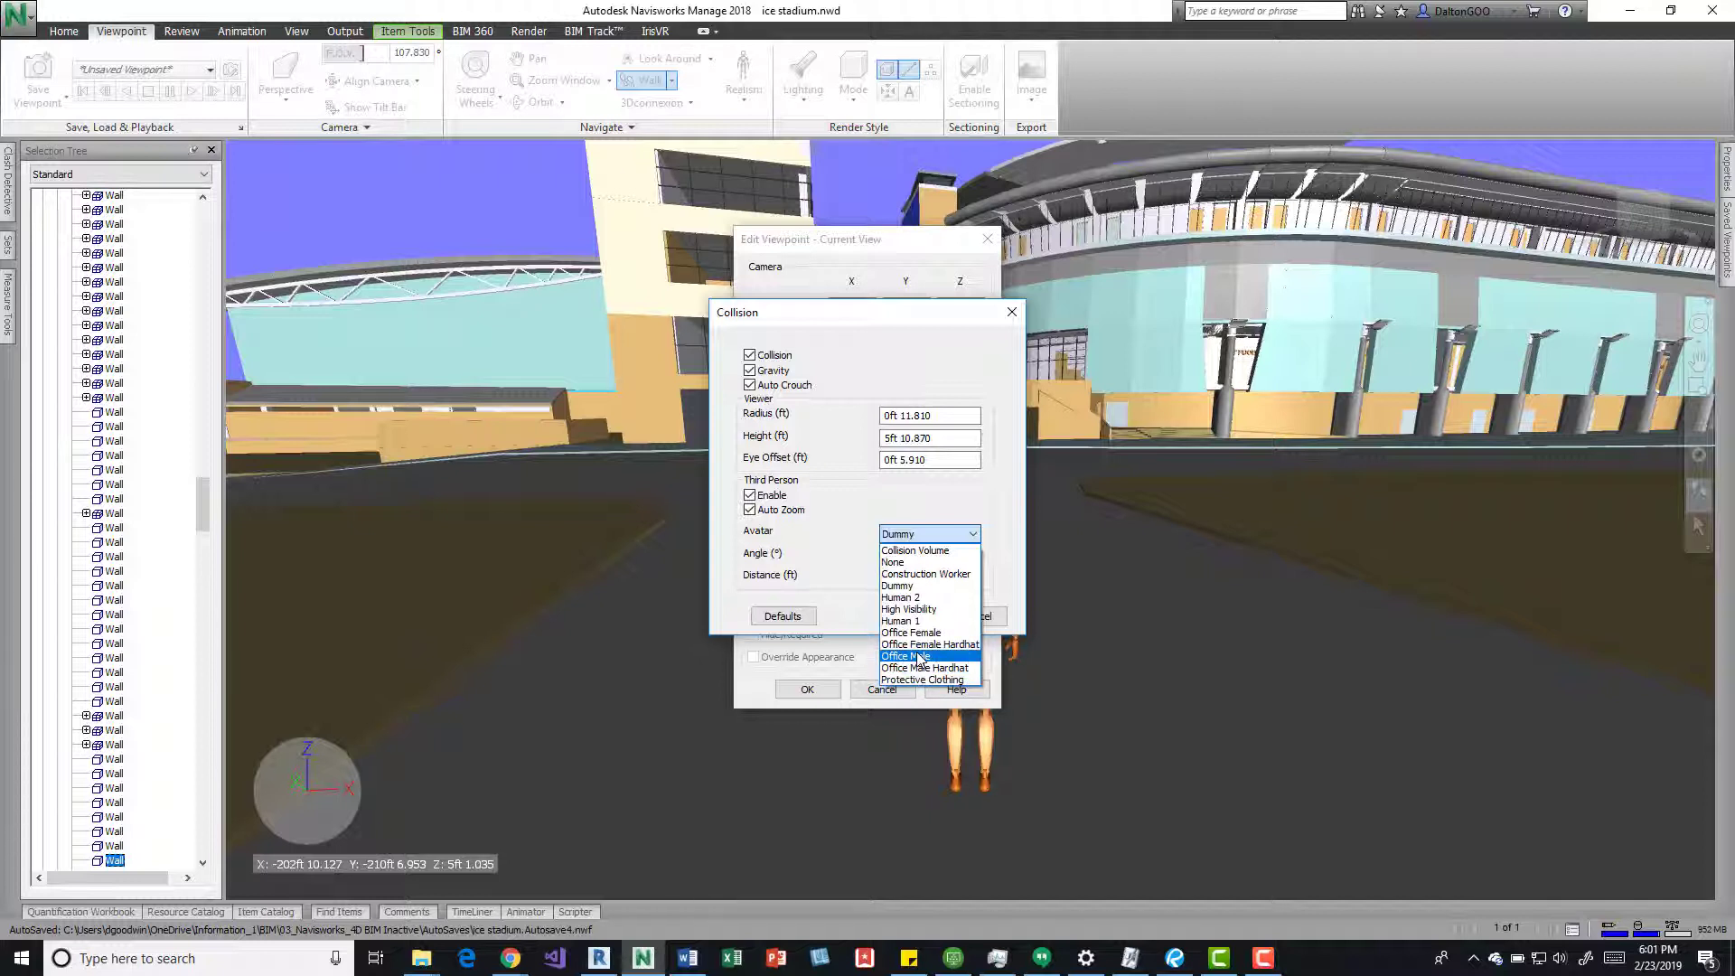
mouse_move(915, 550)
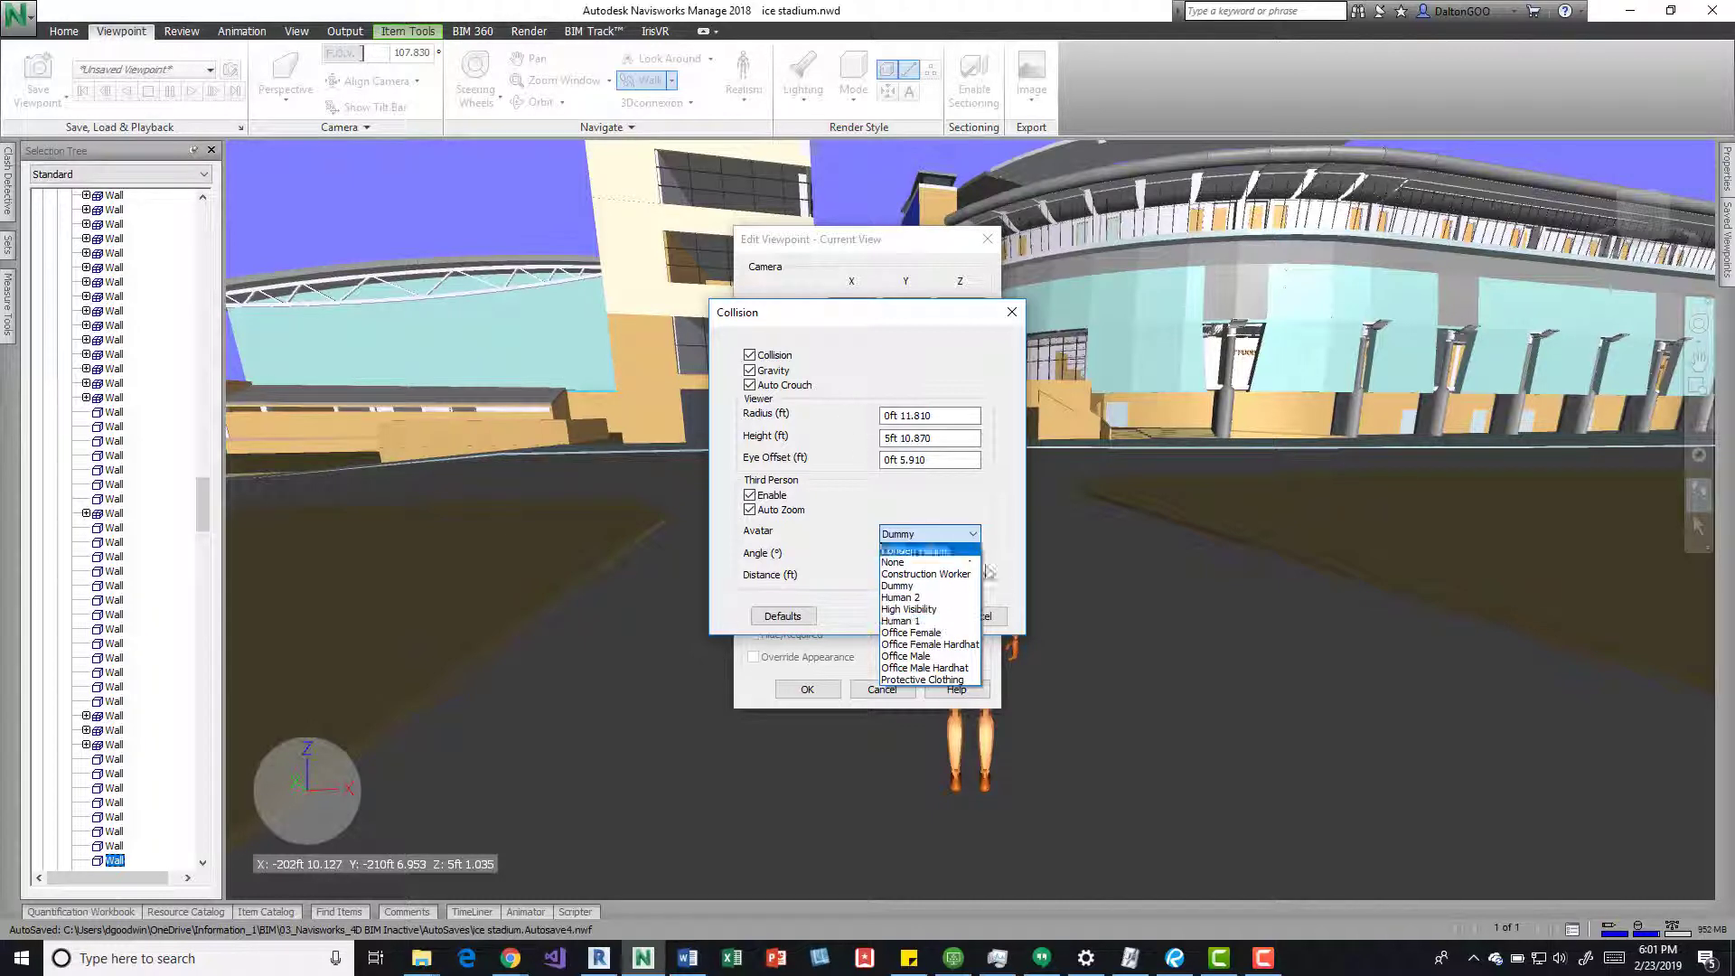
left_click(899, 598)
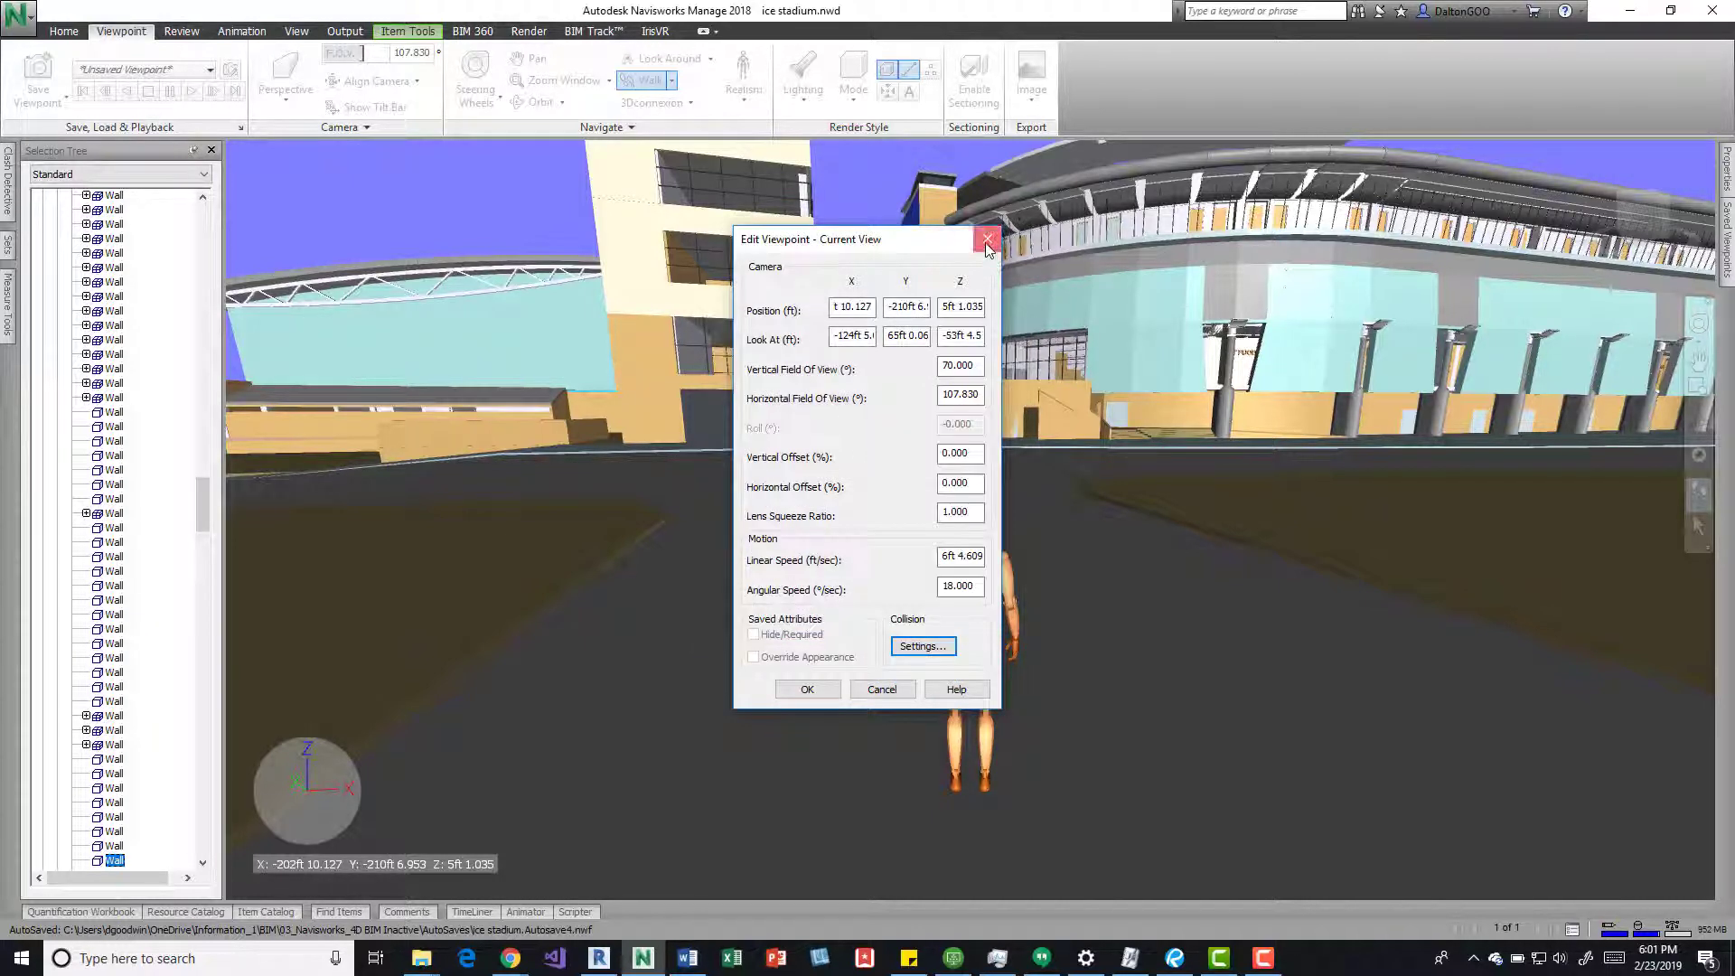
Dismiss the viewpoint editor, leaving the Dummy on the plaza facing the entrance
left_click(987, 240)
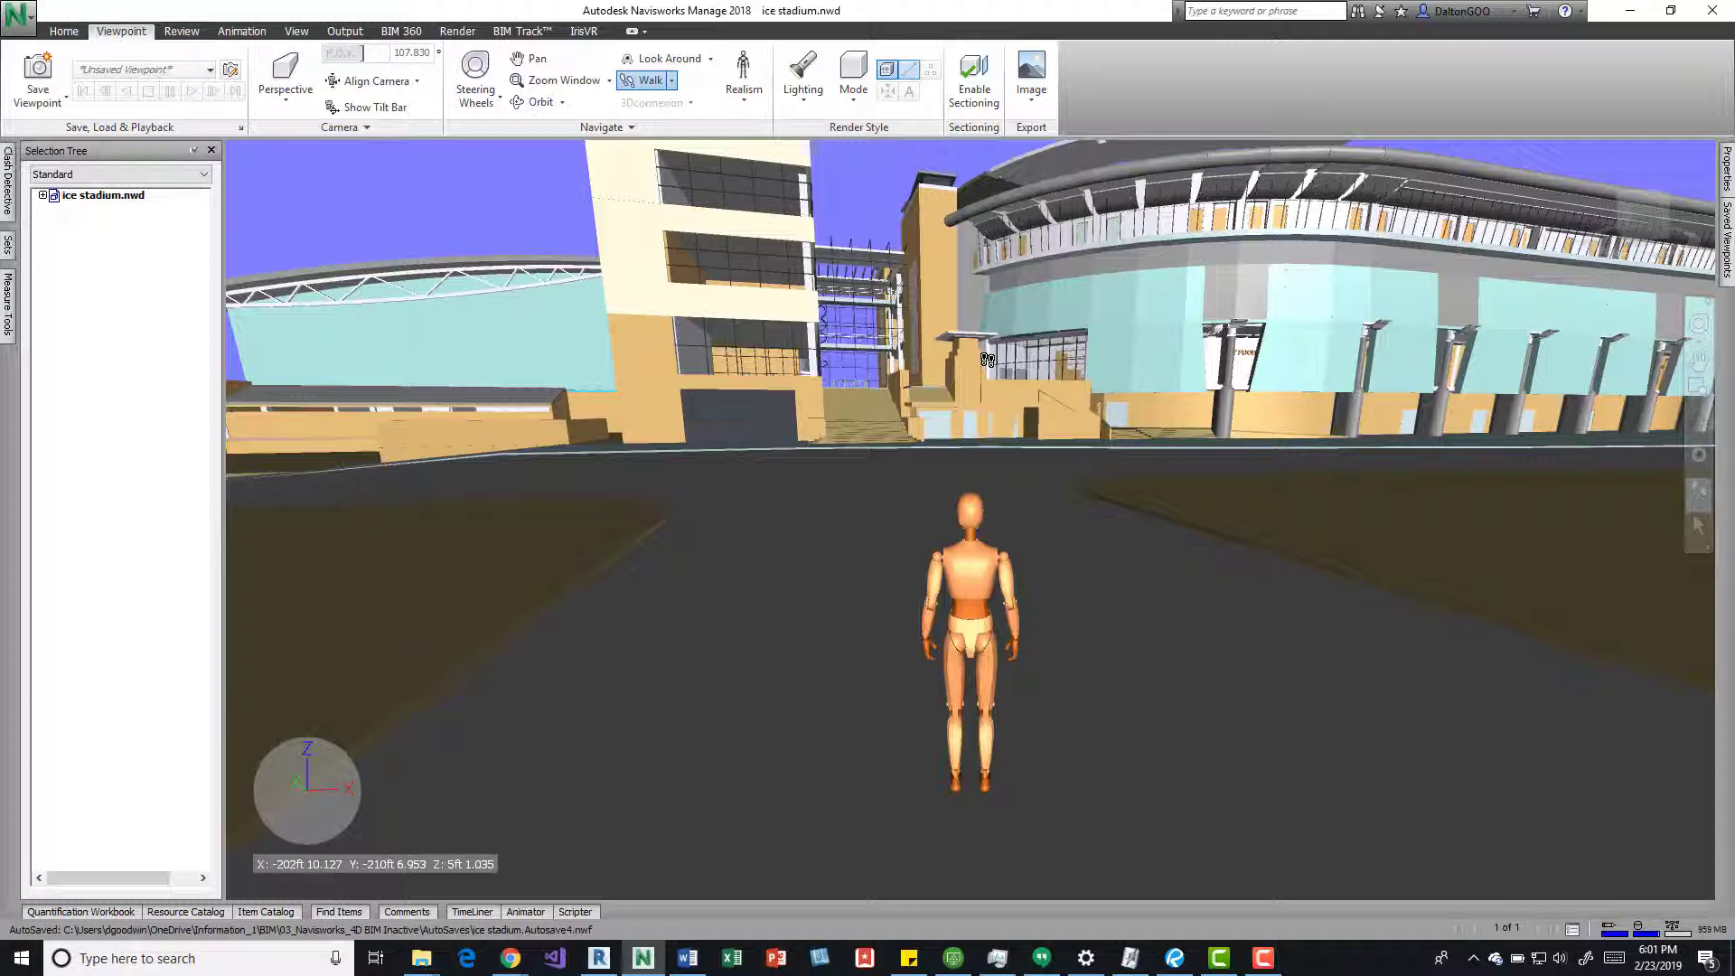
mouse_move(1032, 428)
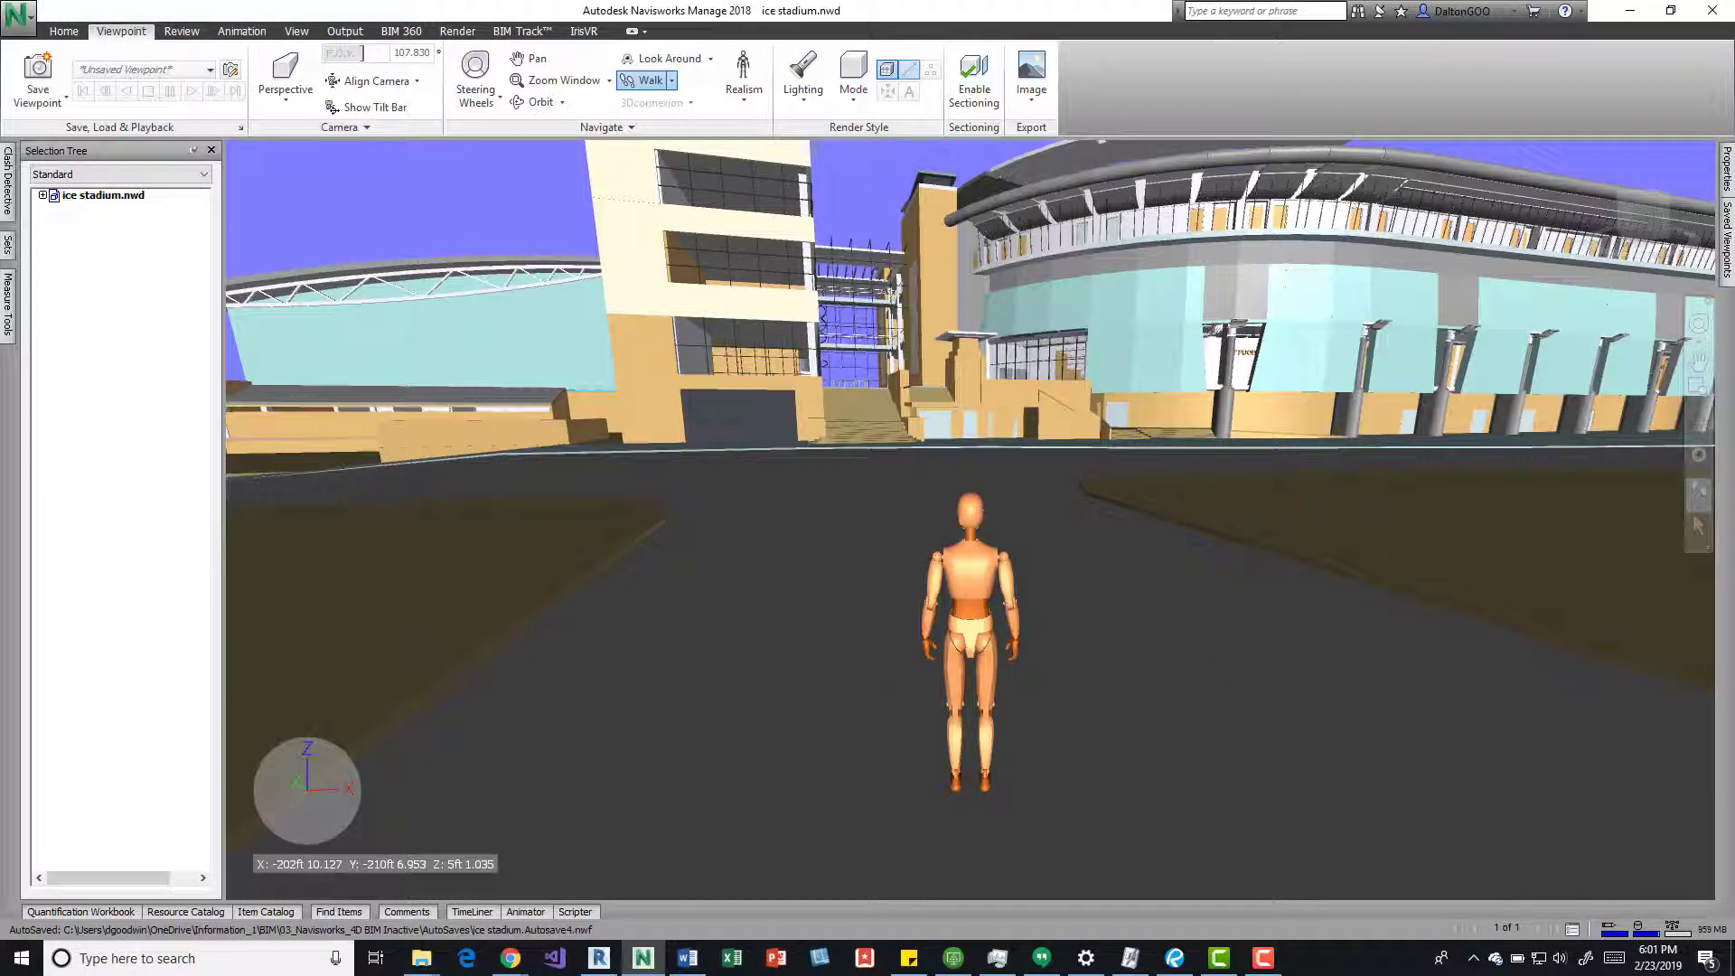
mouse_move(916, 332)
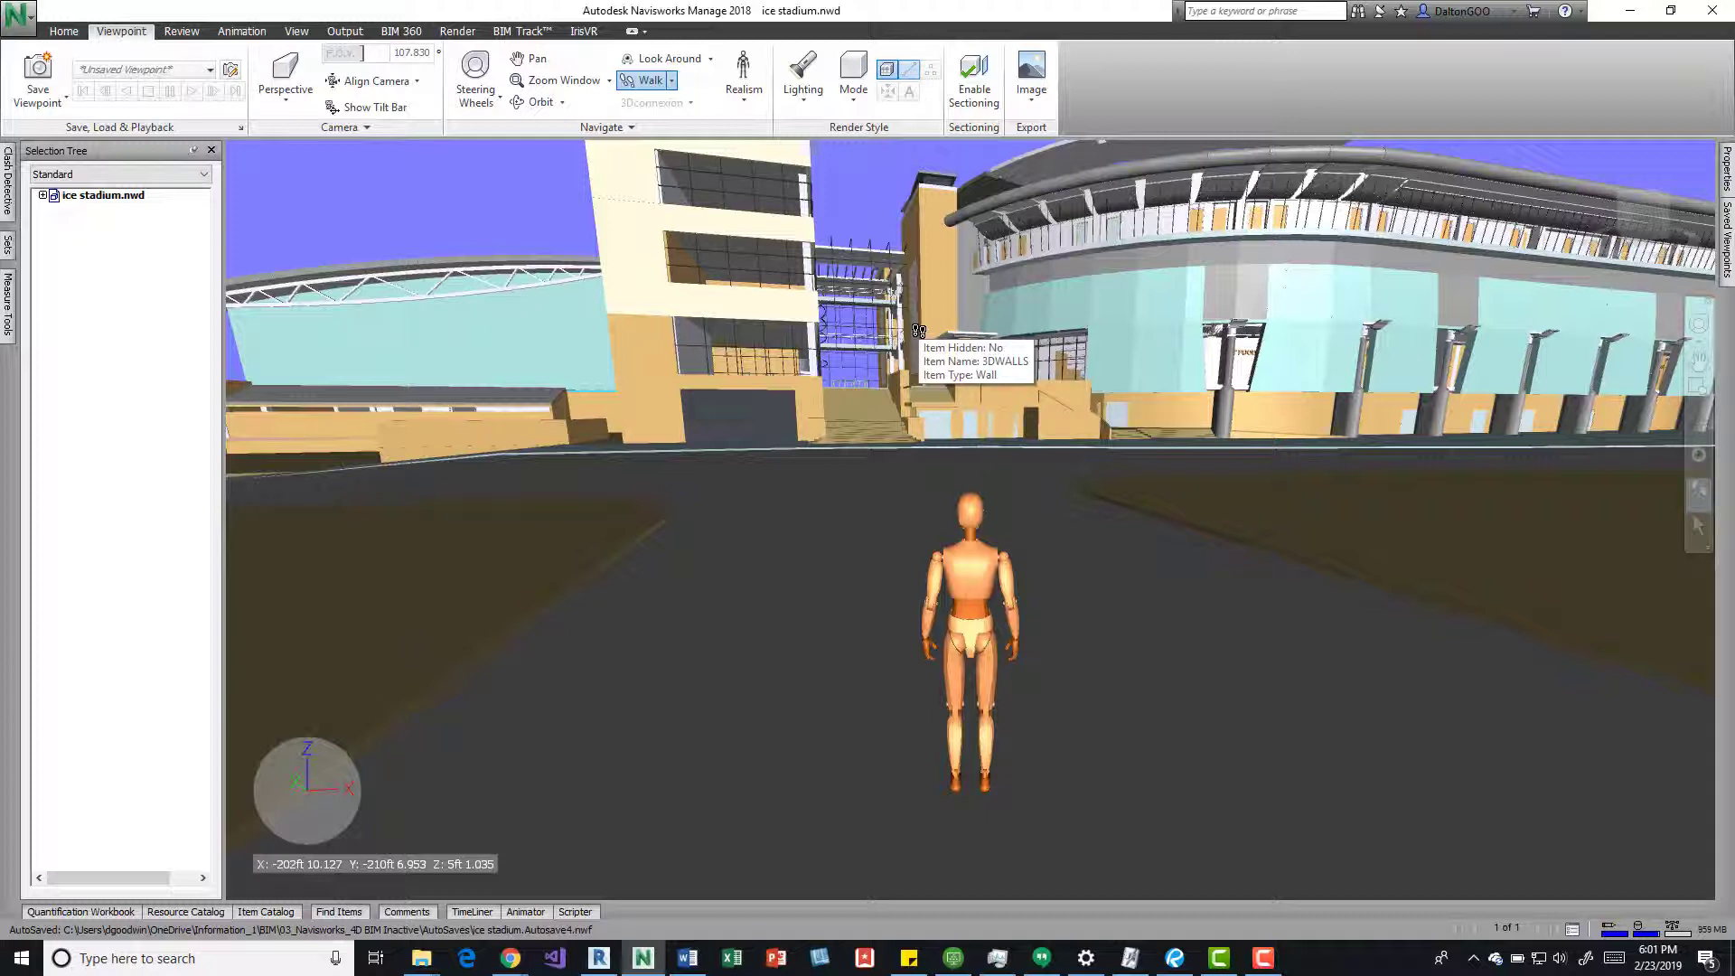
mouse_move(728, 273)
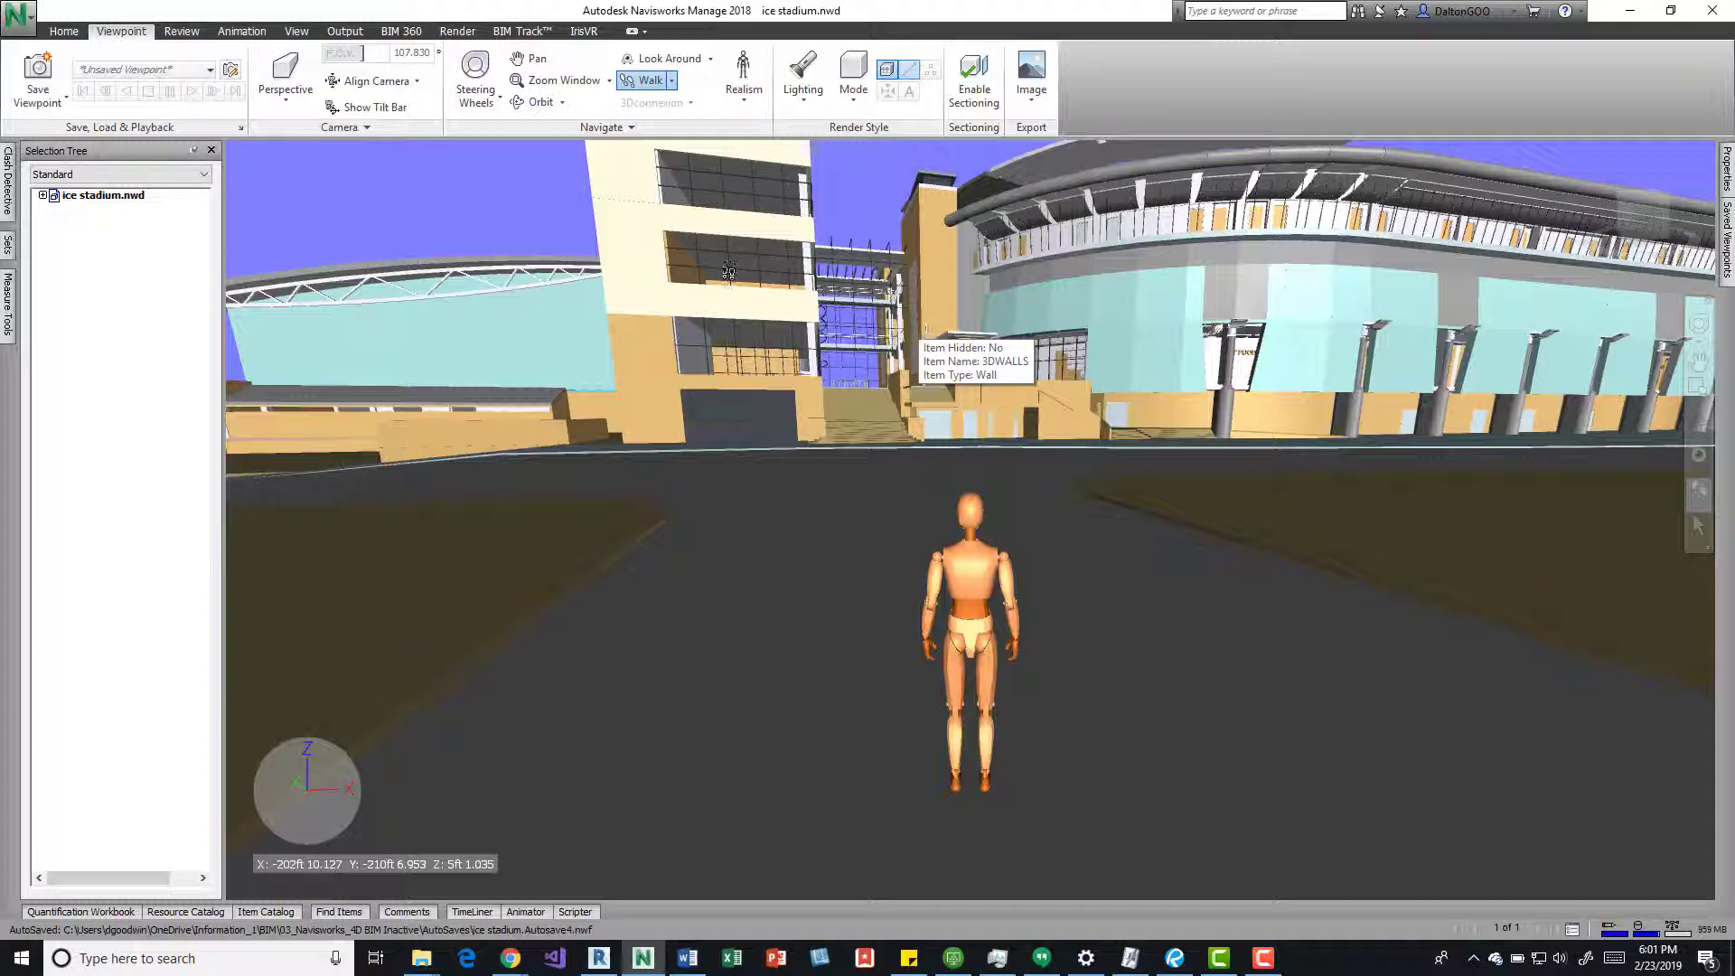